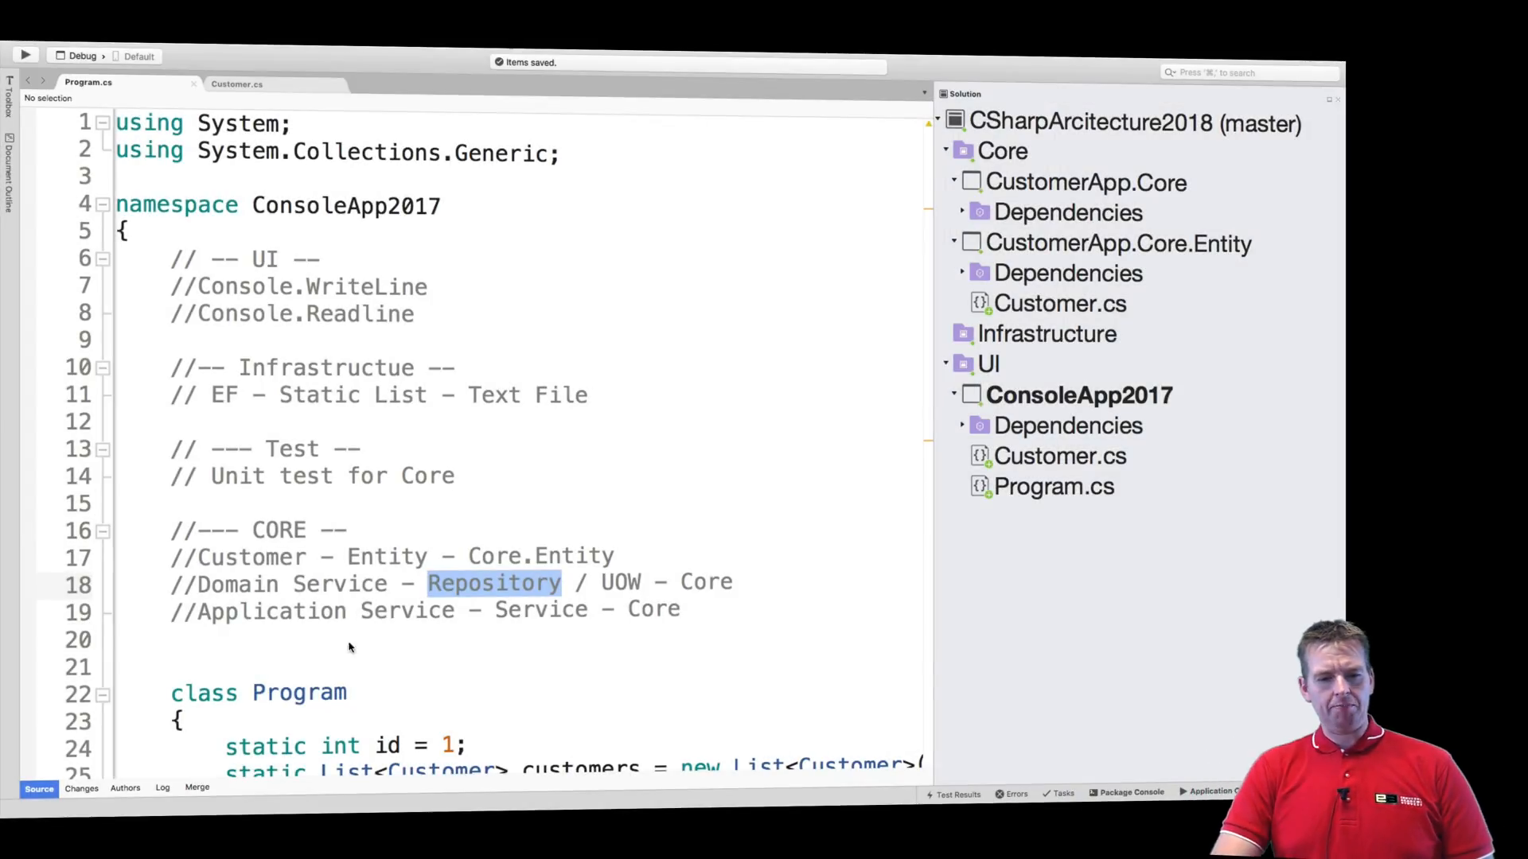
mouse_move(892, 492)
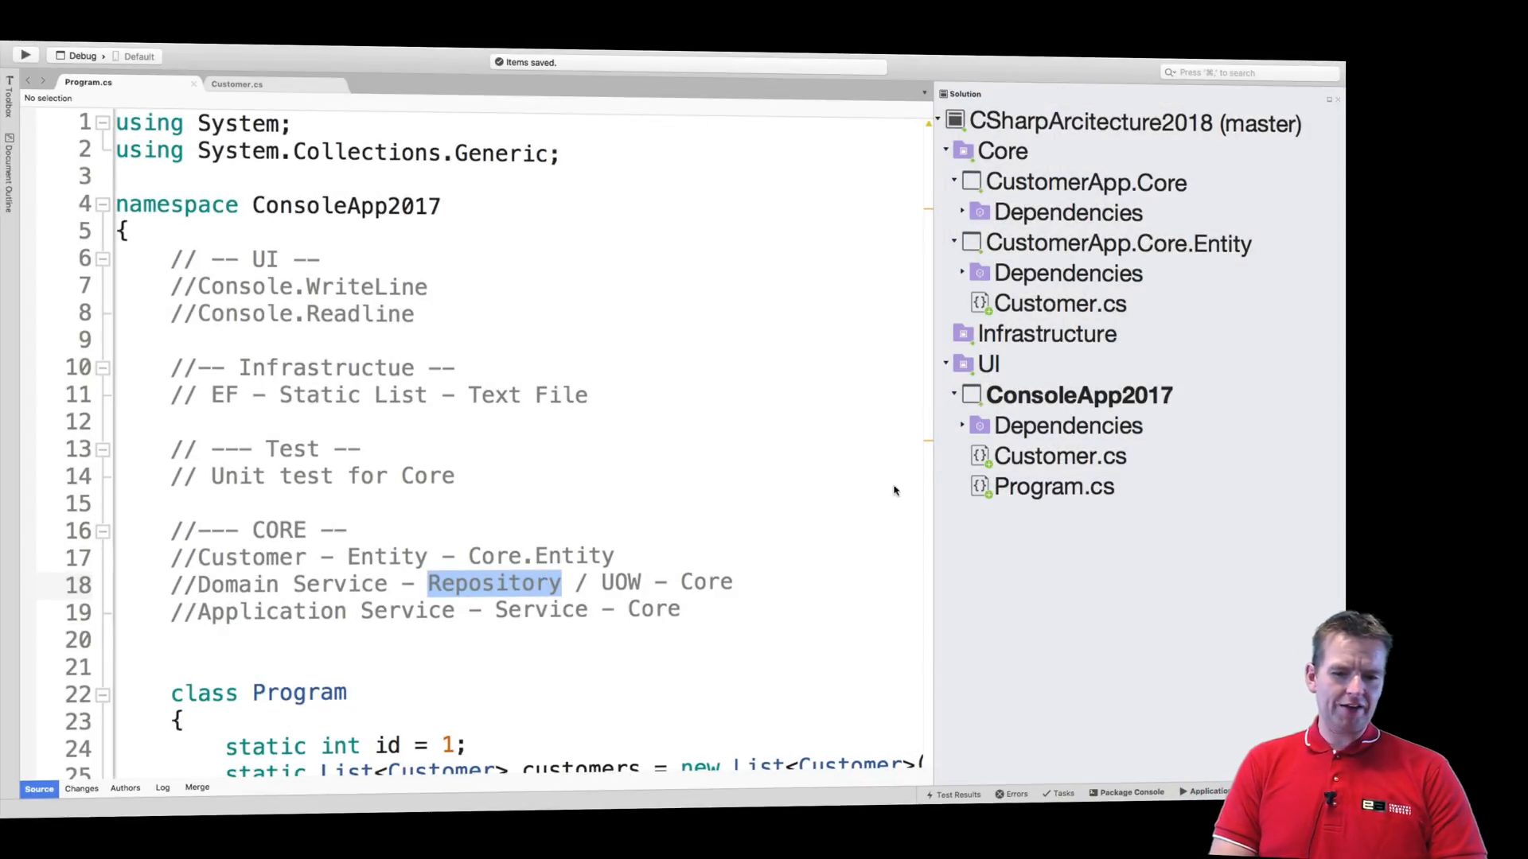
mouse_move(433, 642)
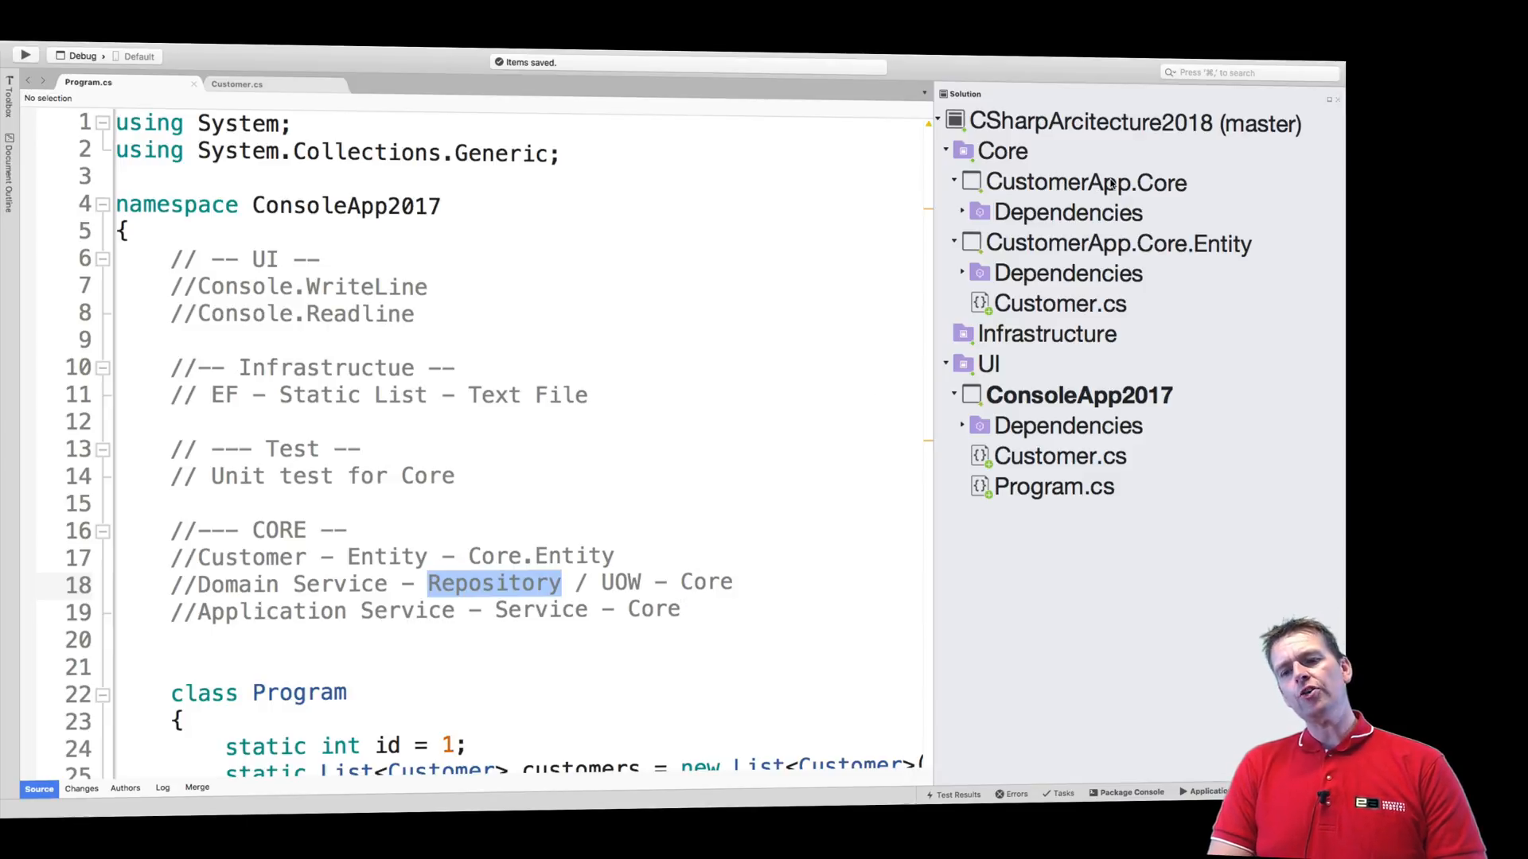
Add a new folder to CustomerApp.Core, then remove the unnamed folder again
right_click(1087, 182)
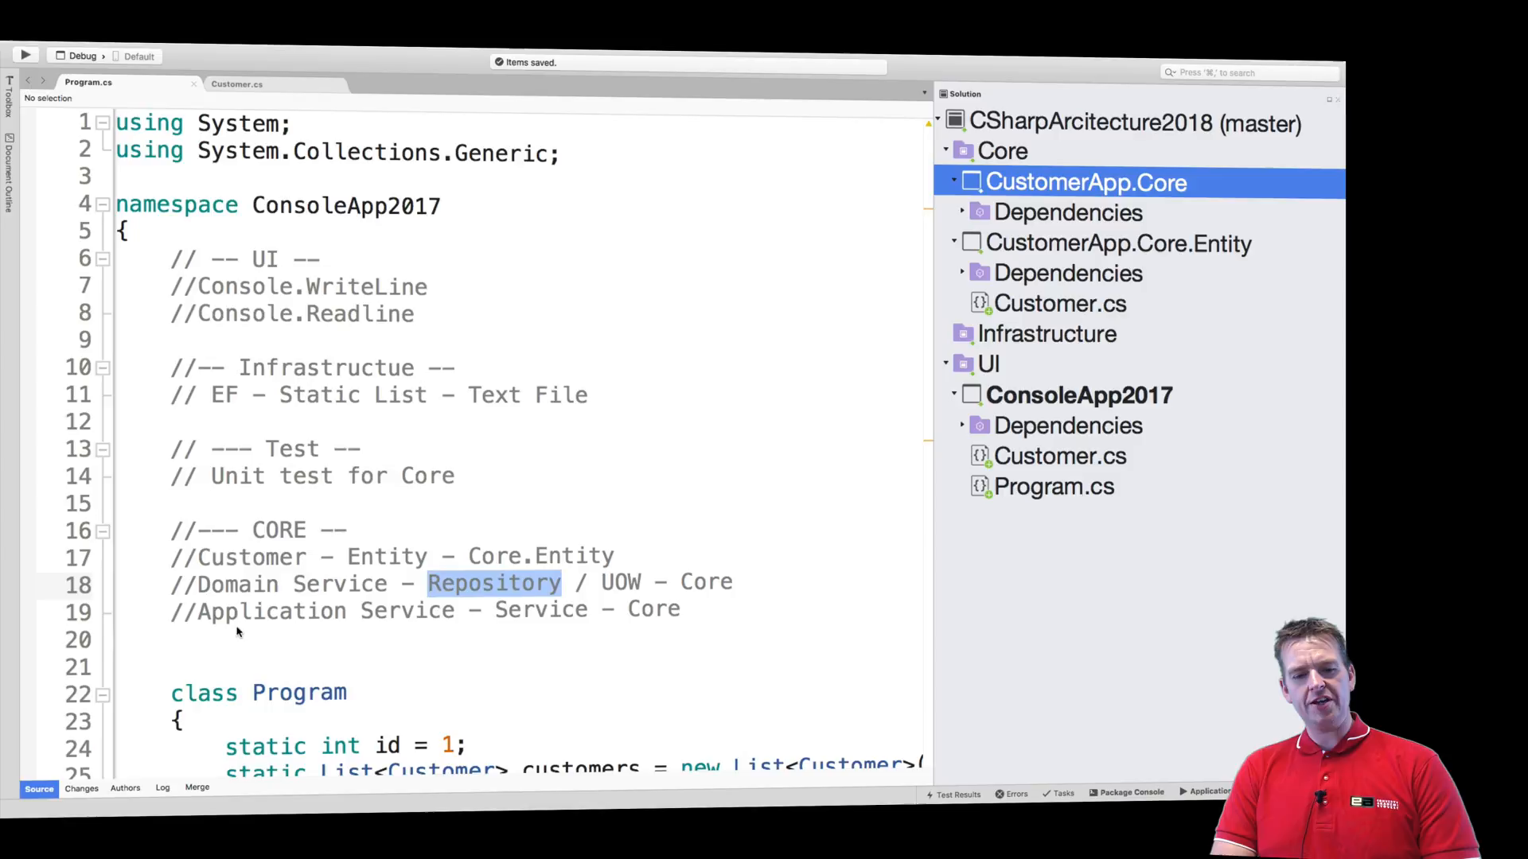
mouse_move(207, 584)
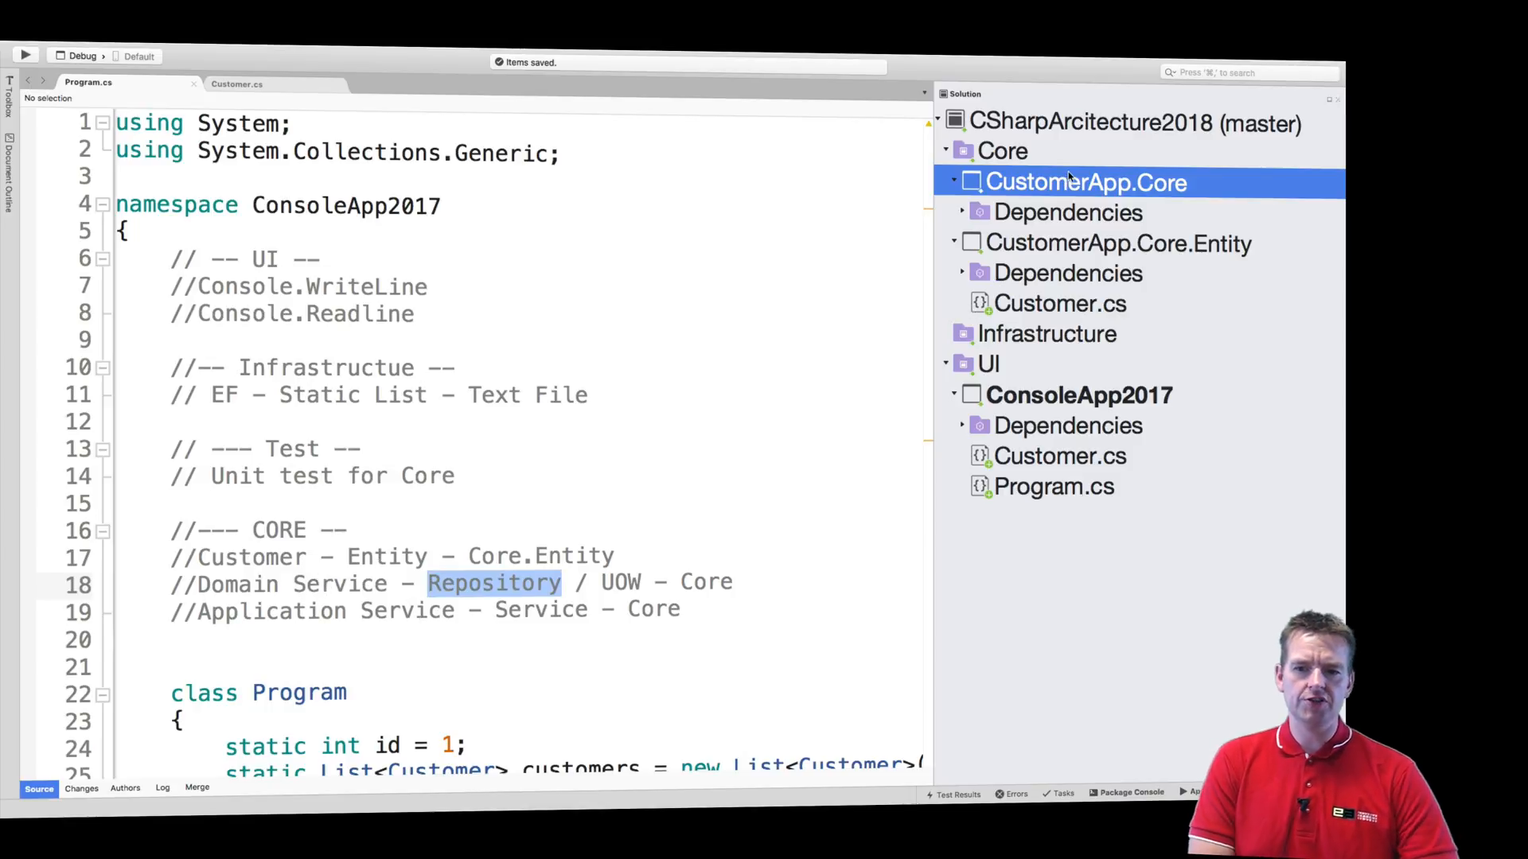
right_click(1083, 182)
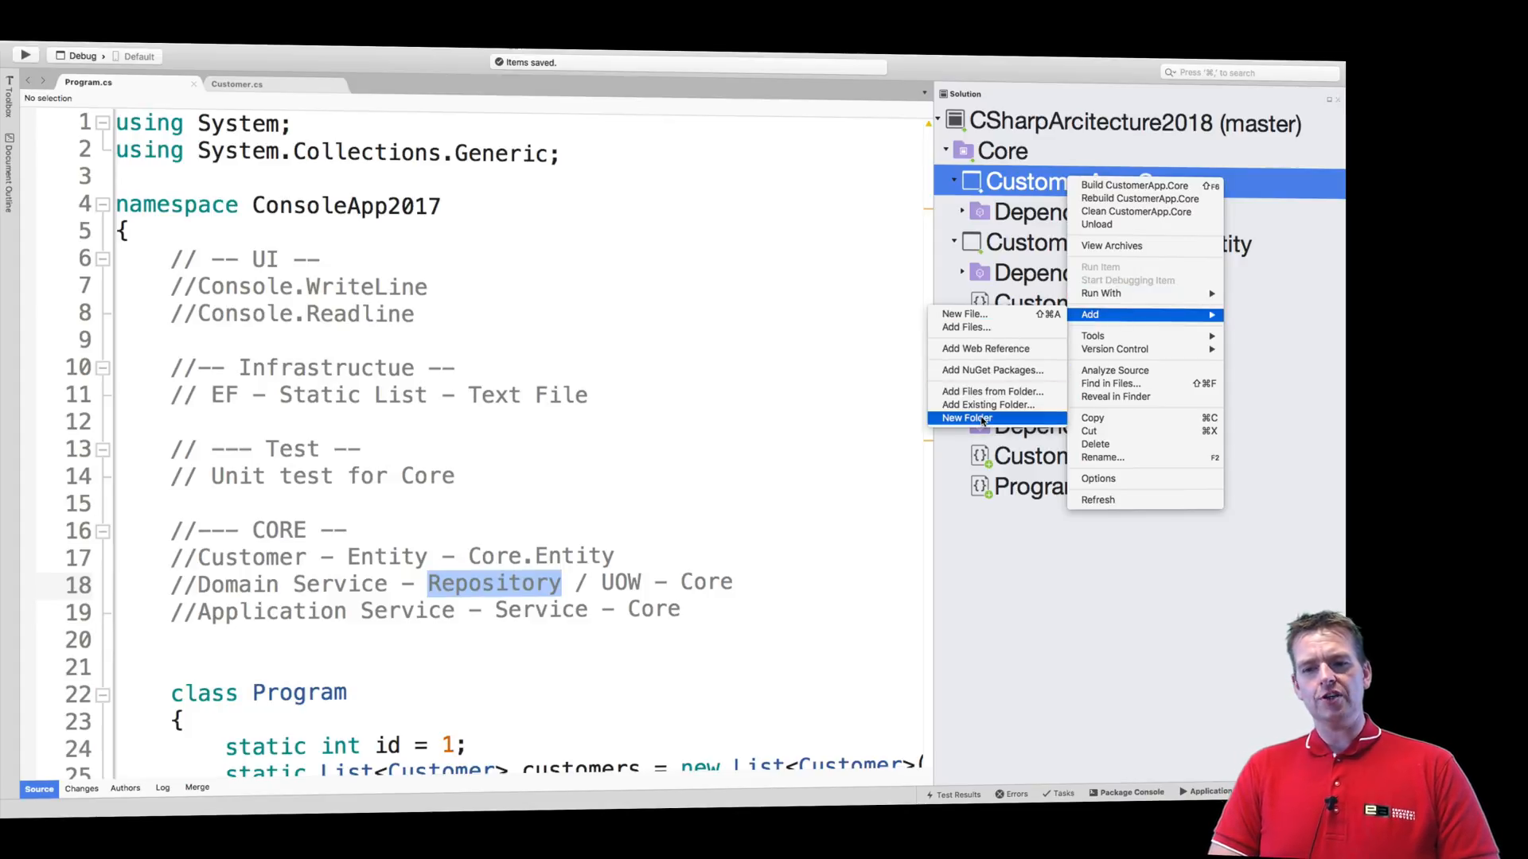
click(966, 419)
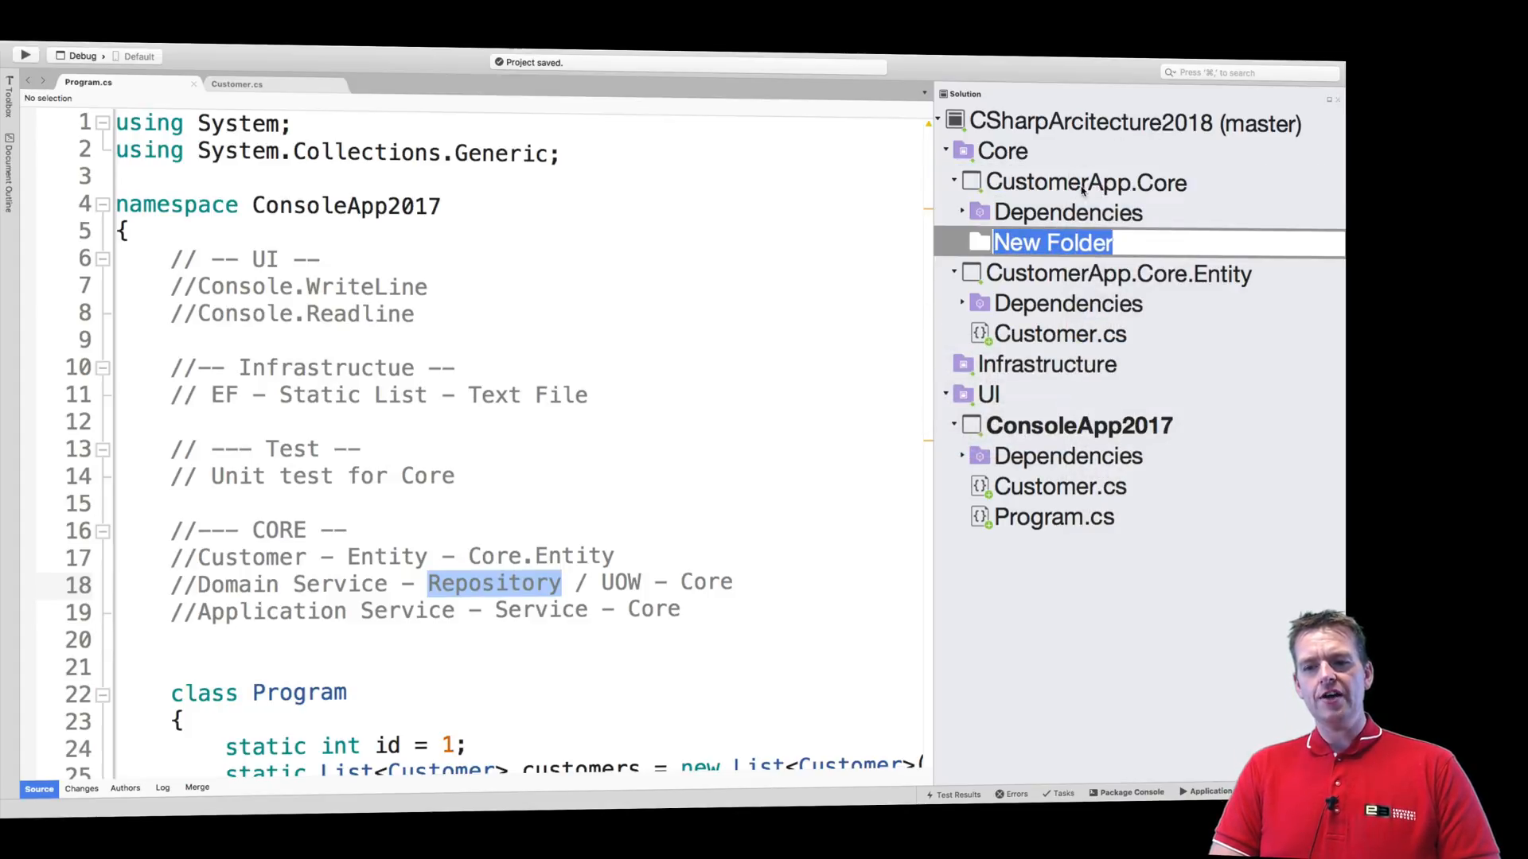
right_click(1052, 242)
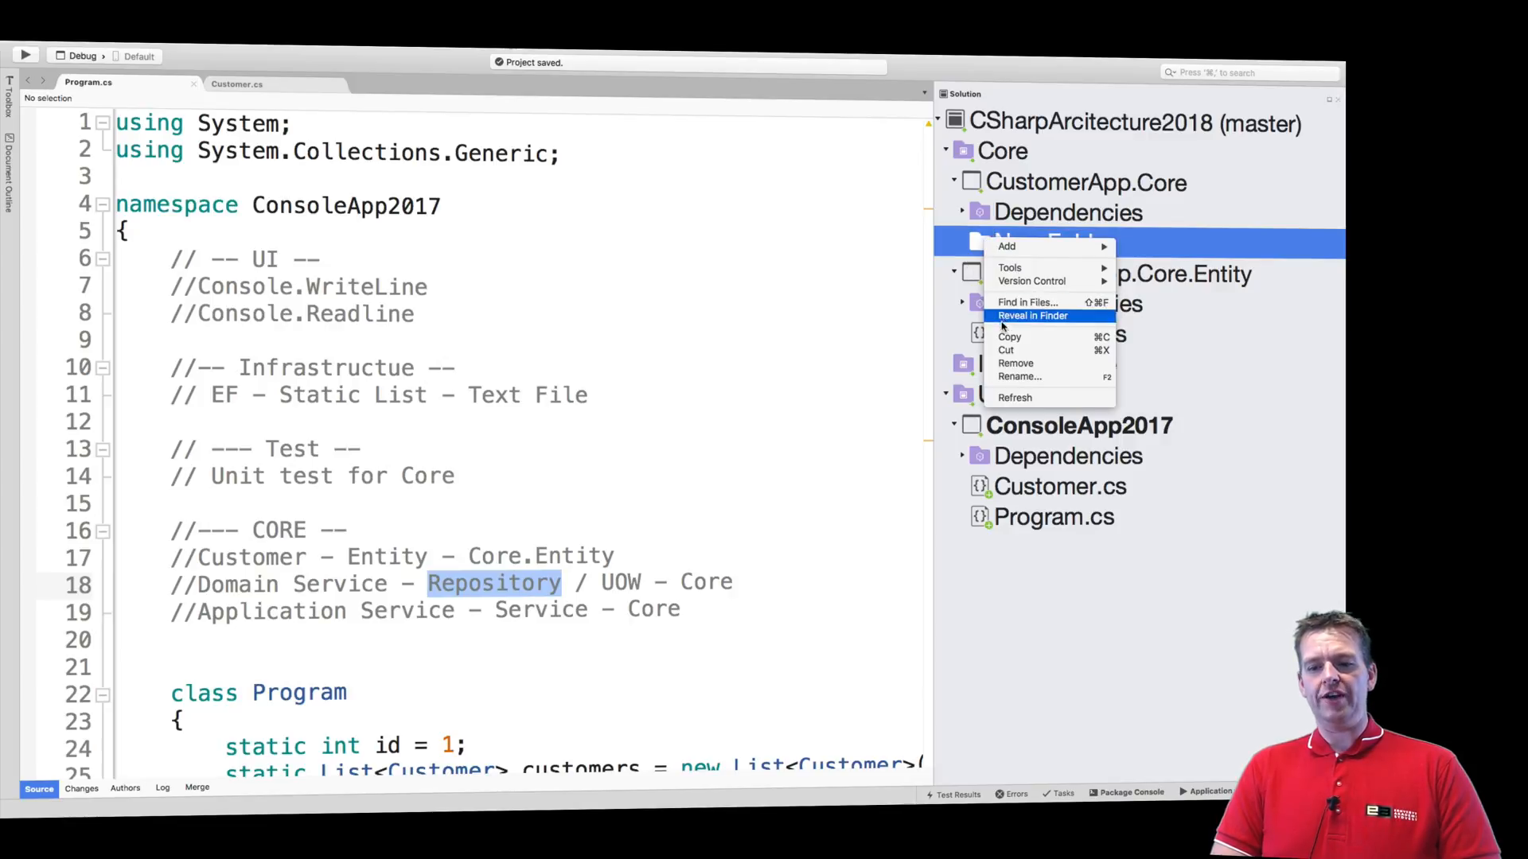
click(1013, 363)
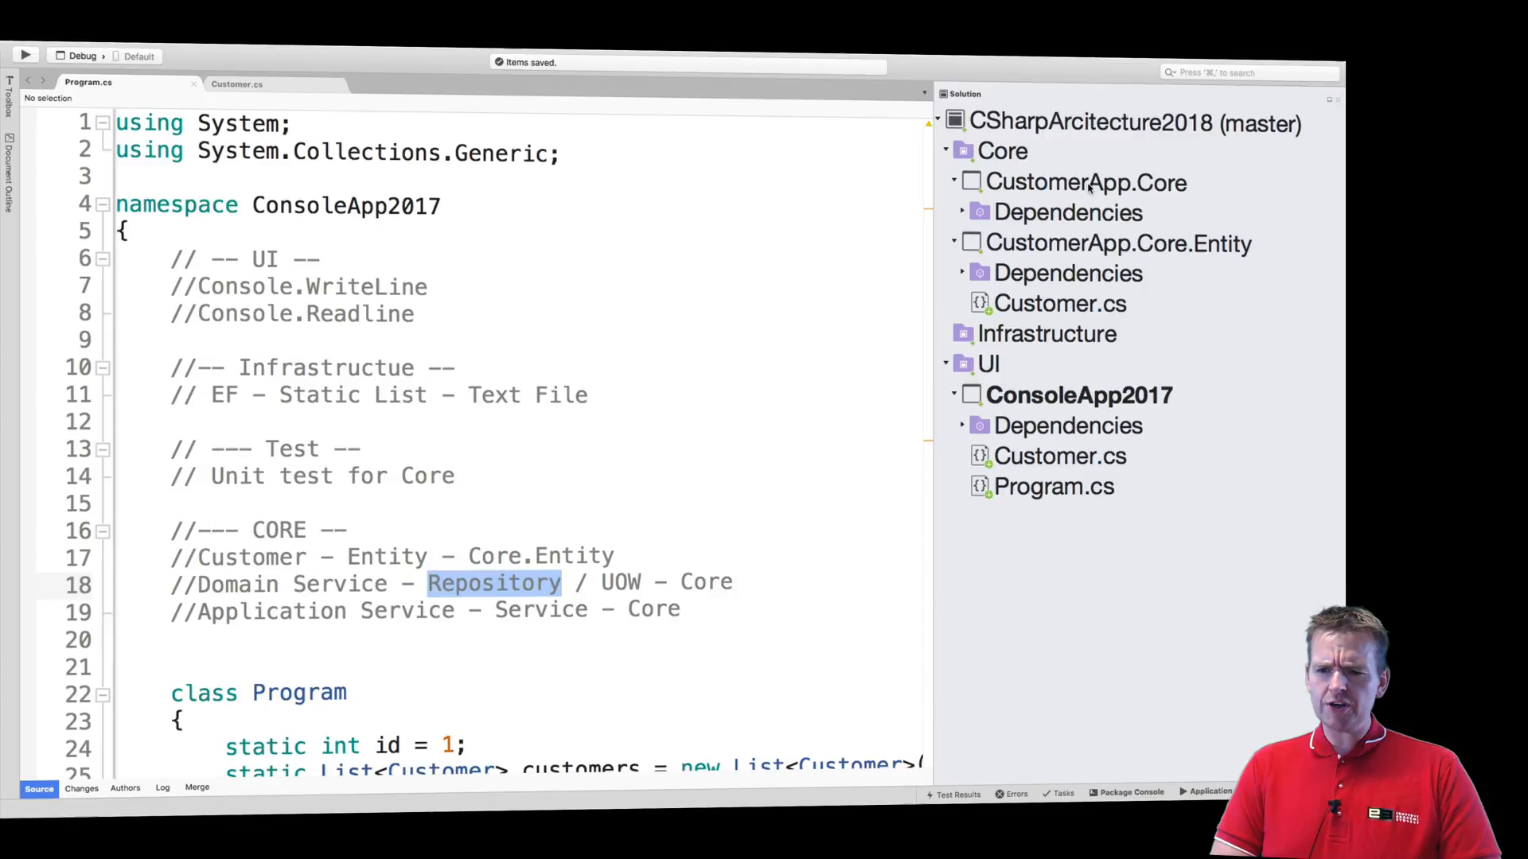
Add a new folder to CustomerApp.Core named DomainService
right_click(1084, 182)
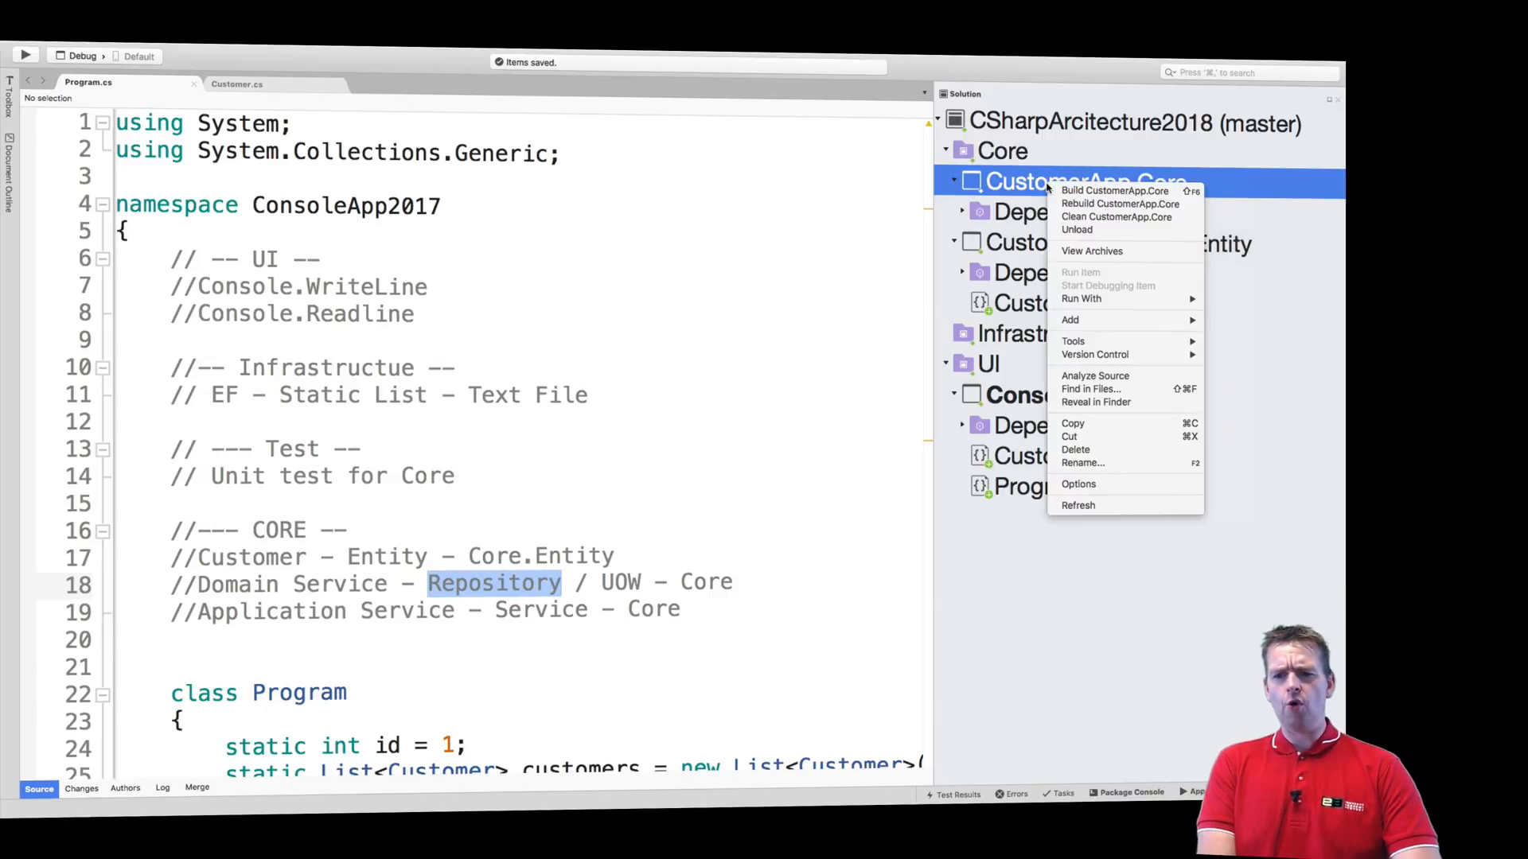
mouse_move(1101, 449)
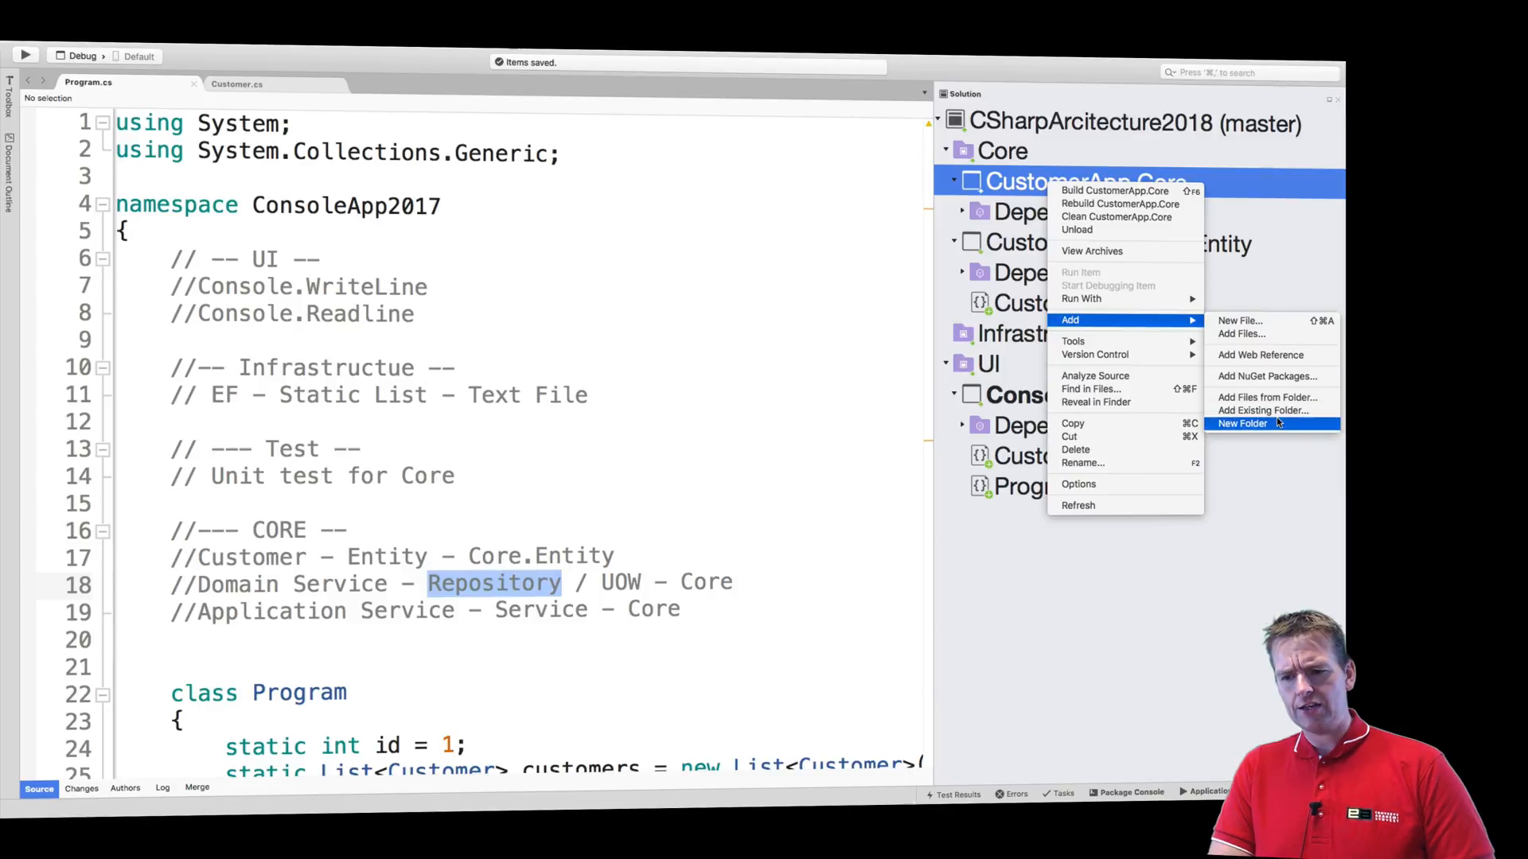
click(1243, 424)
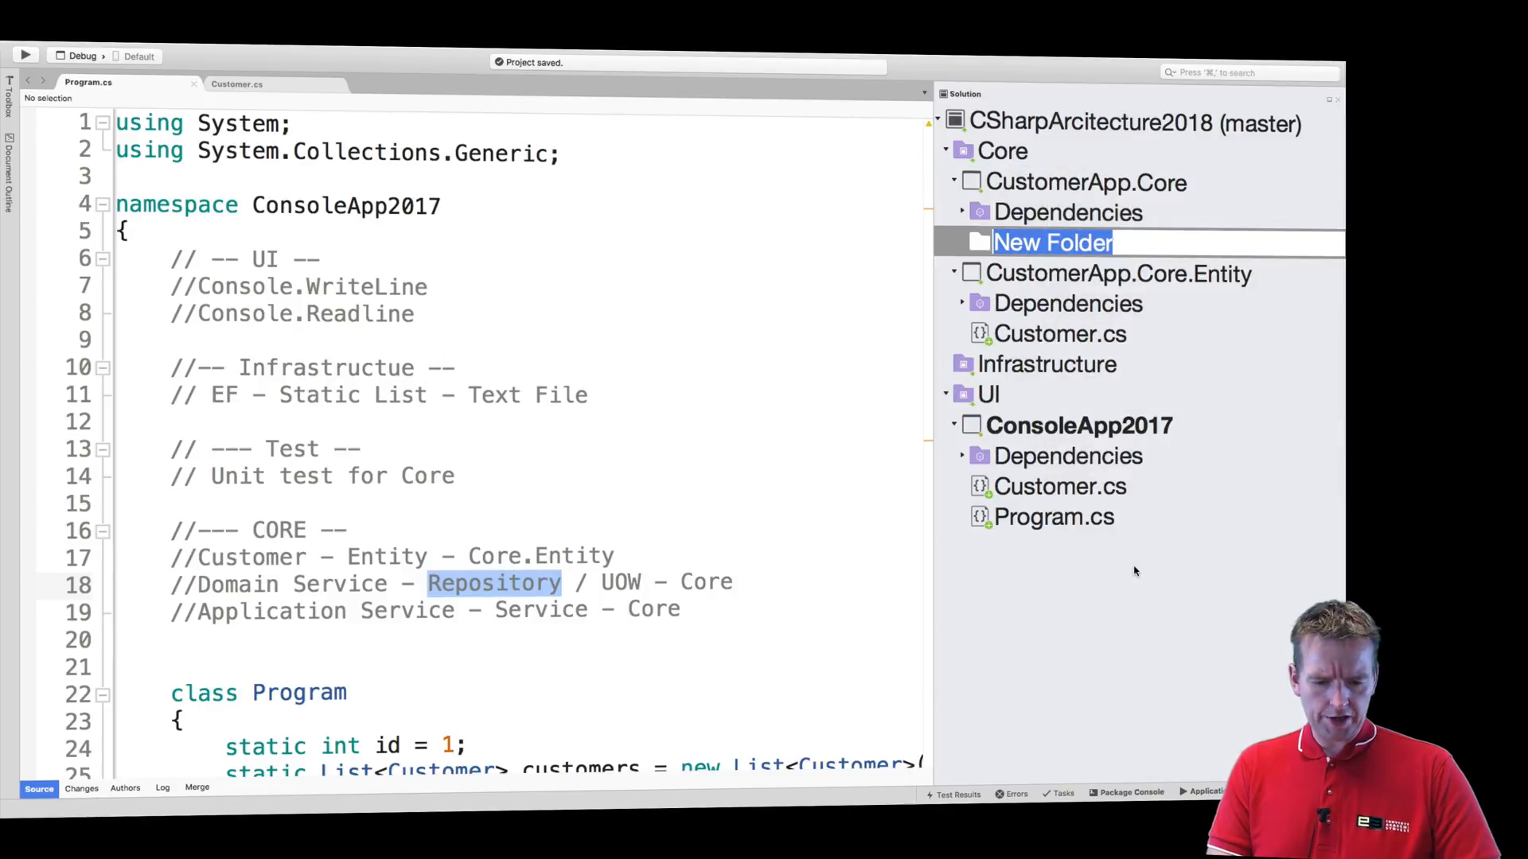
text(DomainService)
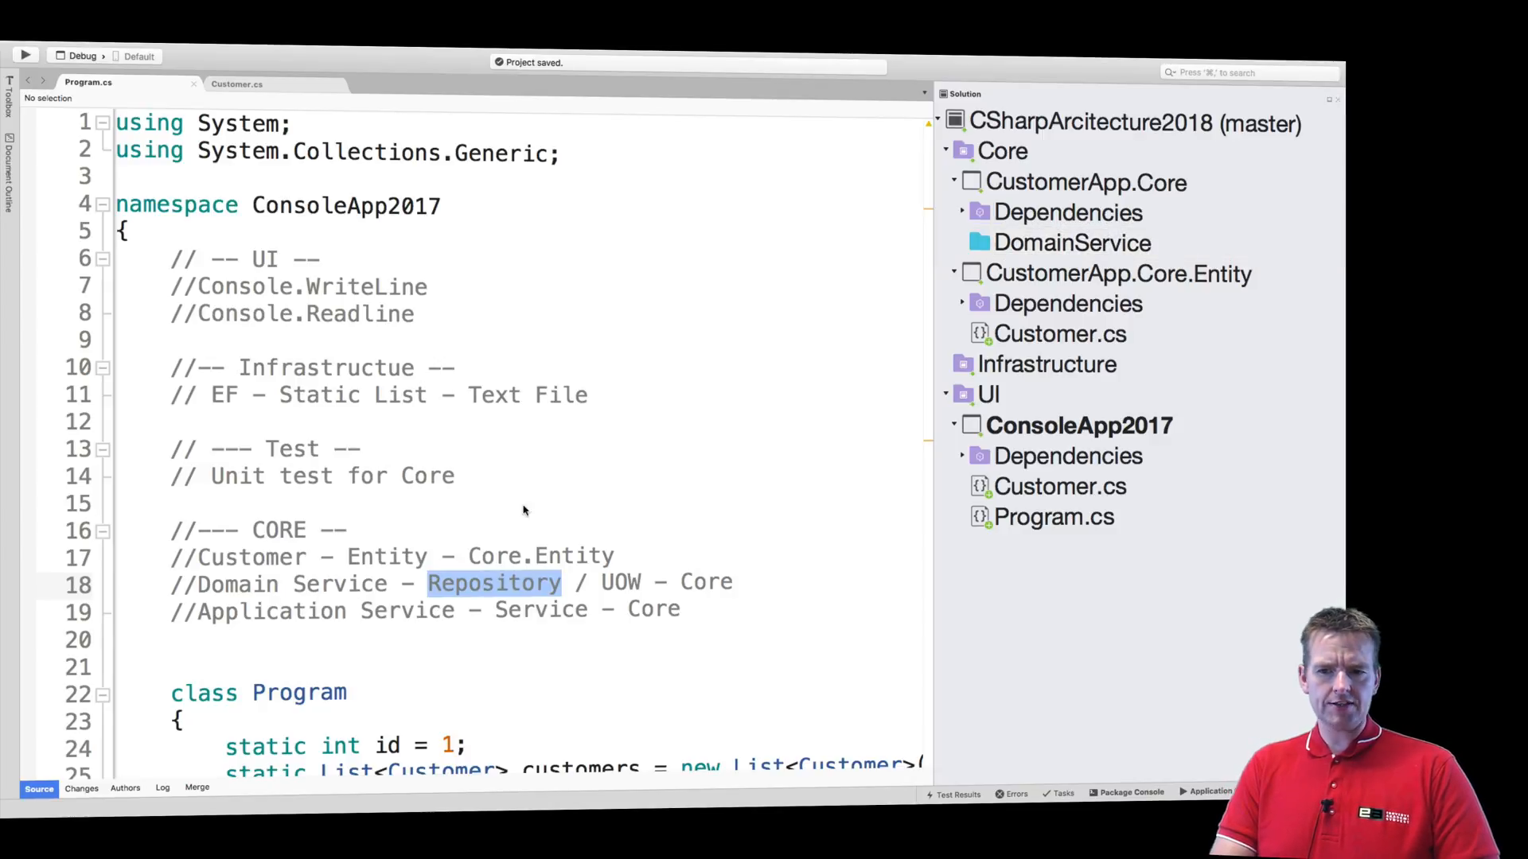
Add another folder to CustomerApp.Core named ApplicationService
right_click(1086, 182)
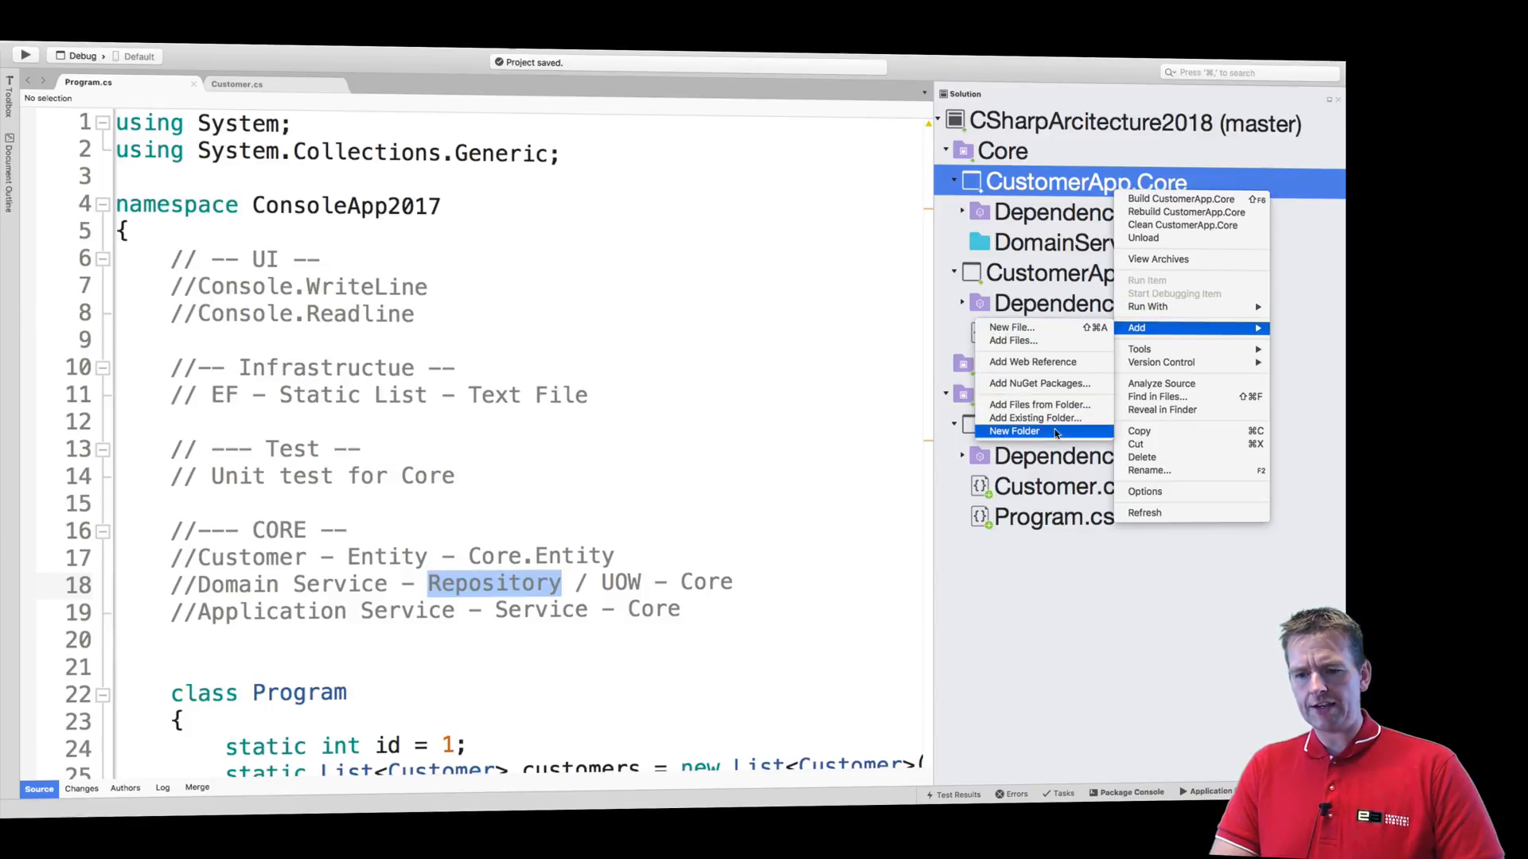
click(1013, 431)
text(Application)
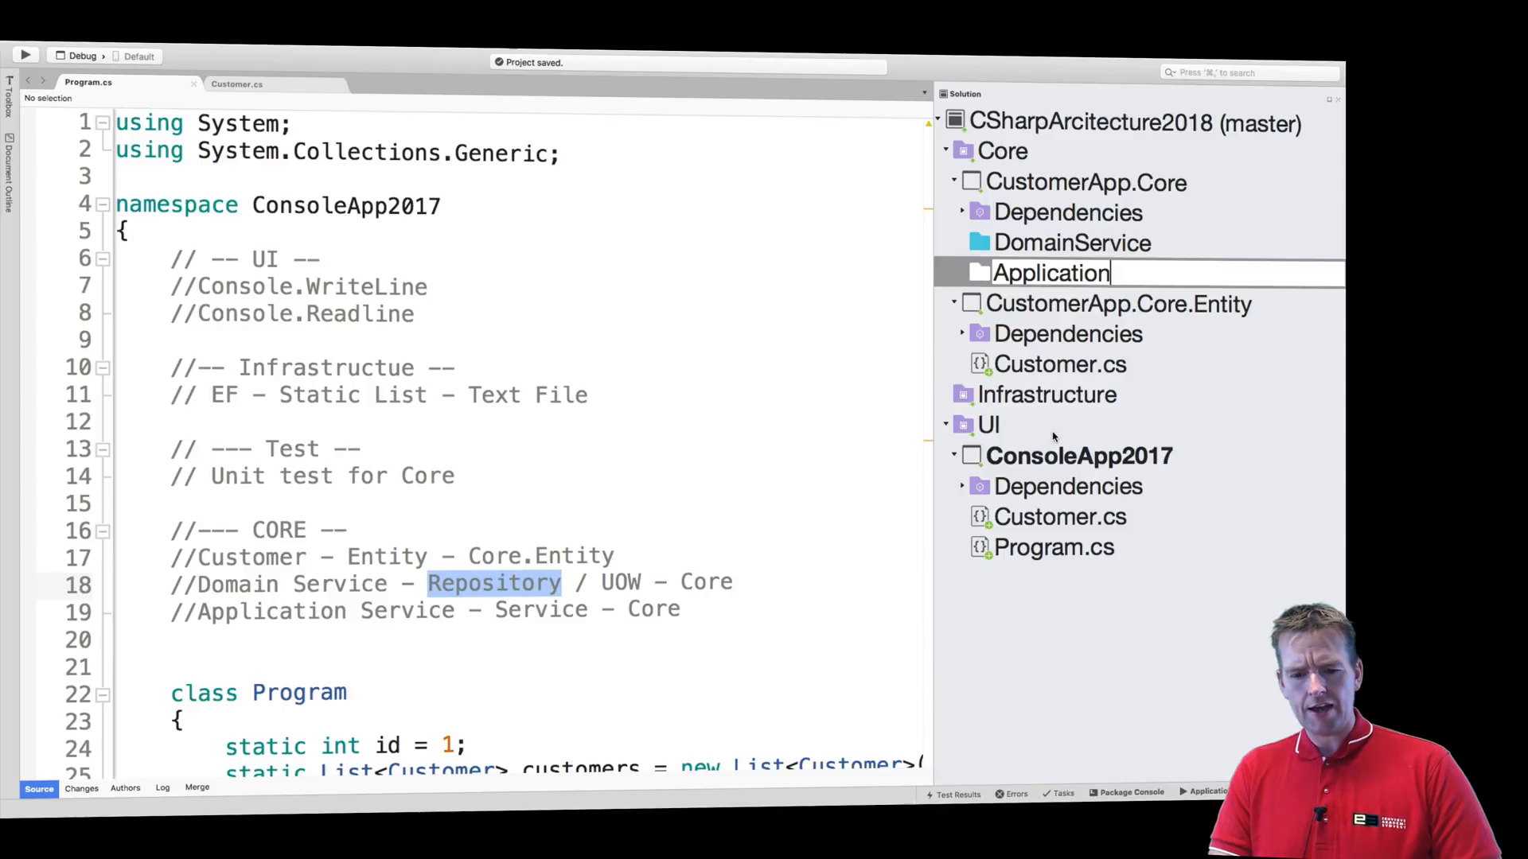
text(Service)
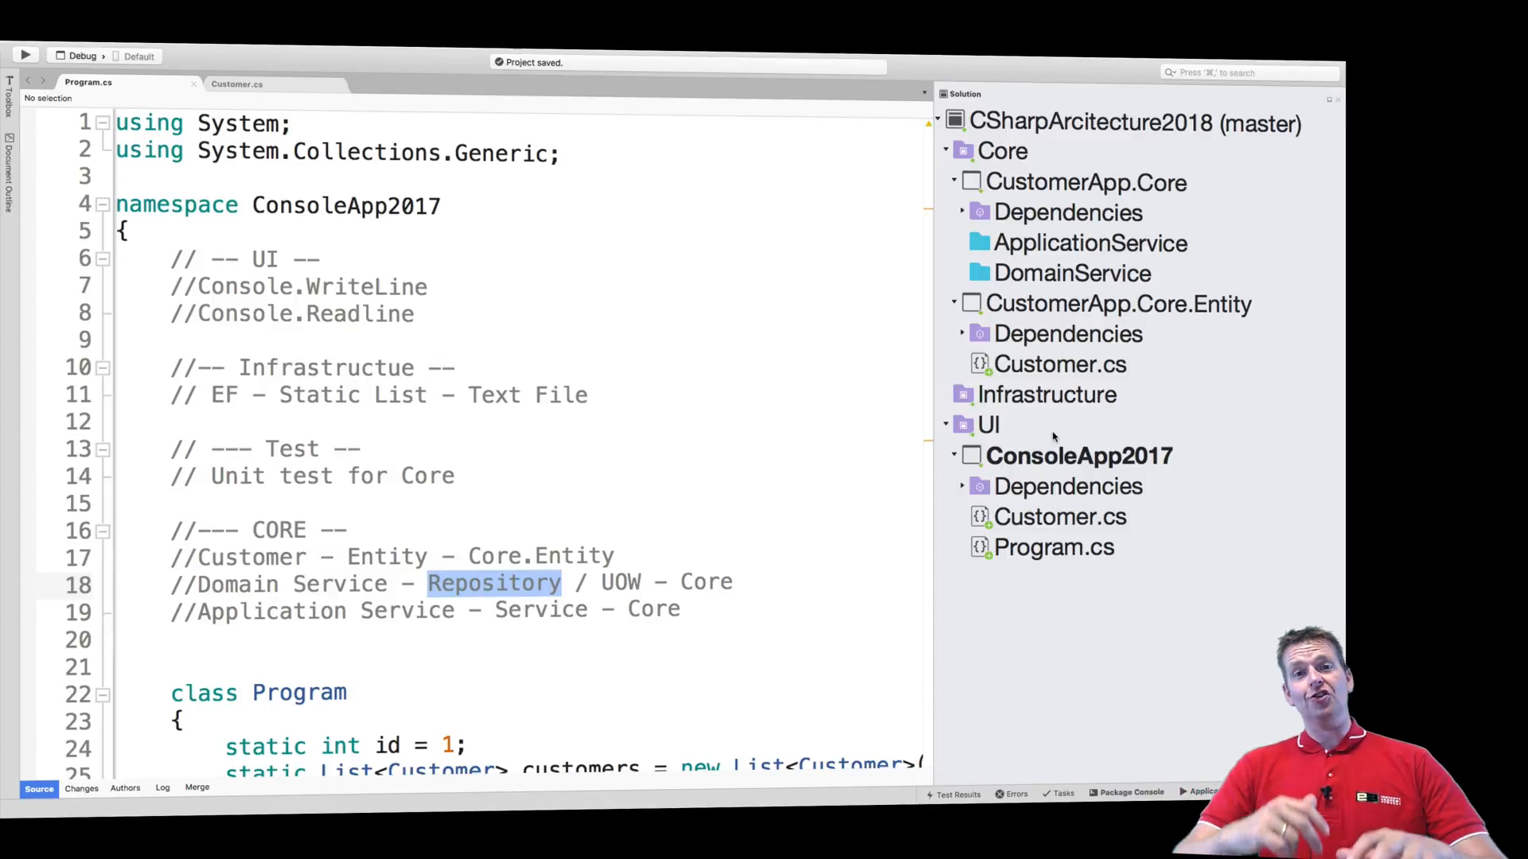
Highlight 'Repository / UOW' in the comment and bring the browser to the front
double_click(541, 610)
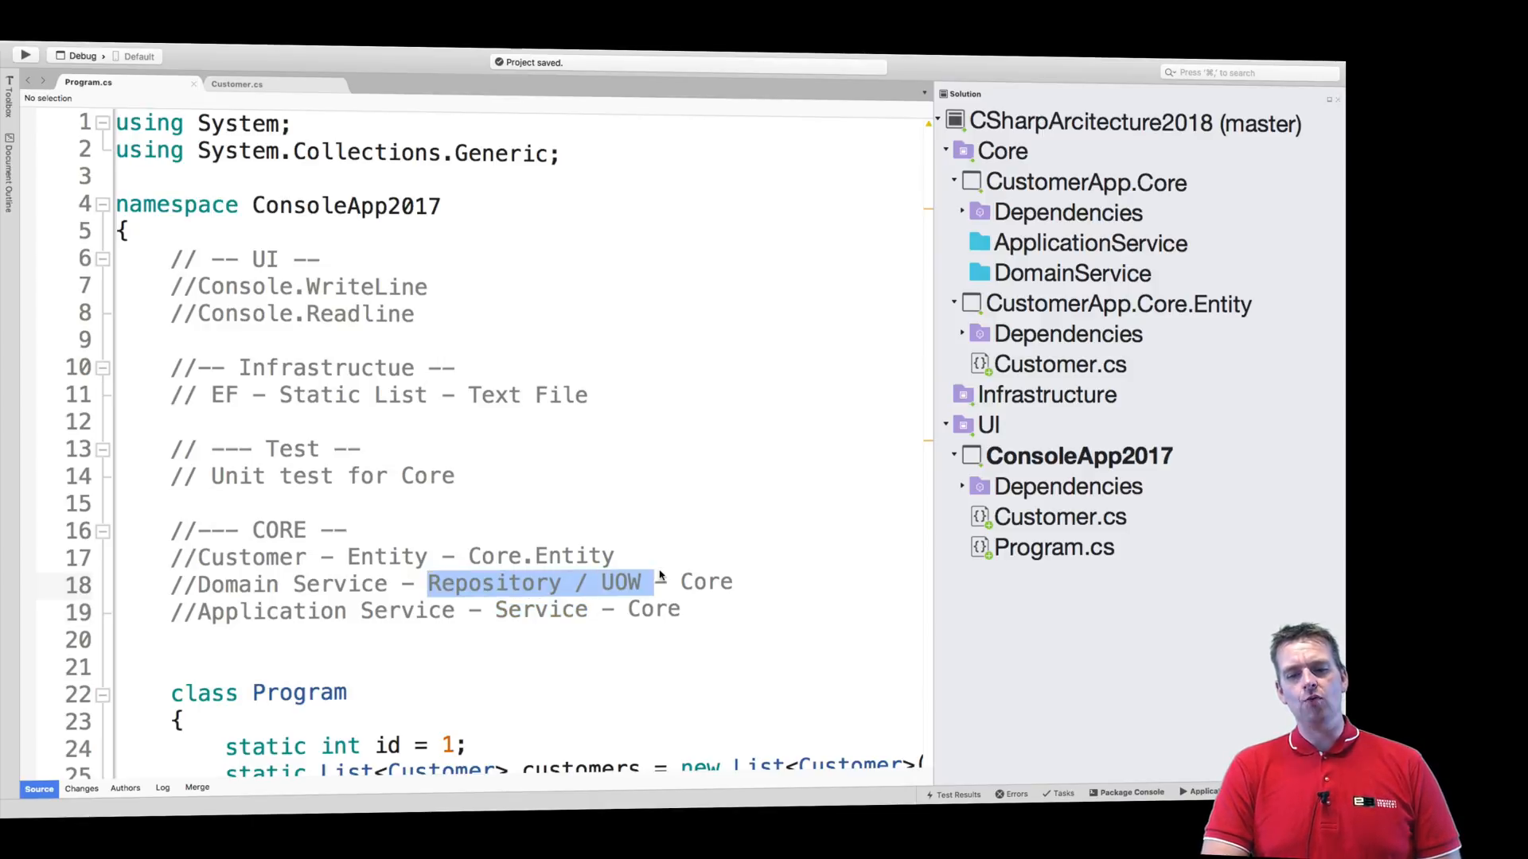
mouse_move(684, 679)
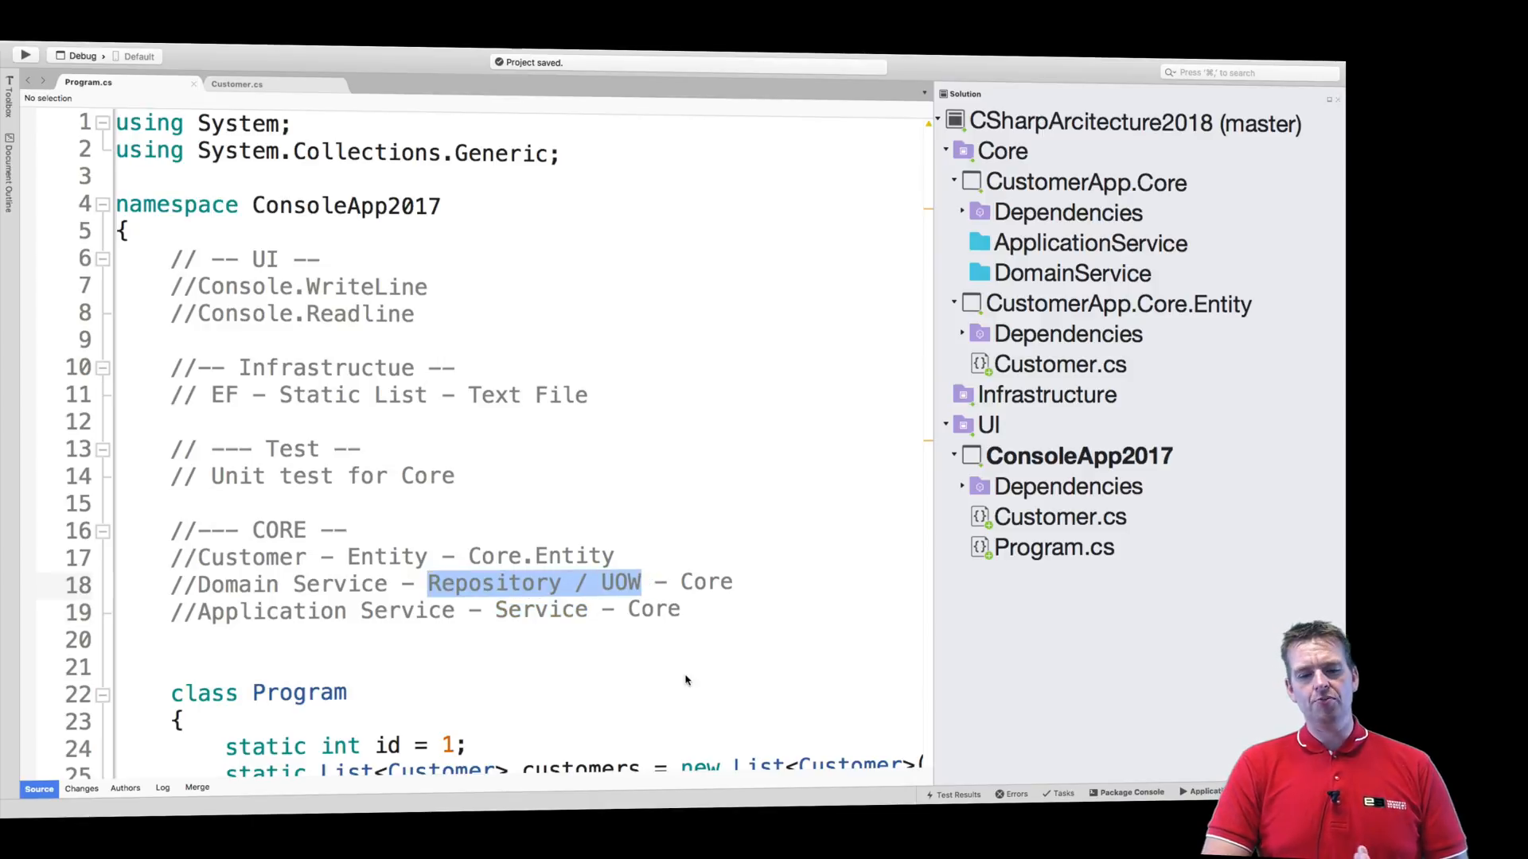
click(1071, 272)
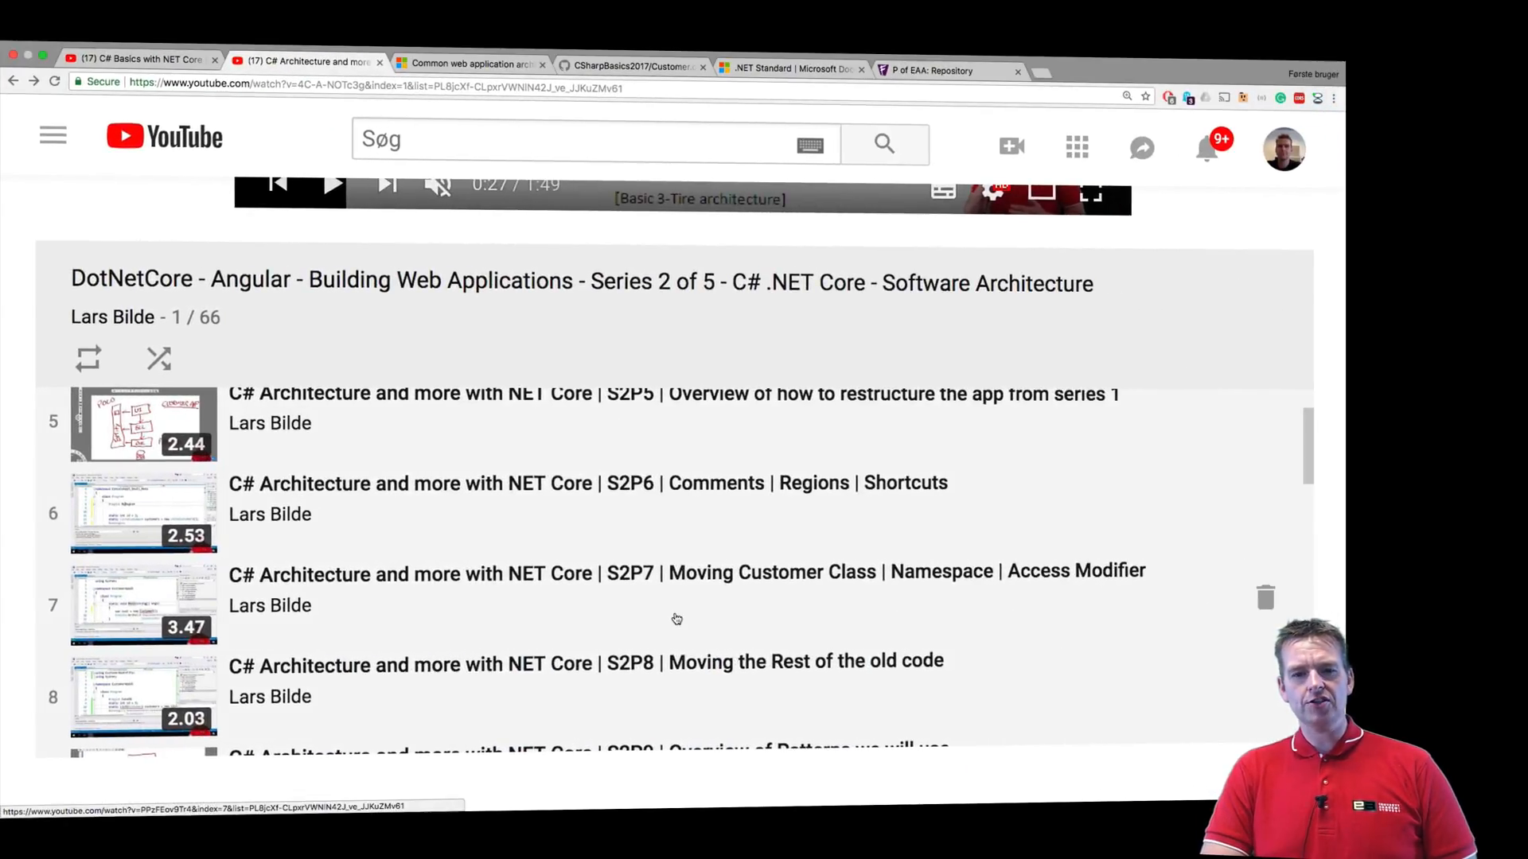
Switch to the Common web application architectures article showing the Clean Architecture diagram
click(471, 64)
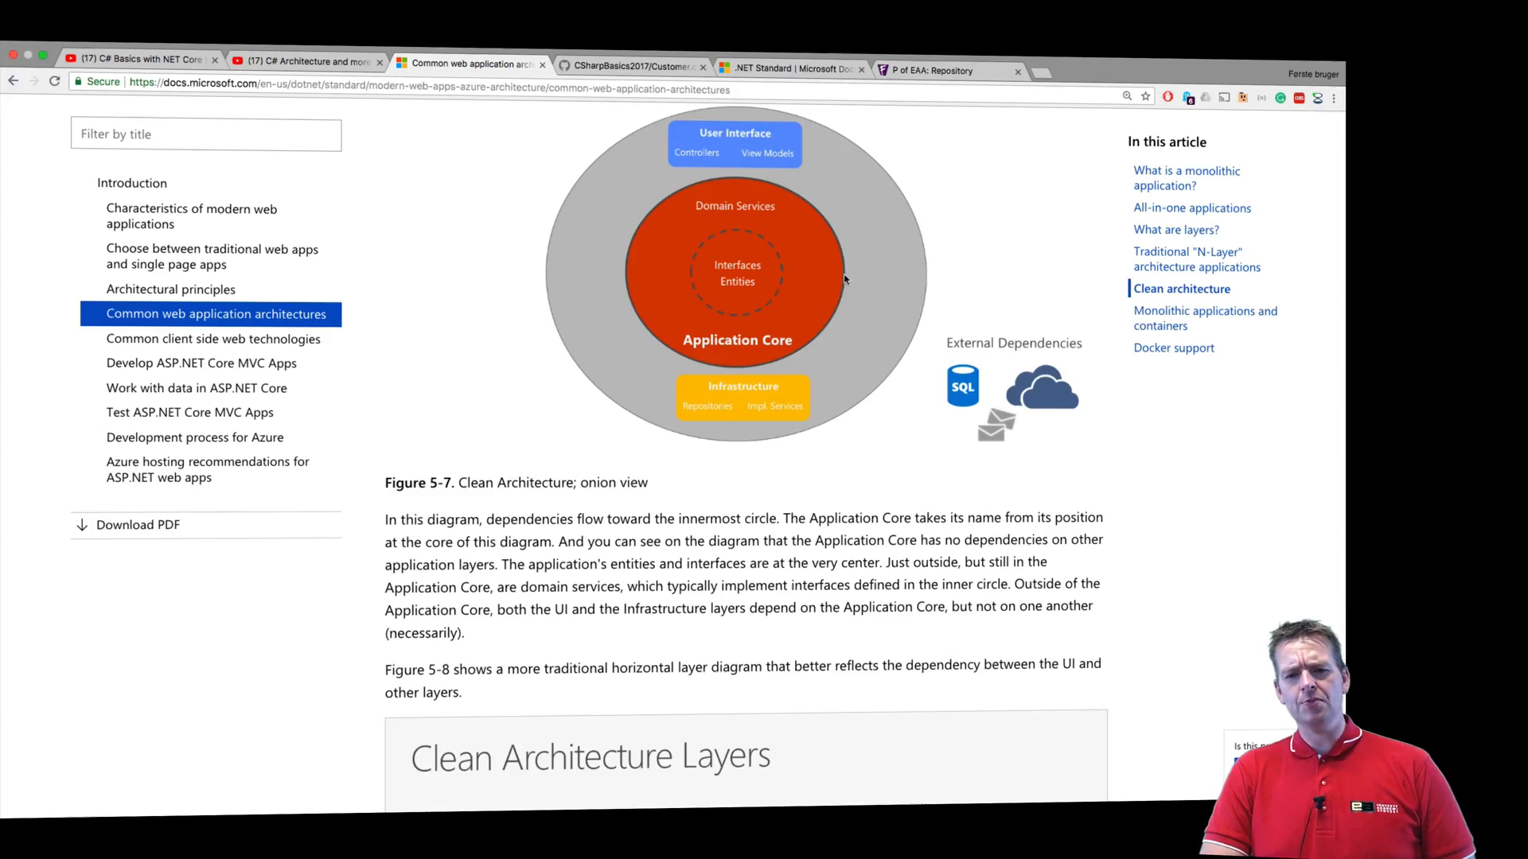
mouse_move(716, 368)
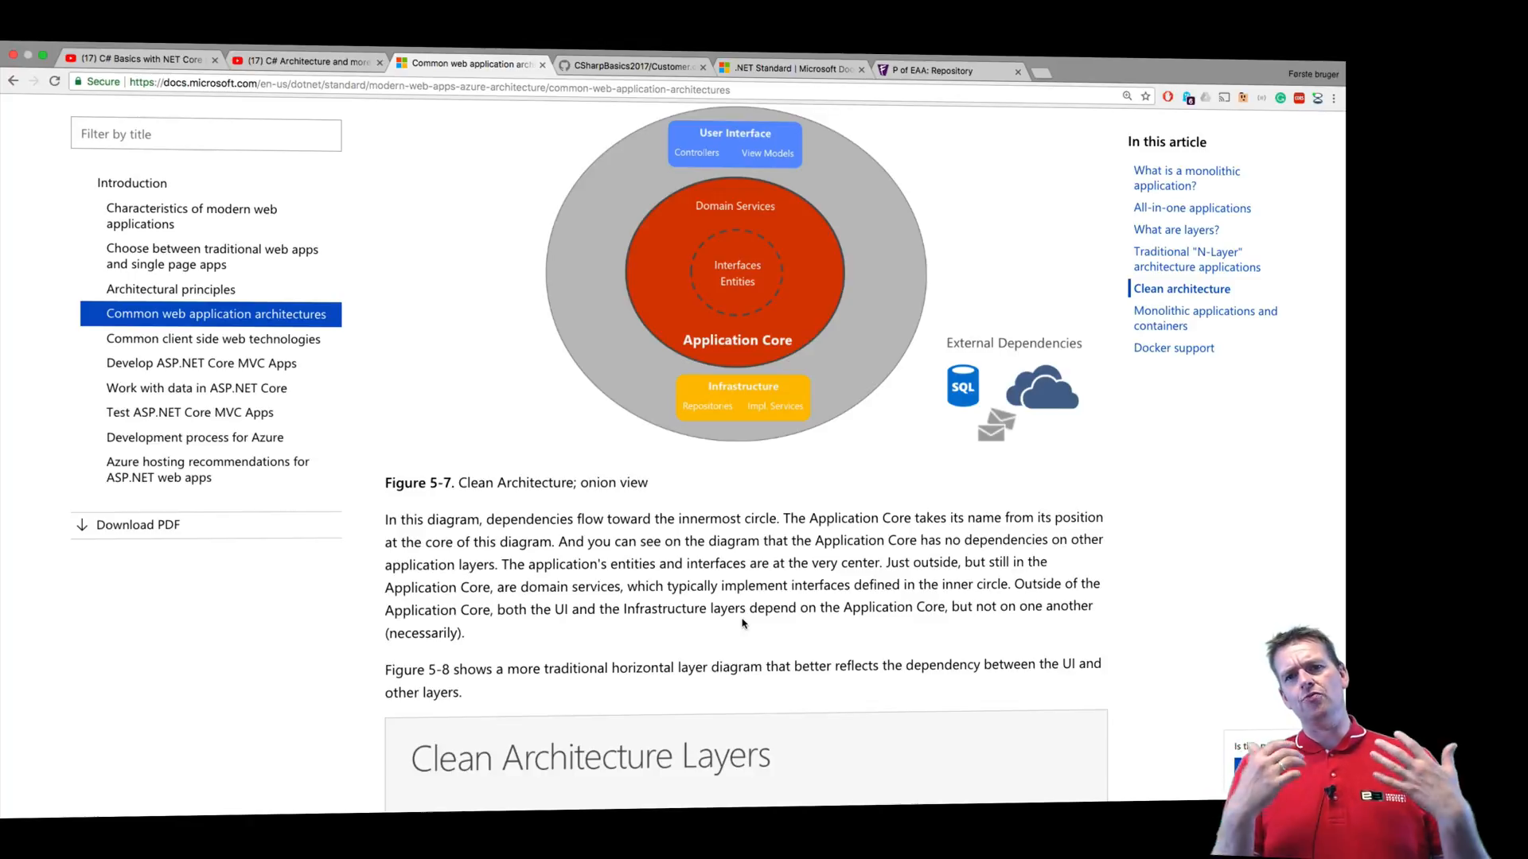
mouse_move(637, 720)
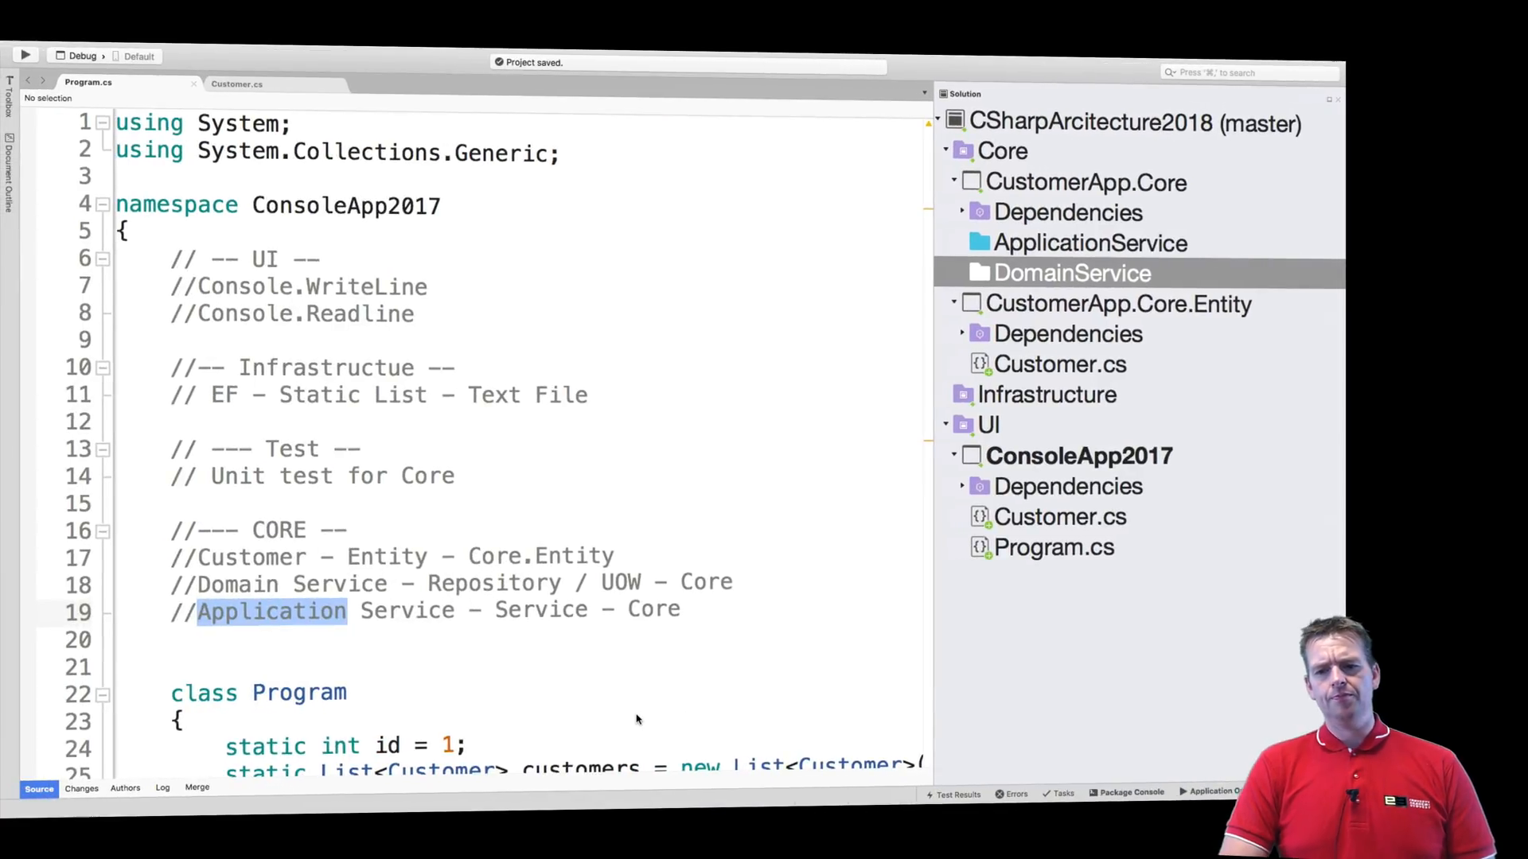
mouse_move(880, 334)
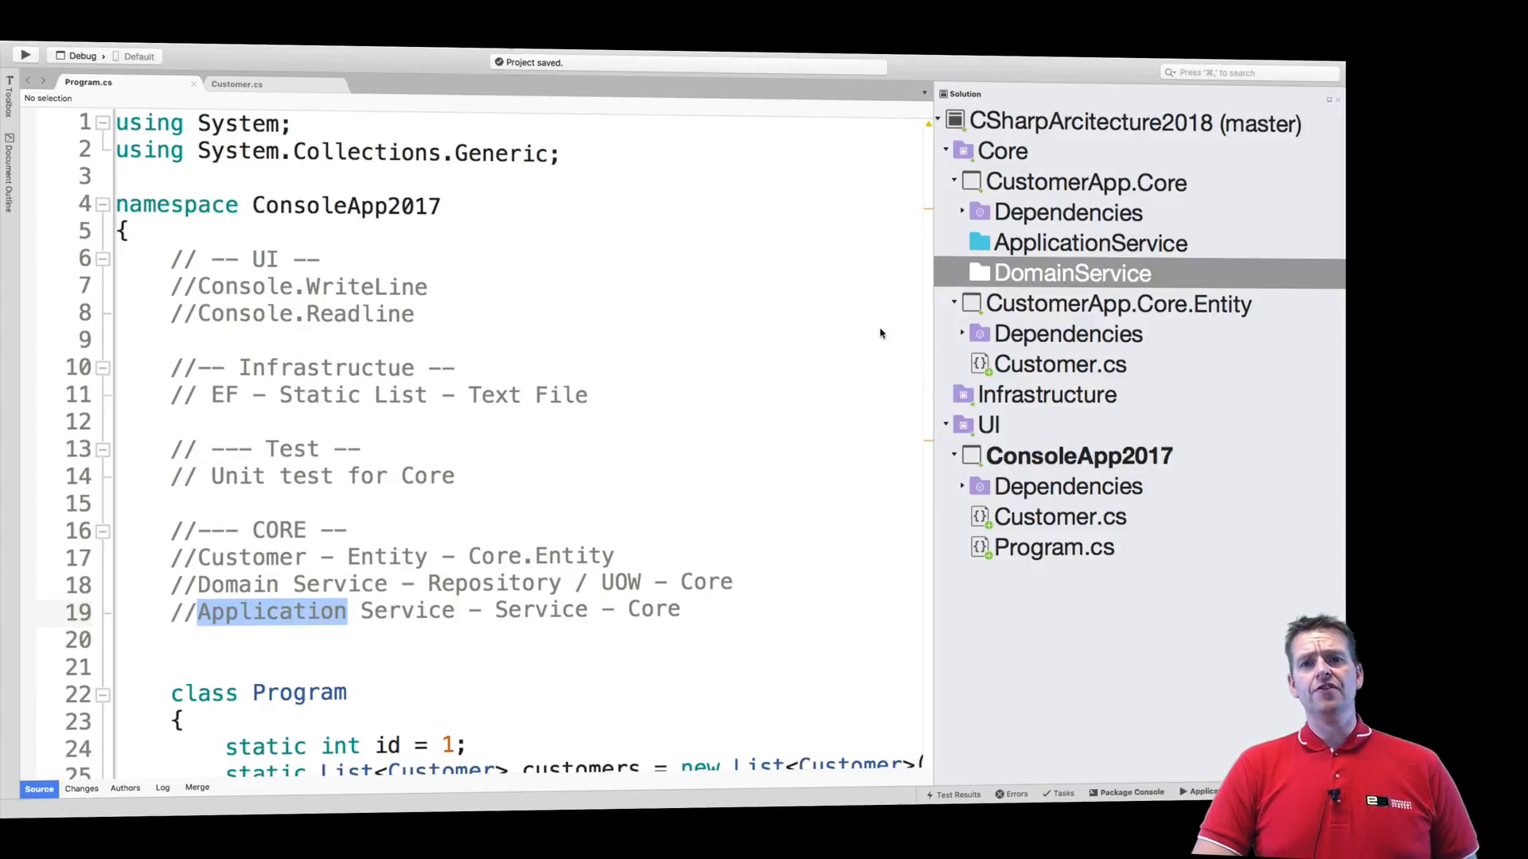
mouse_move(624, 474)
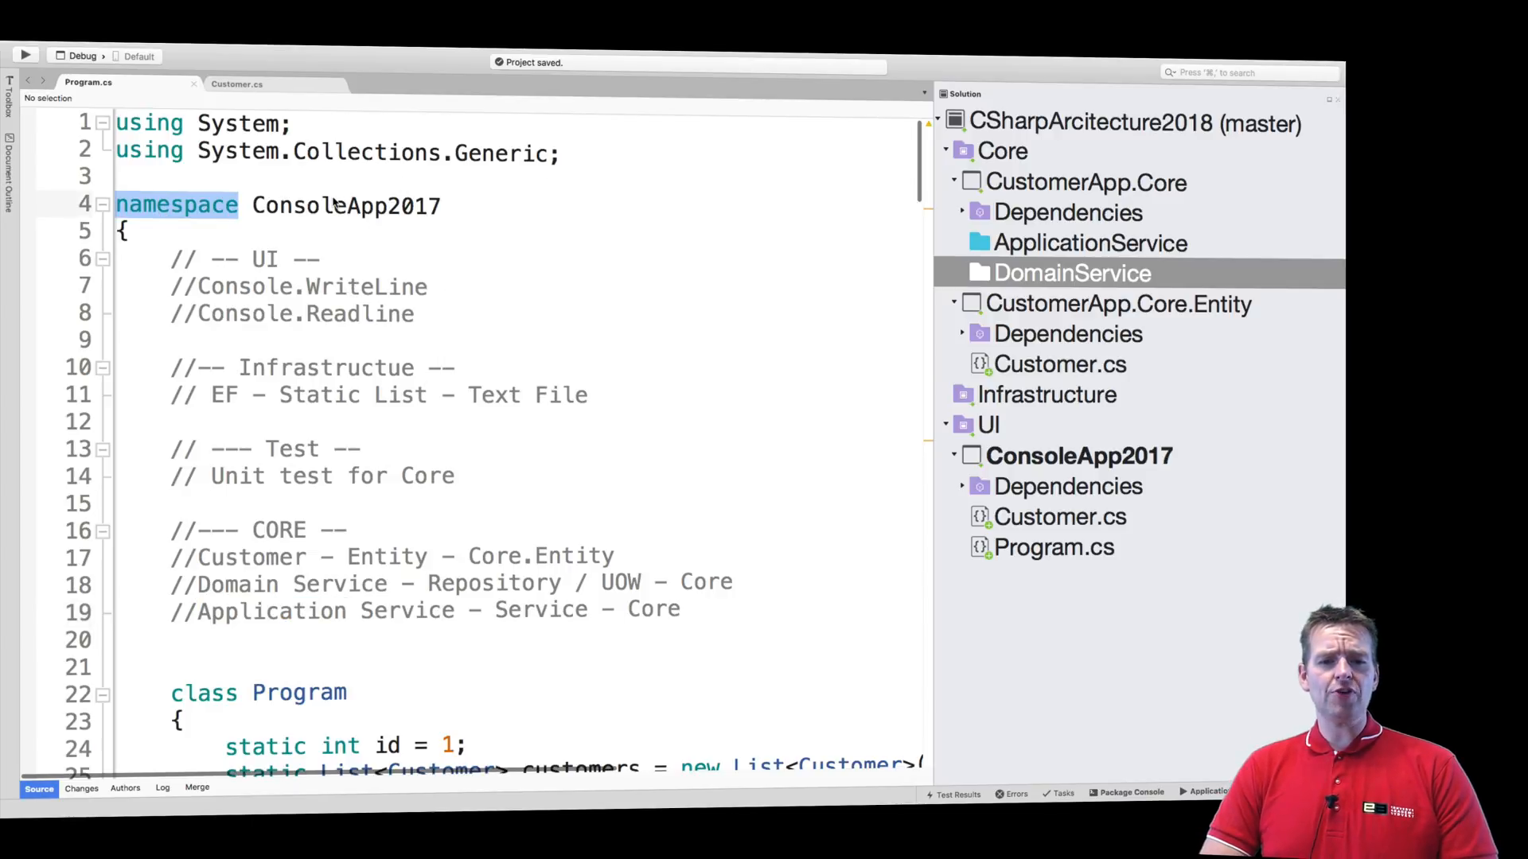
Highlight the ConsoleApp2017 namespace, then open Customer.cs from CustomerApp.Core.Entity
double_click(345, 205)
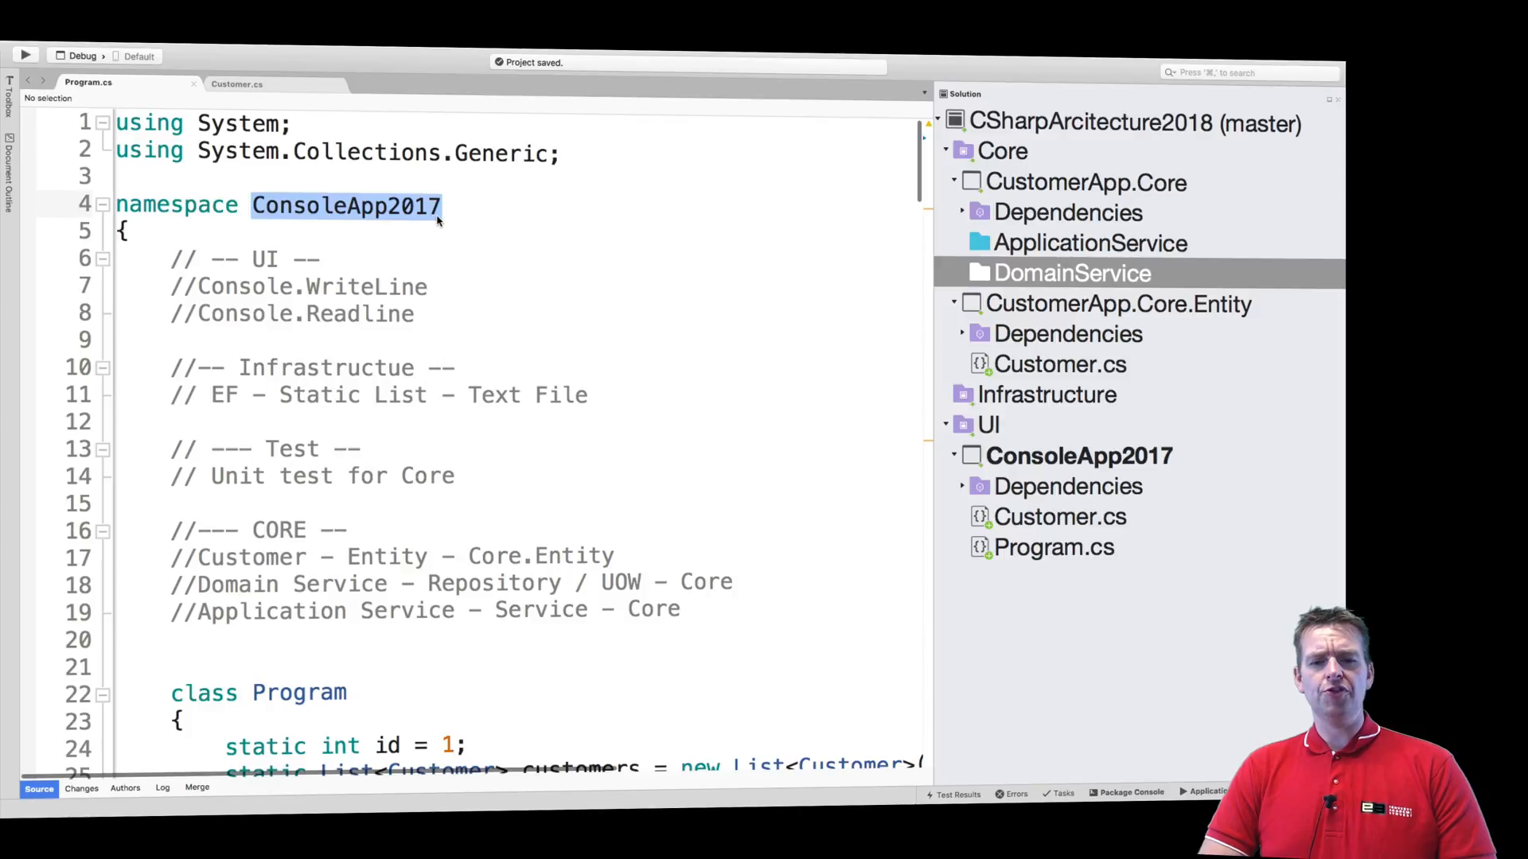
click(1079, 455)
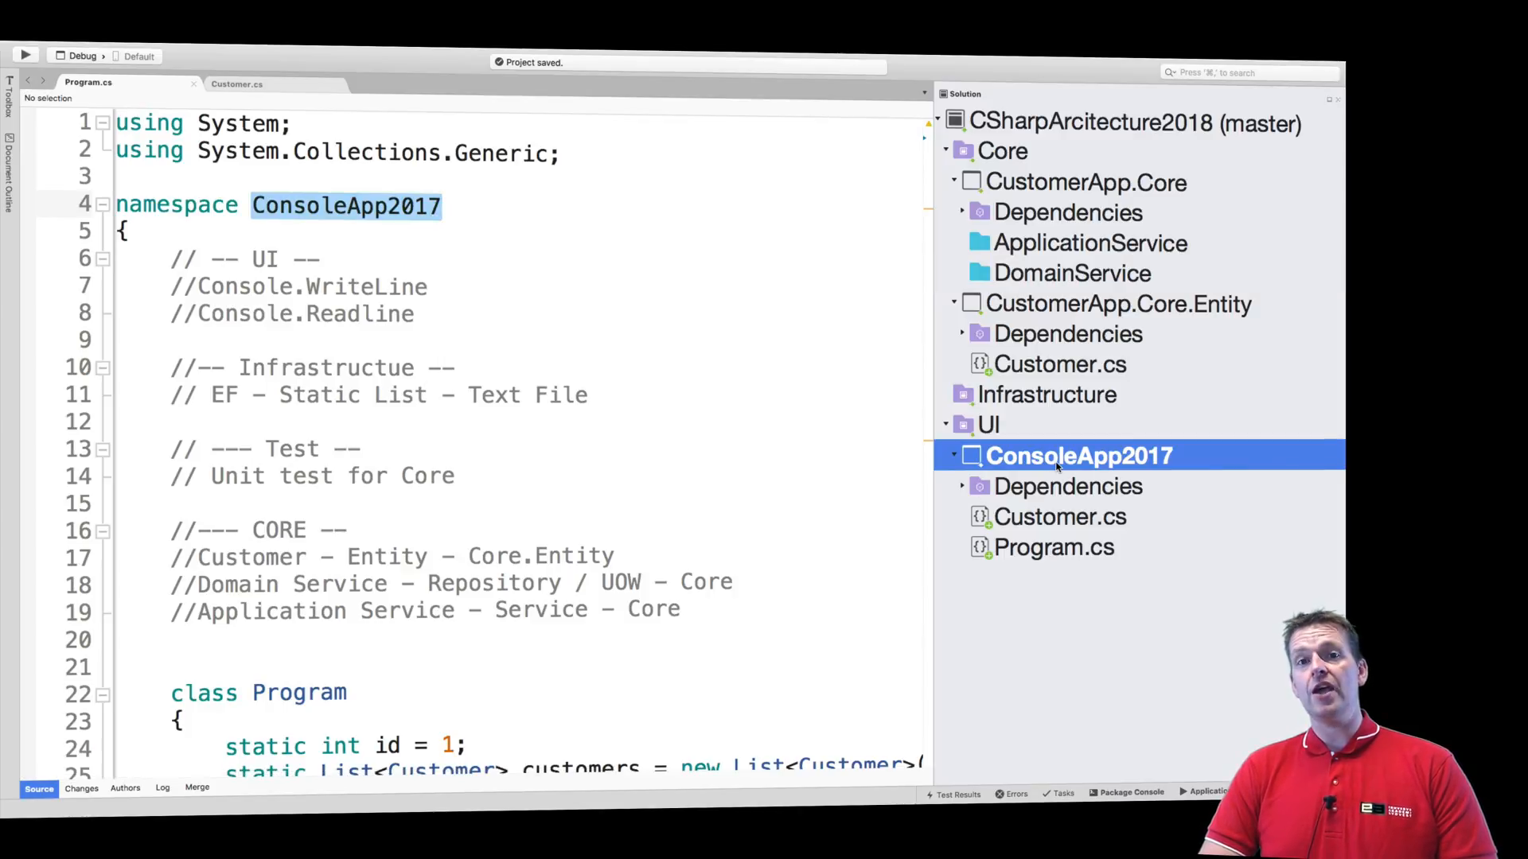
mouse_move(1079, 358)
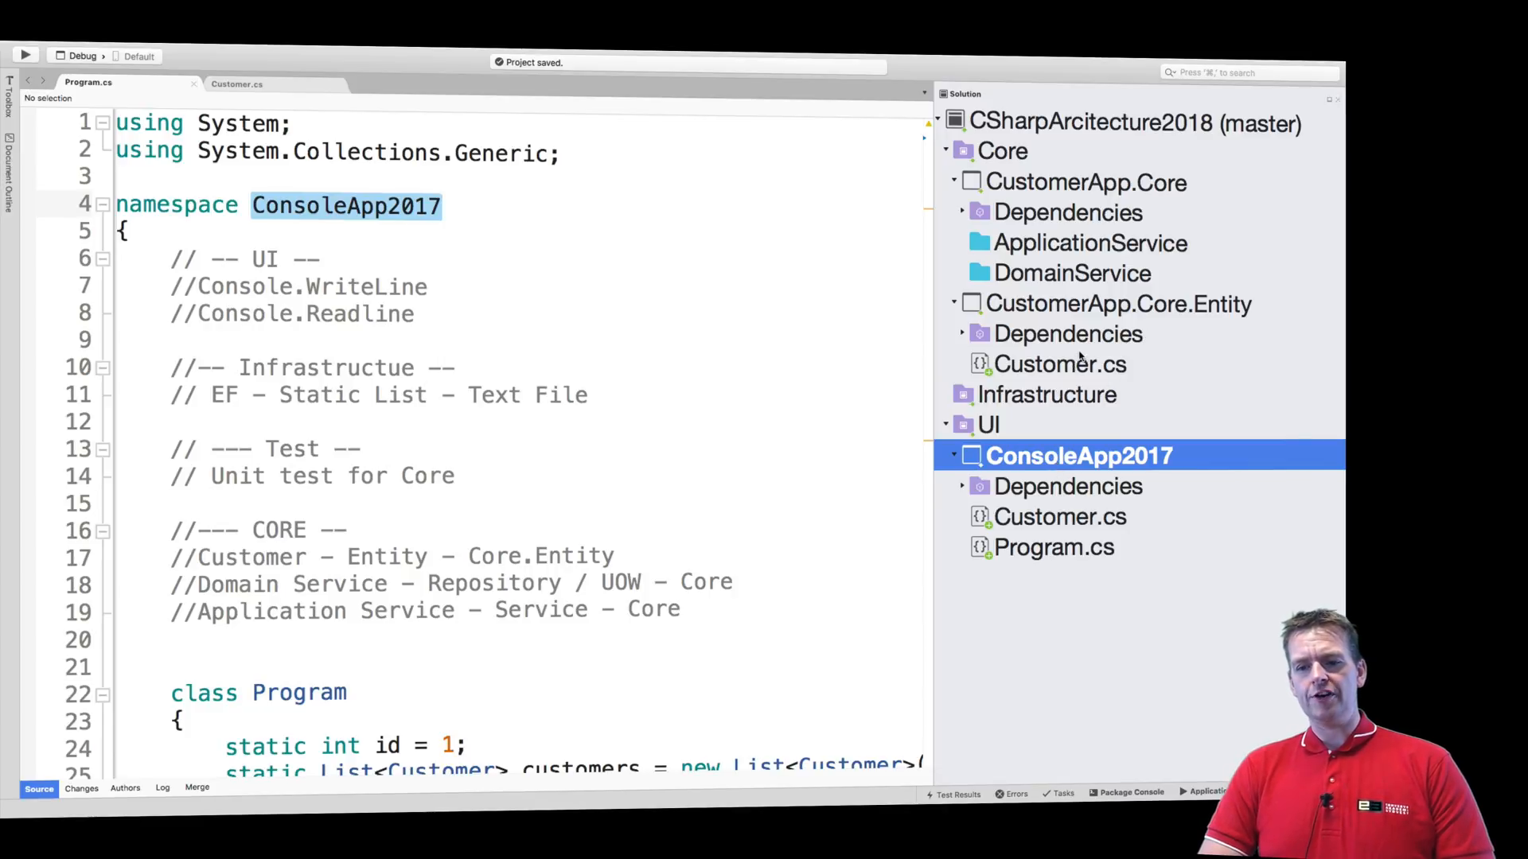
click(1060, 363)
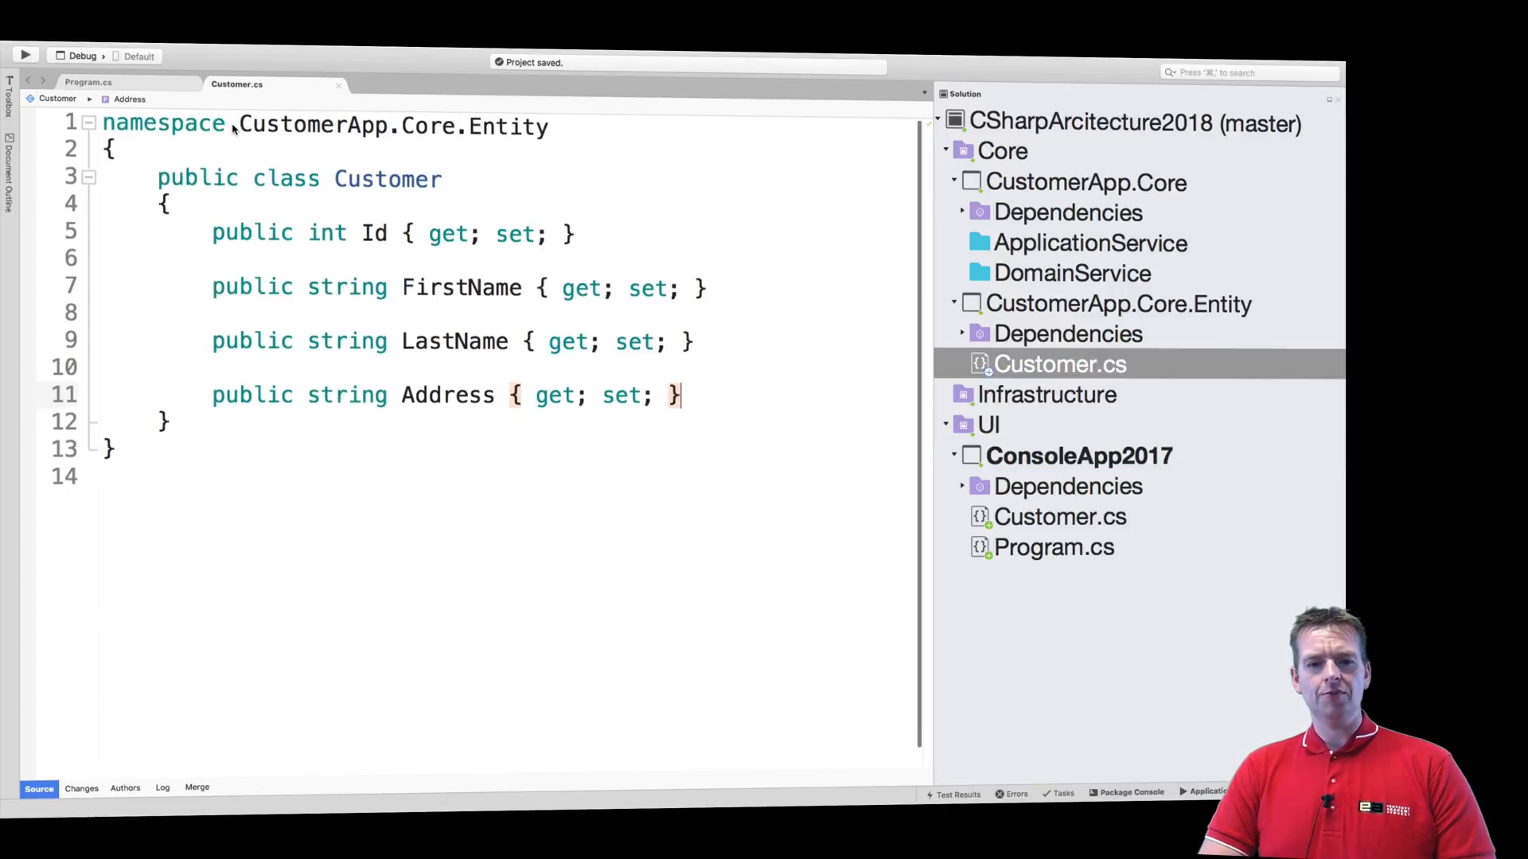
double_click(390, 126)
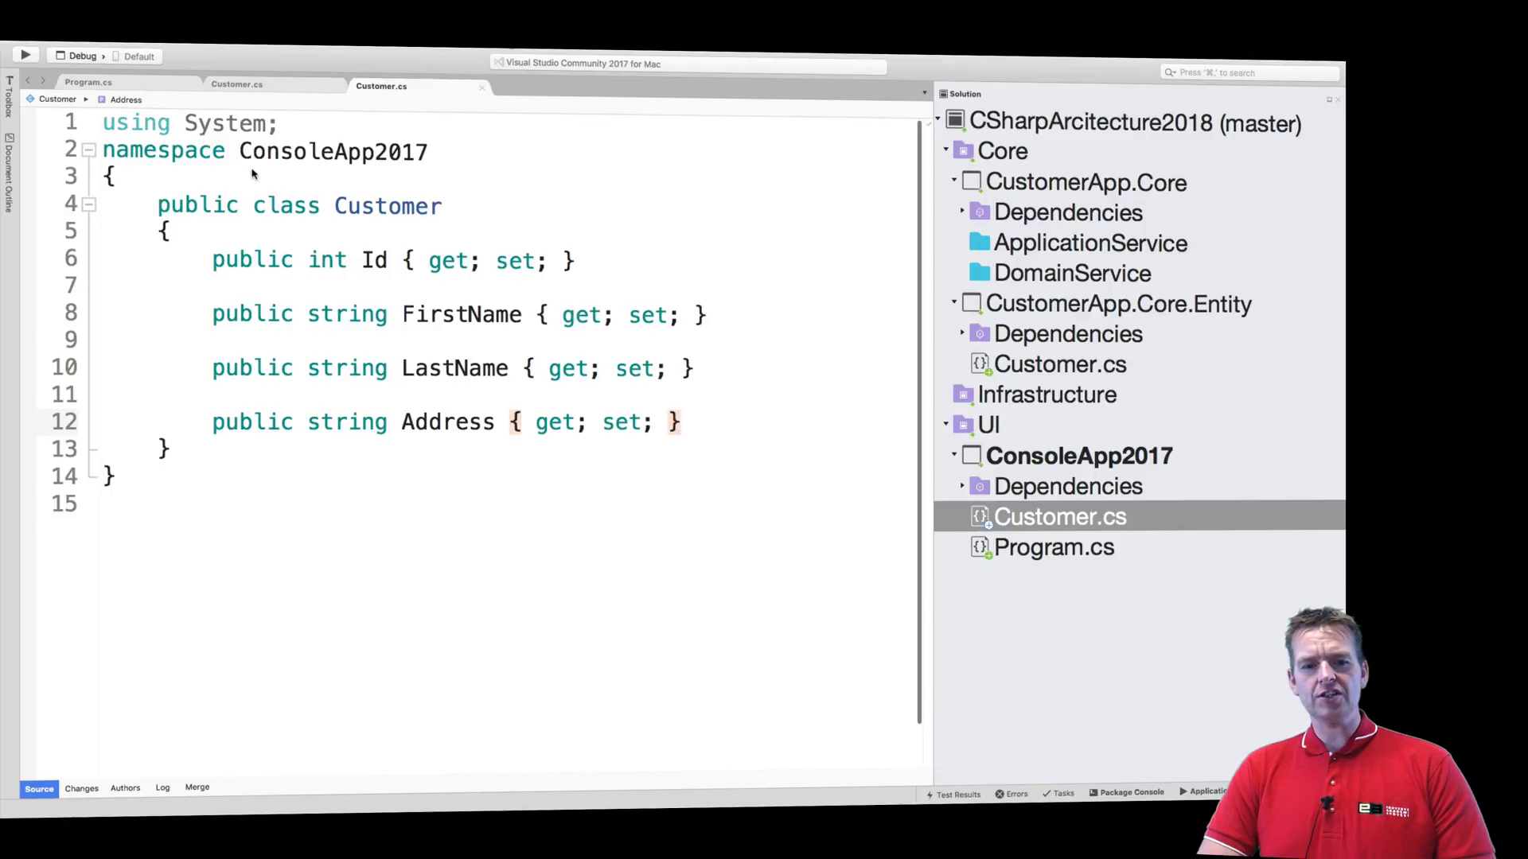
double_click(331, 152)
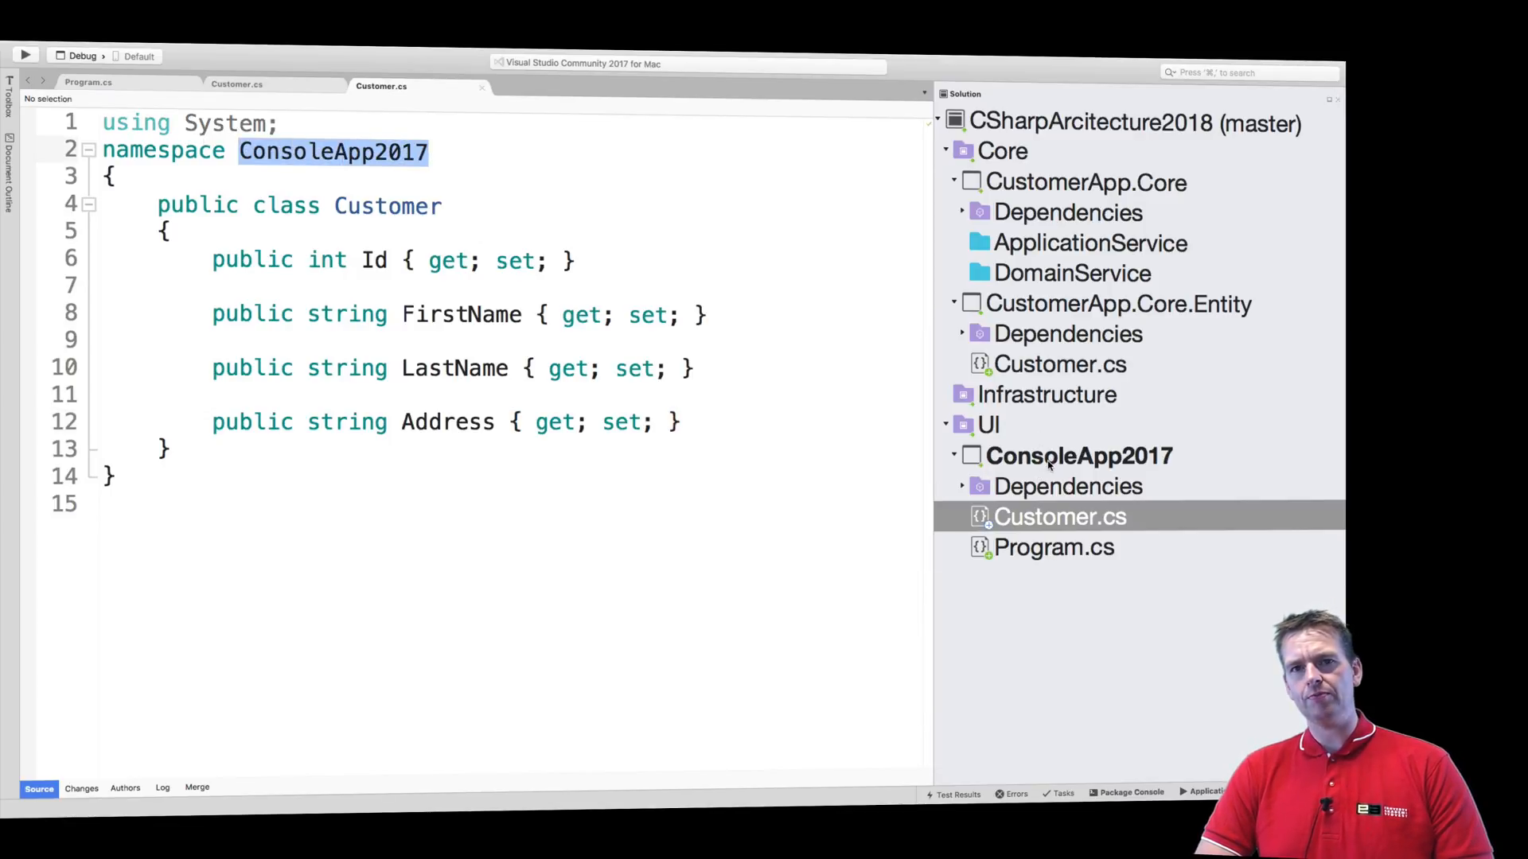
mouse_move(1071, 501)
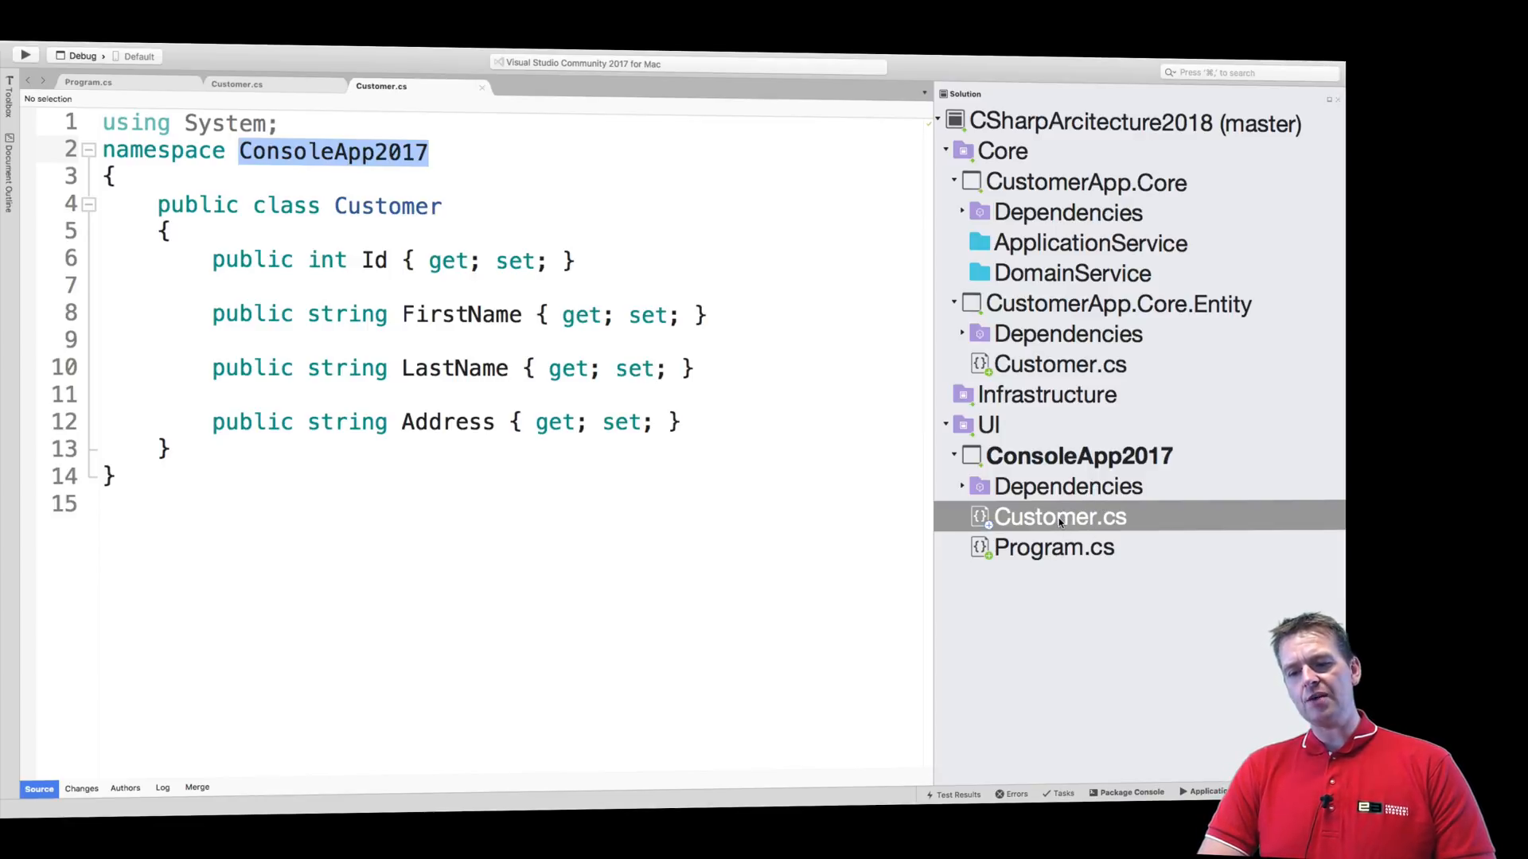
click(1060, 516)
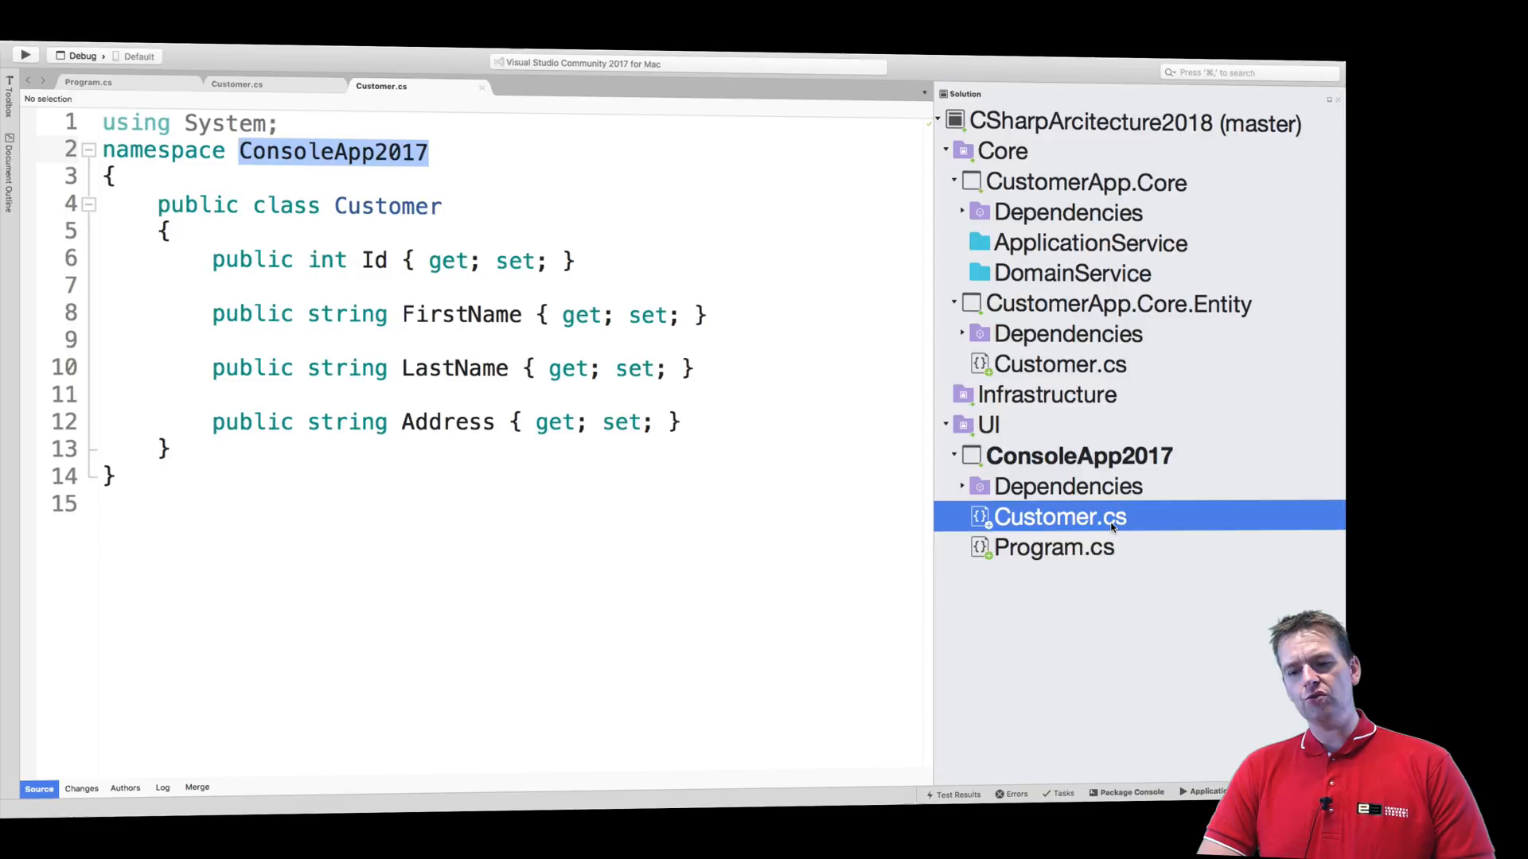
click(1060, 363)
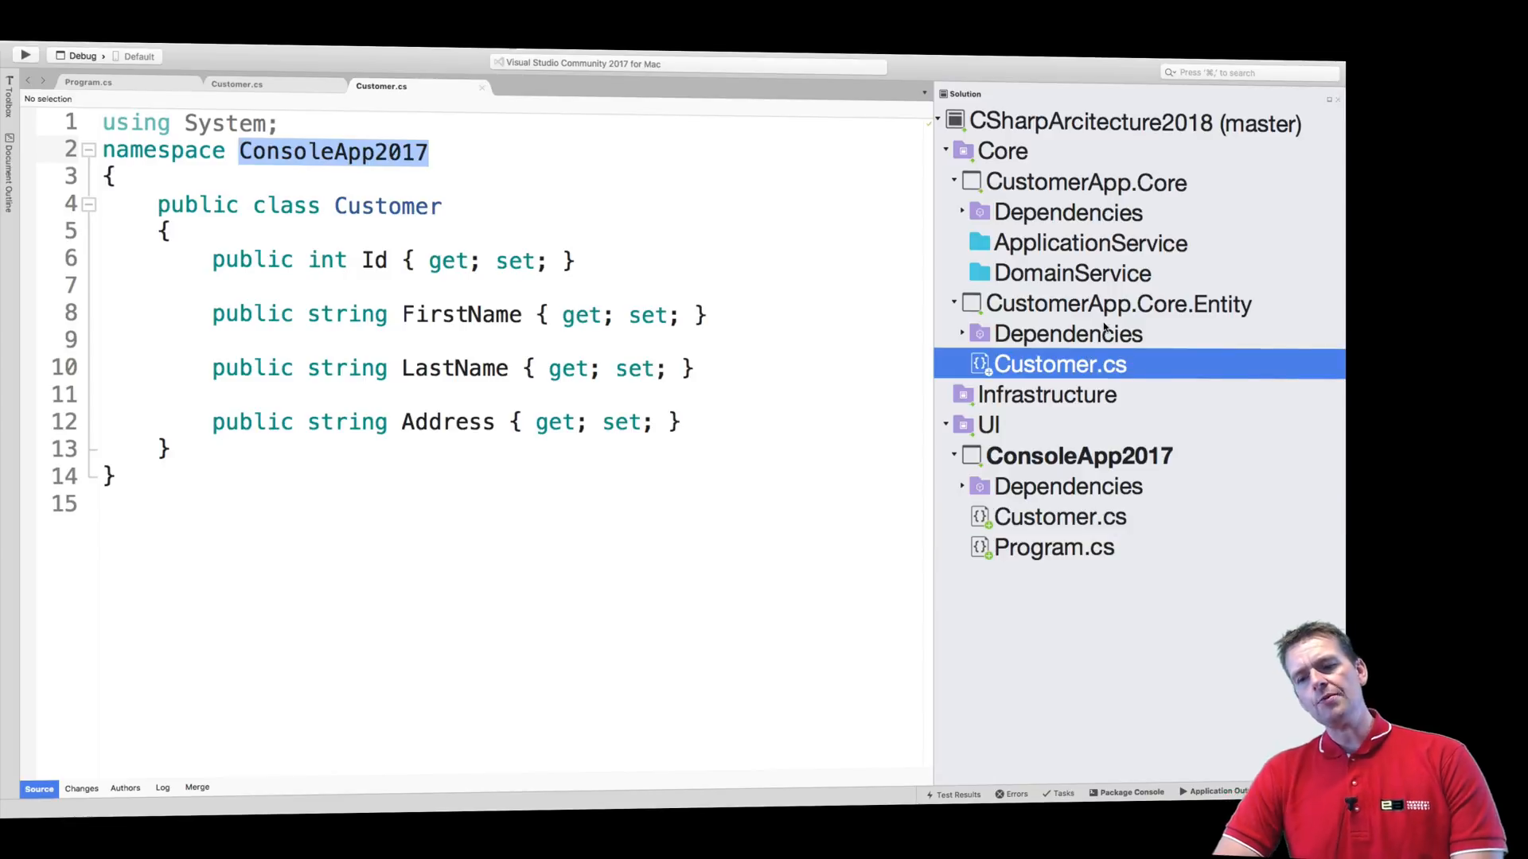
click(1065, 333)
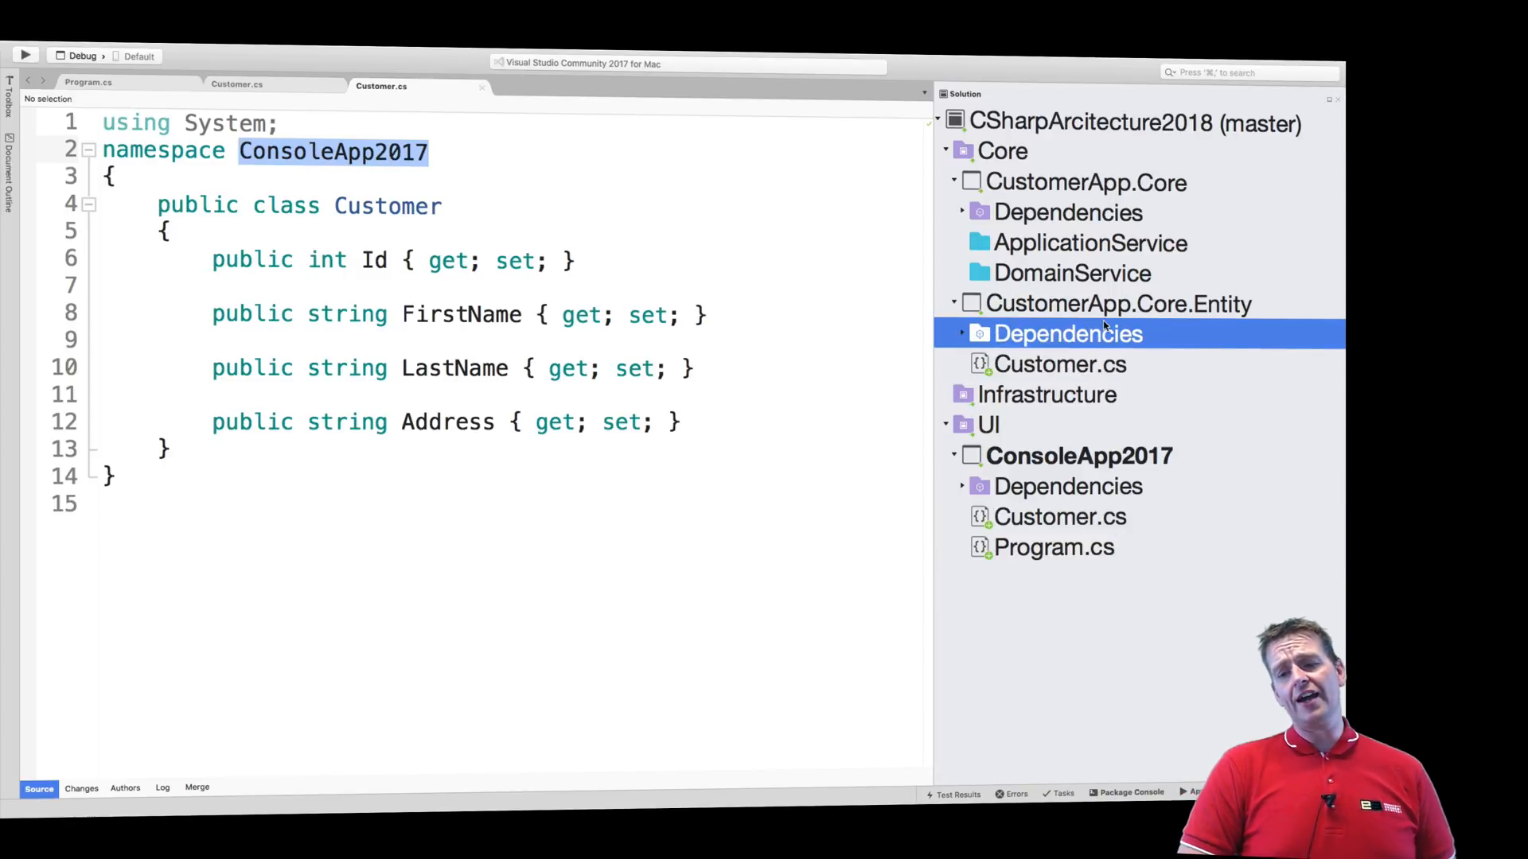
click(1117, 304)
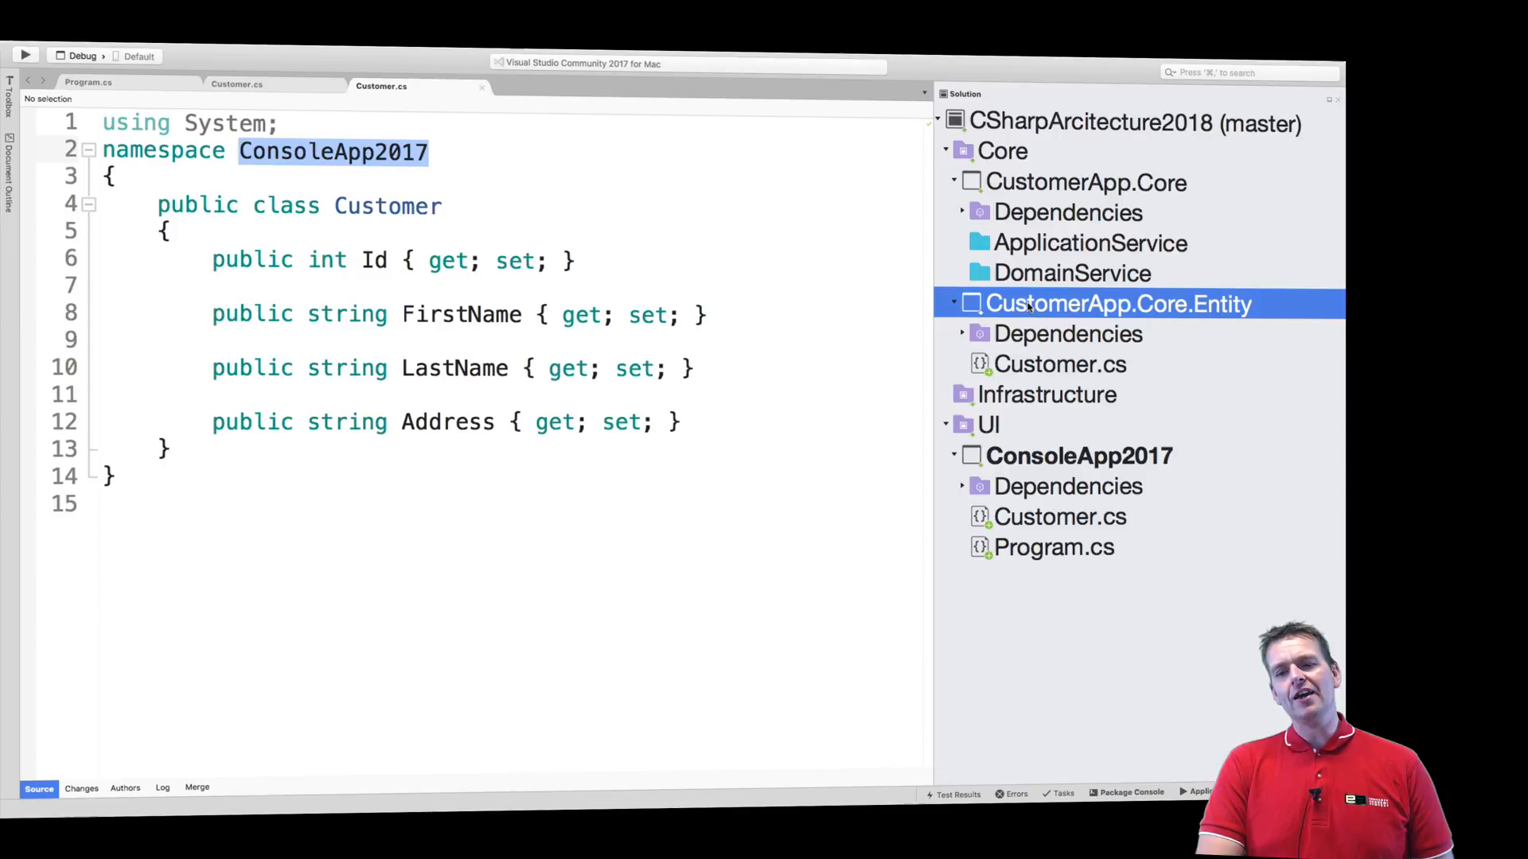
click(1060, 363)
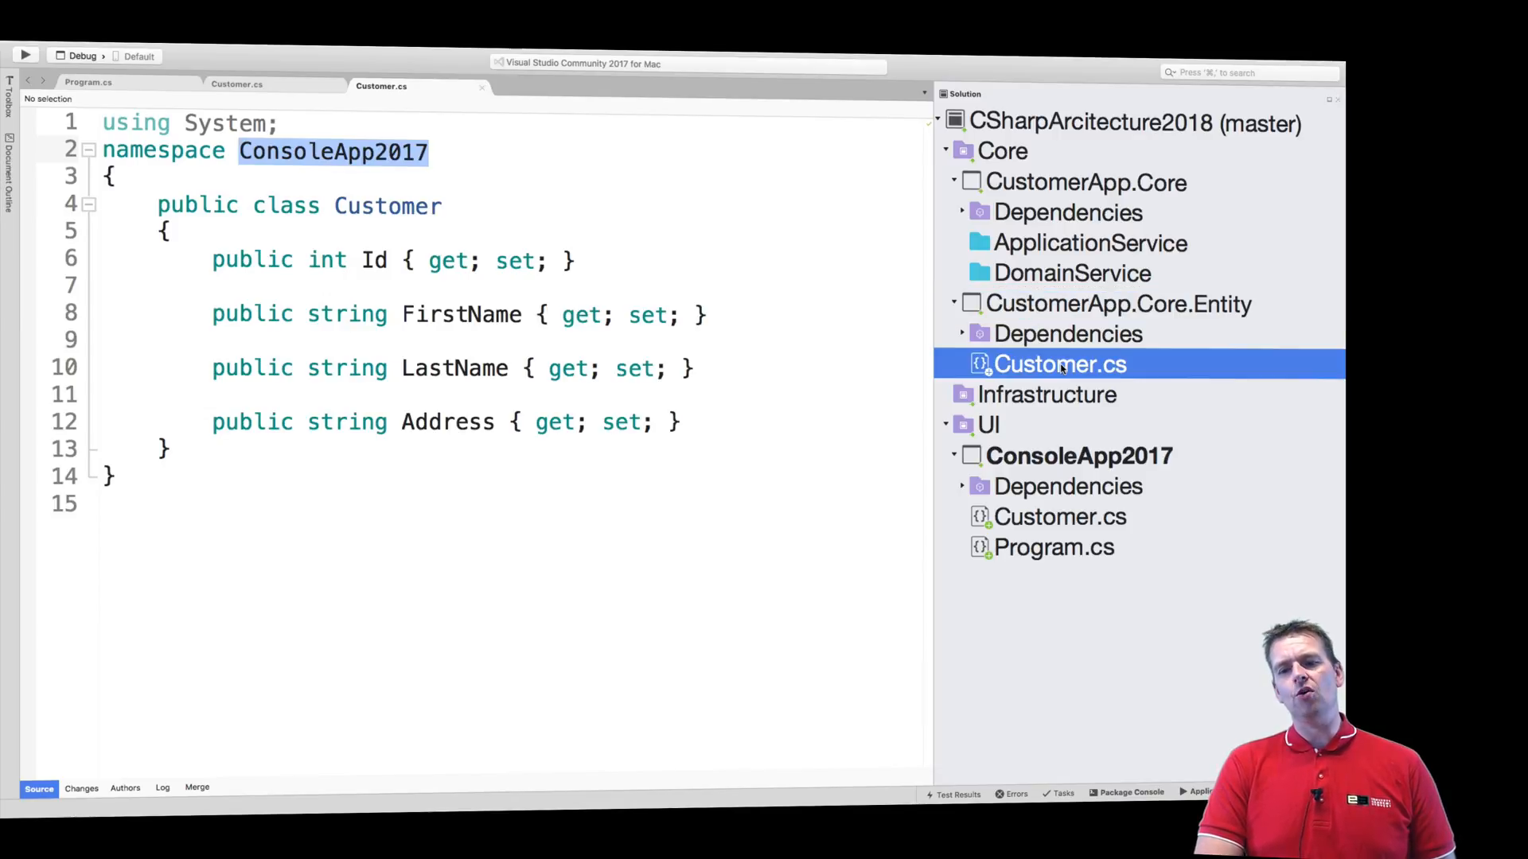
right_click(1117, 302)
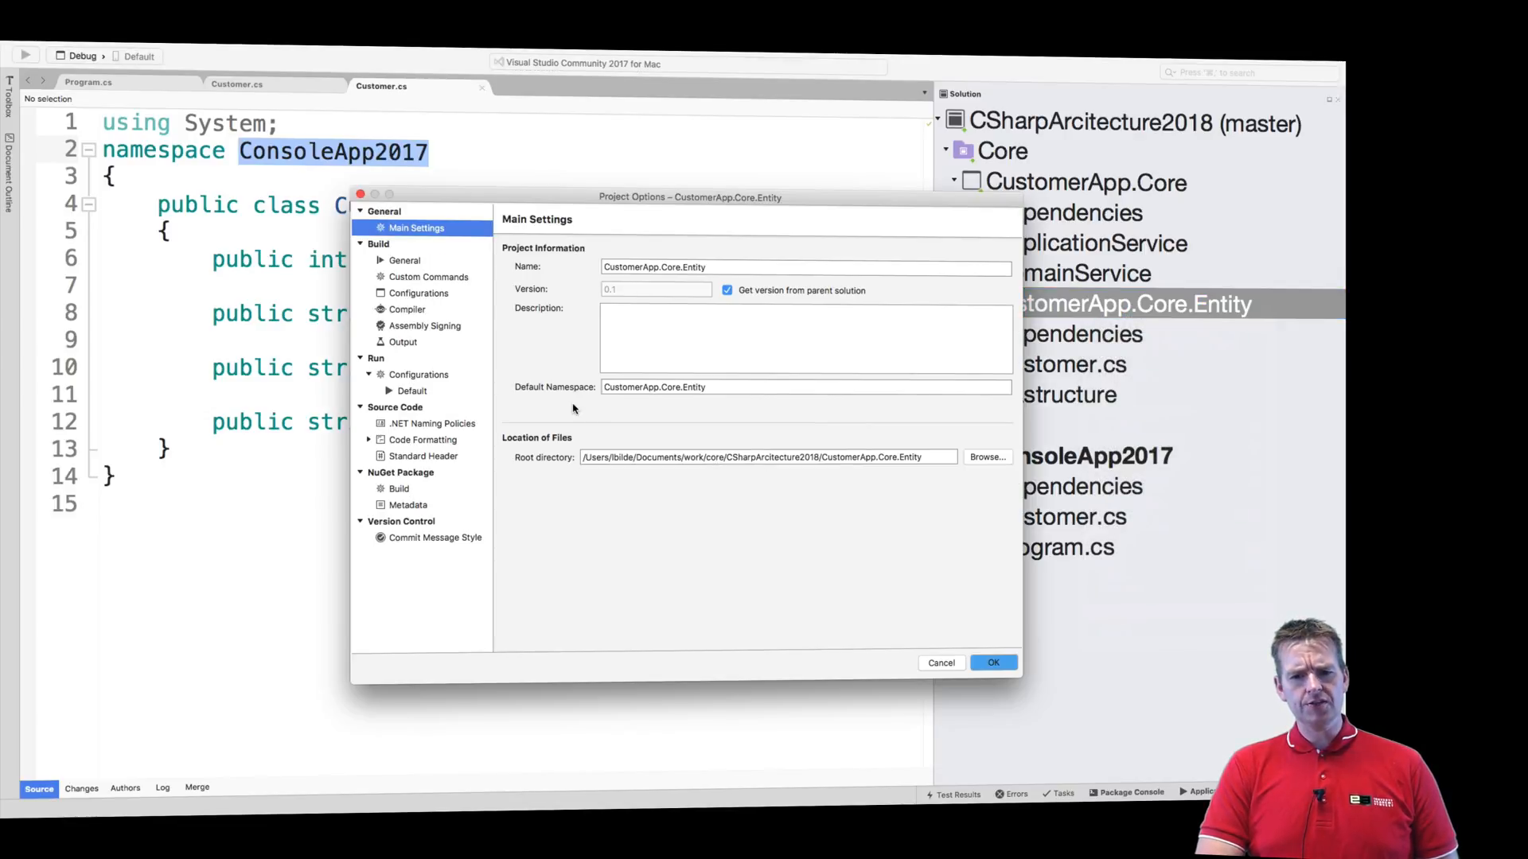
mouse_move(686, 409)
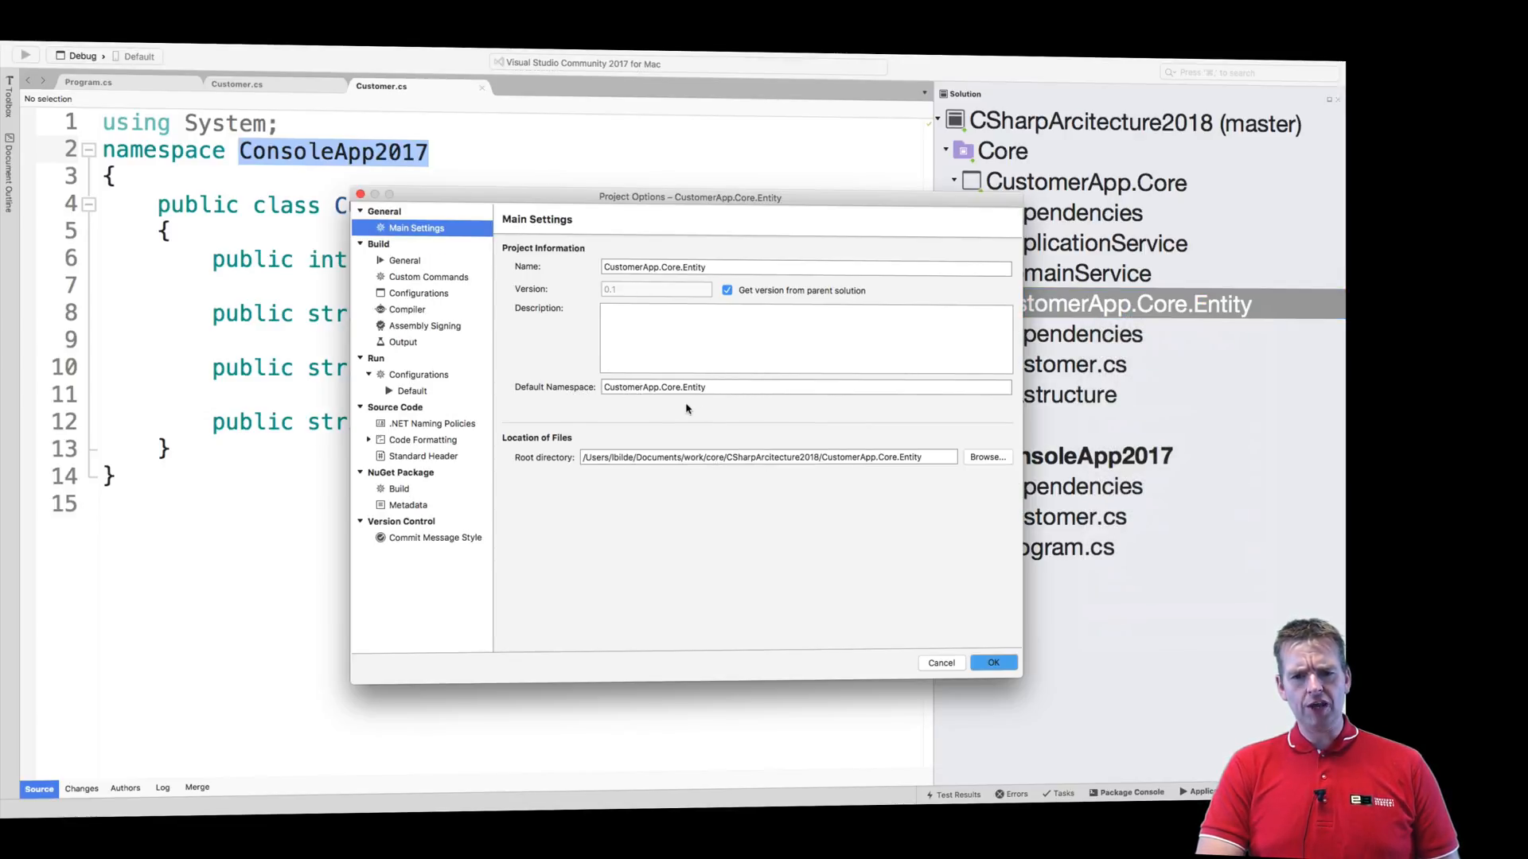
double_click(691, 387)
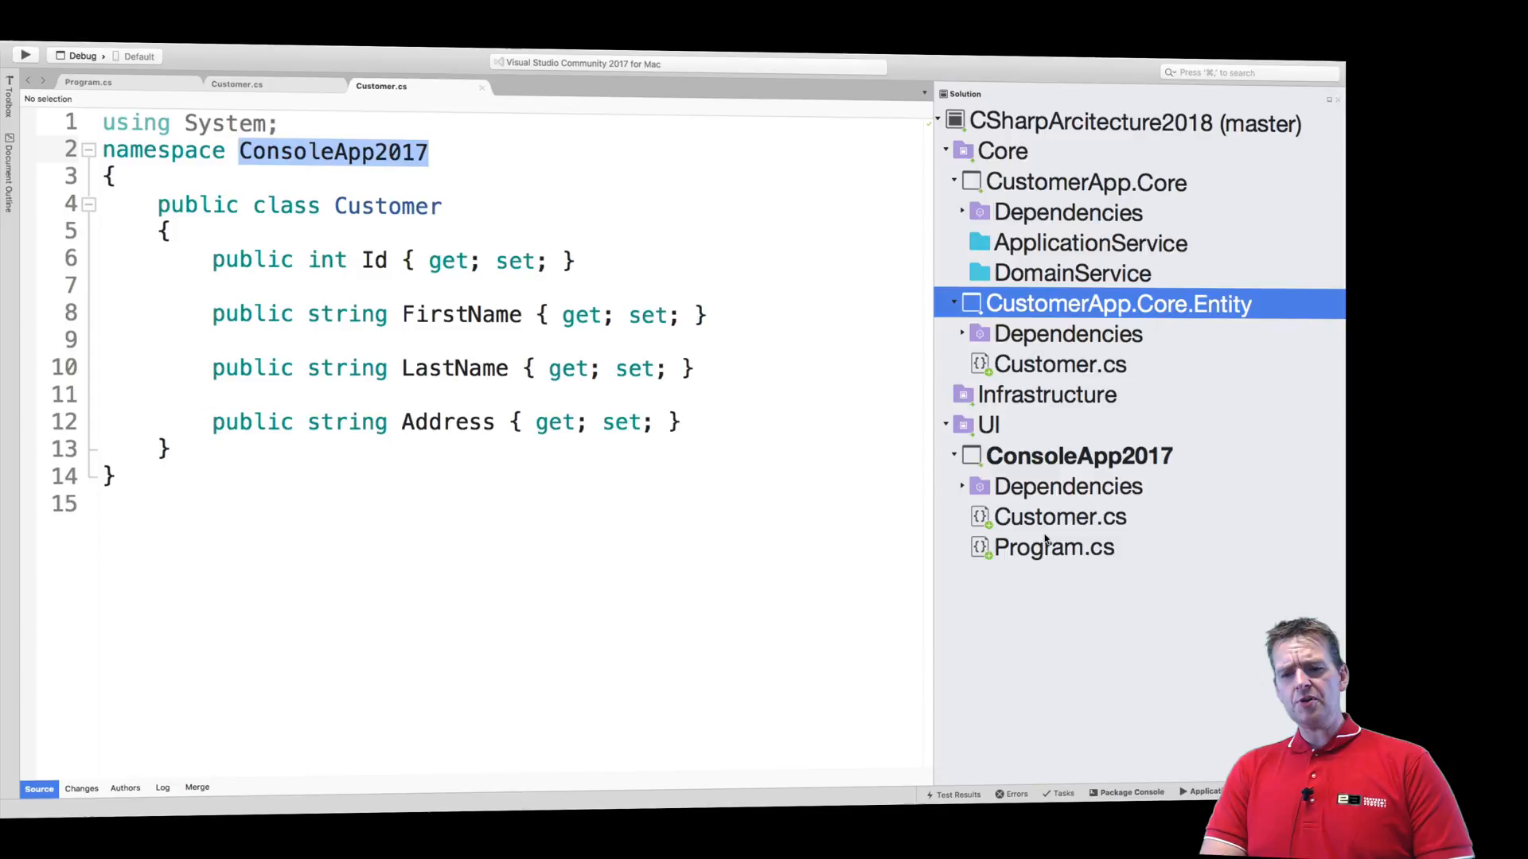
Change the console app's Customer.cs namespace to ConsoleApp2017.Dingo
click(1053, 546)
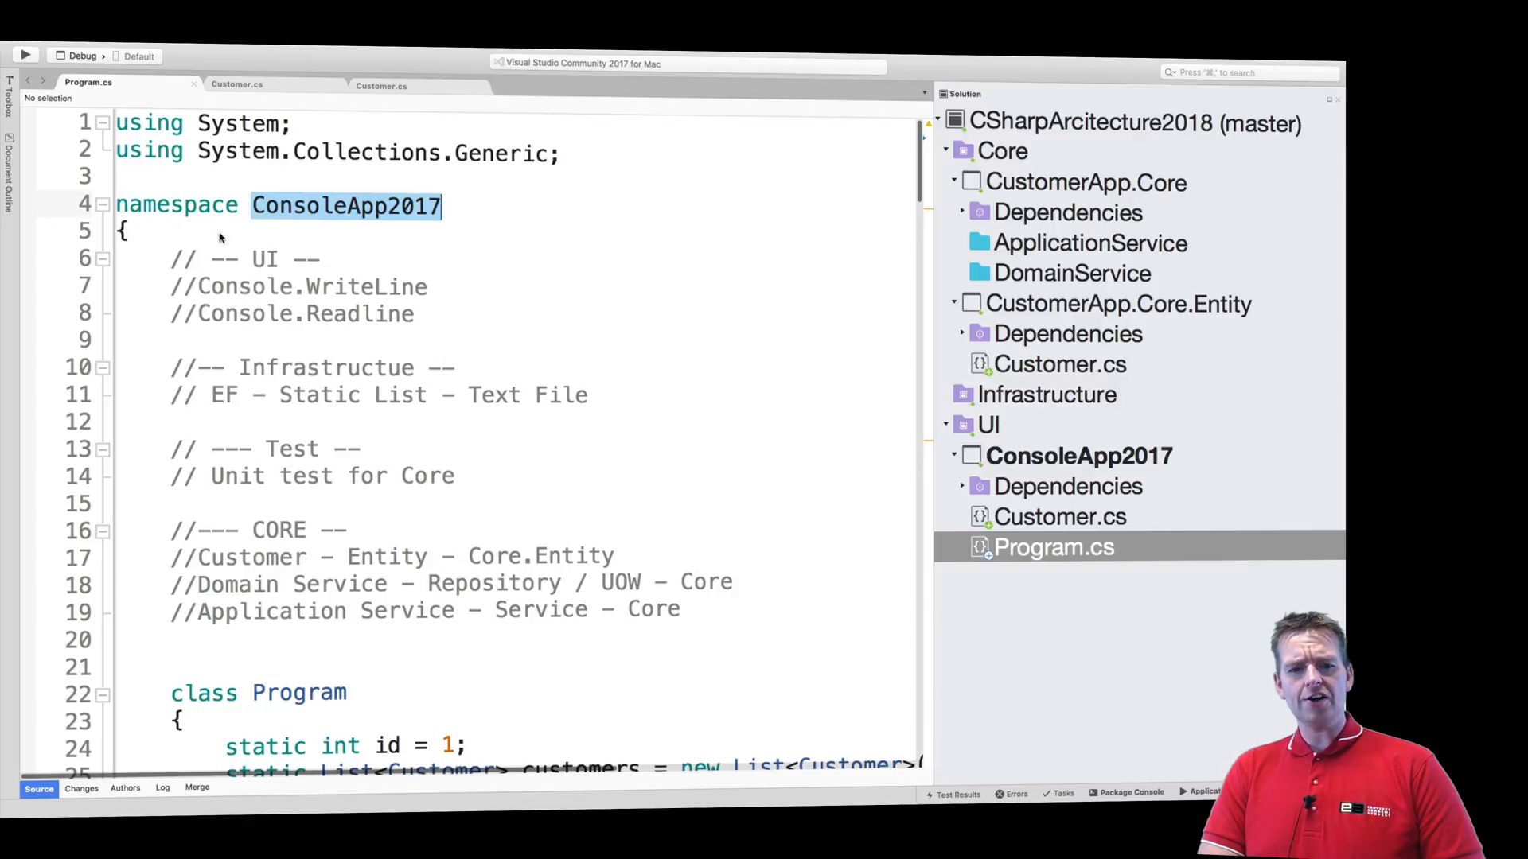
mouse_move(307, 205)
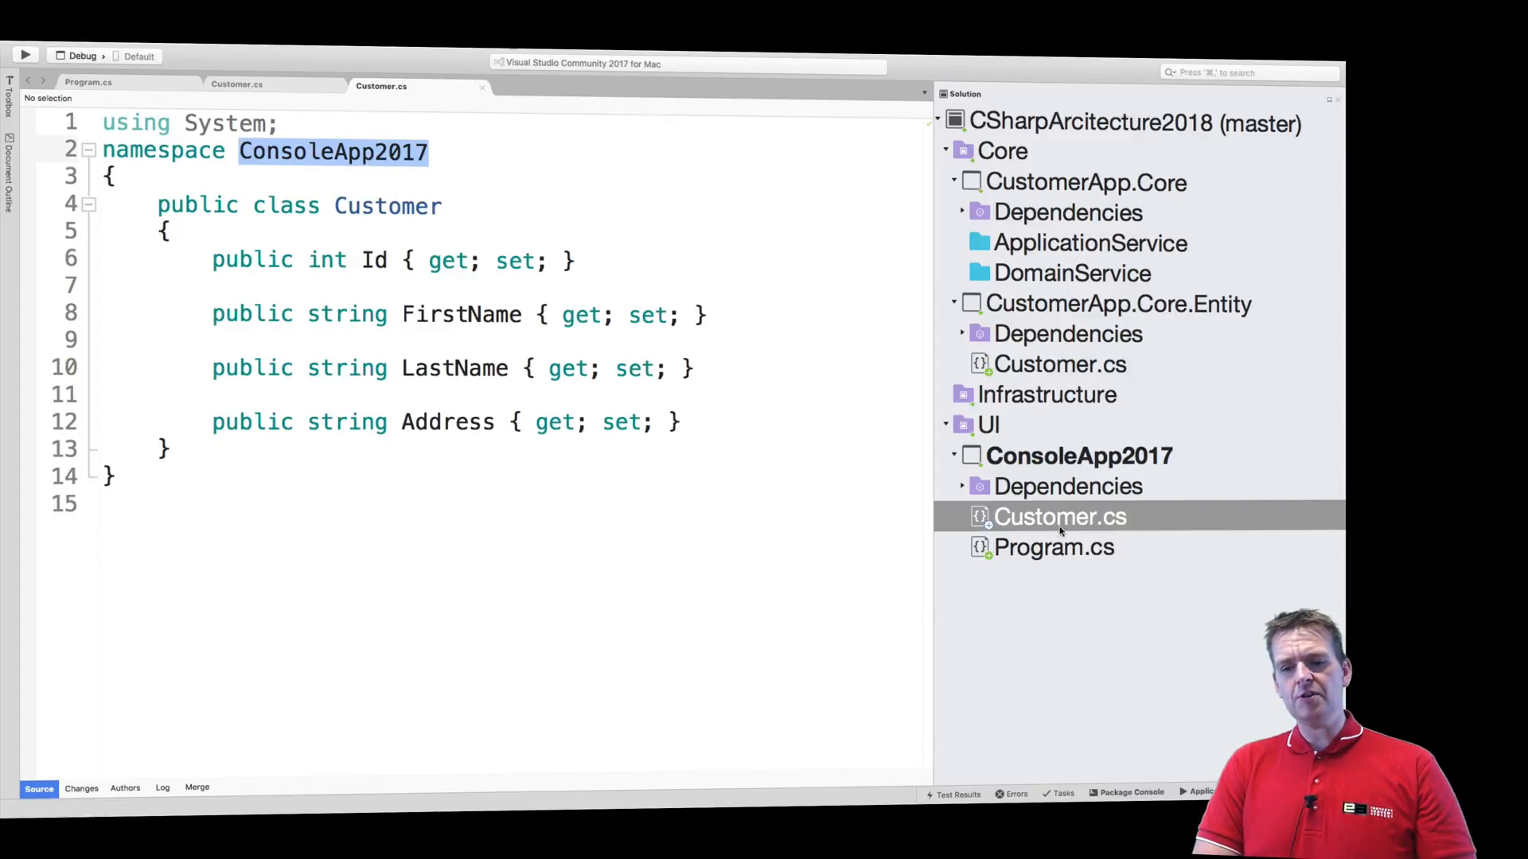
click(1054, 546)
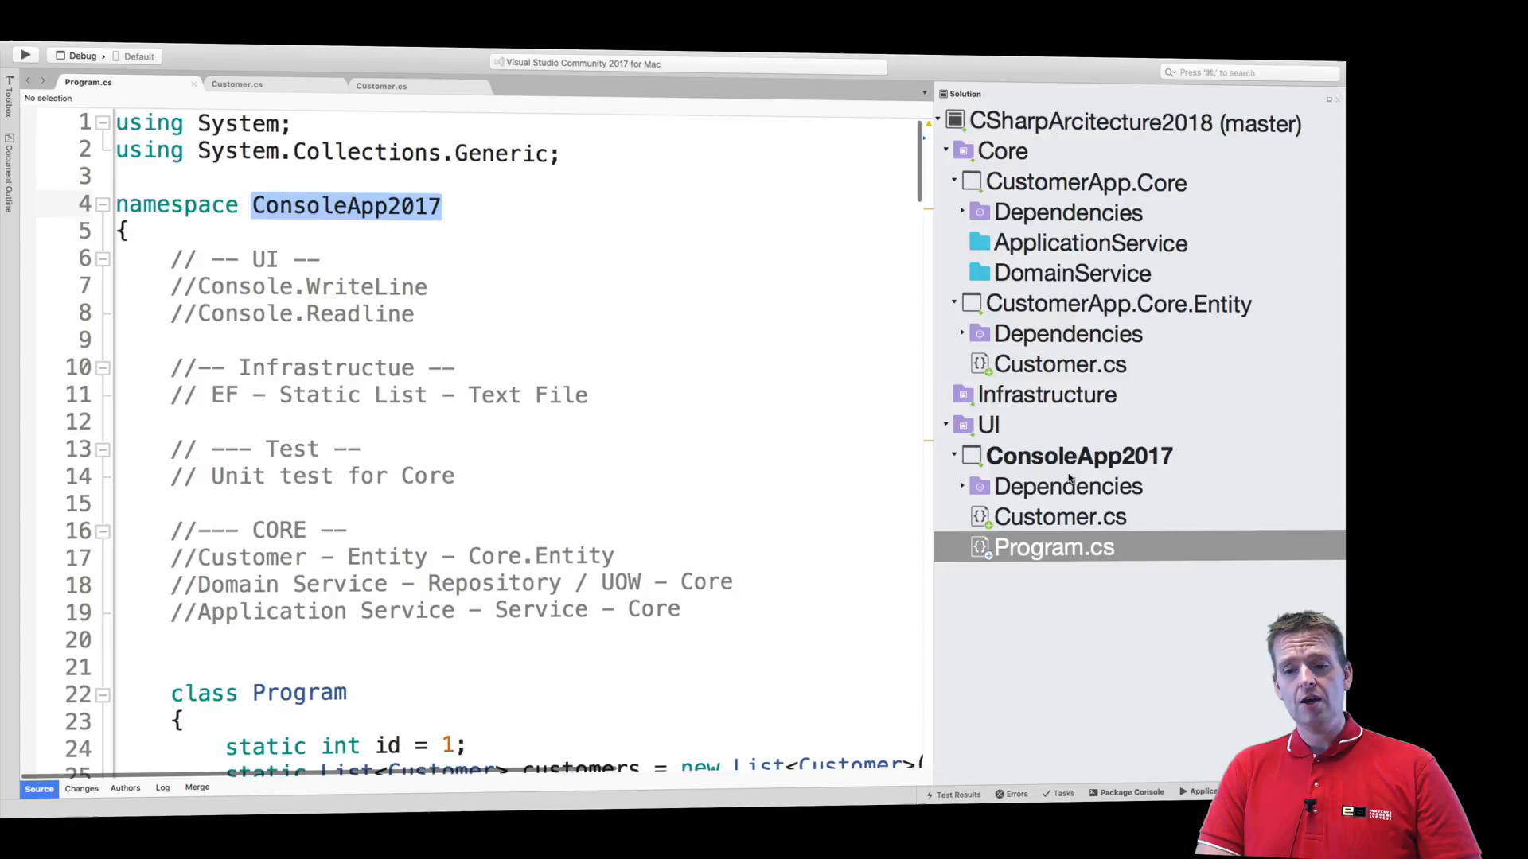
click(1060, 516)
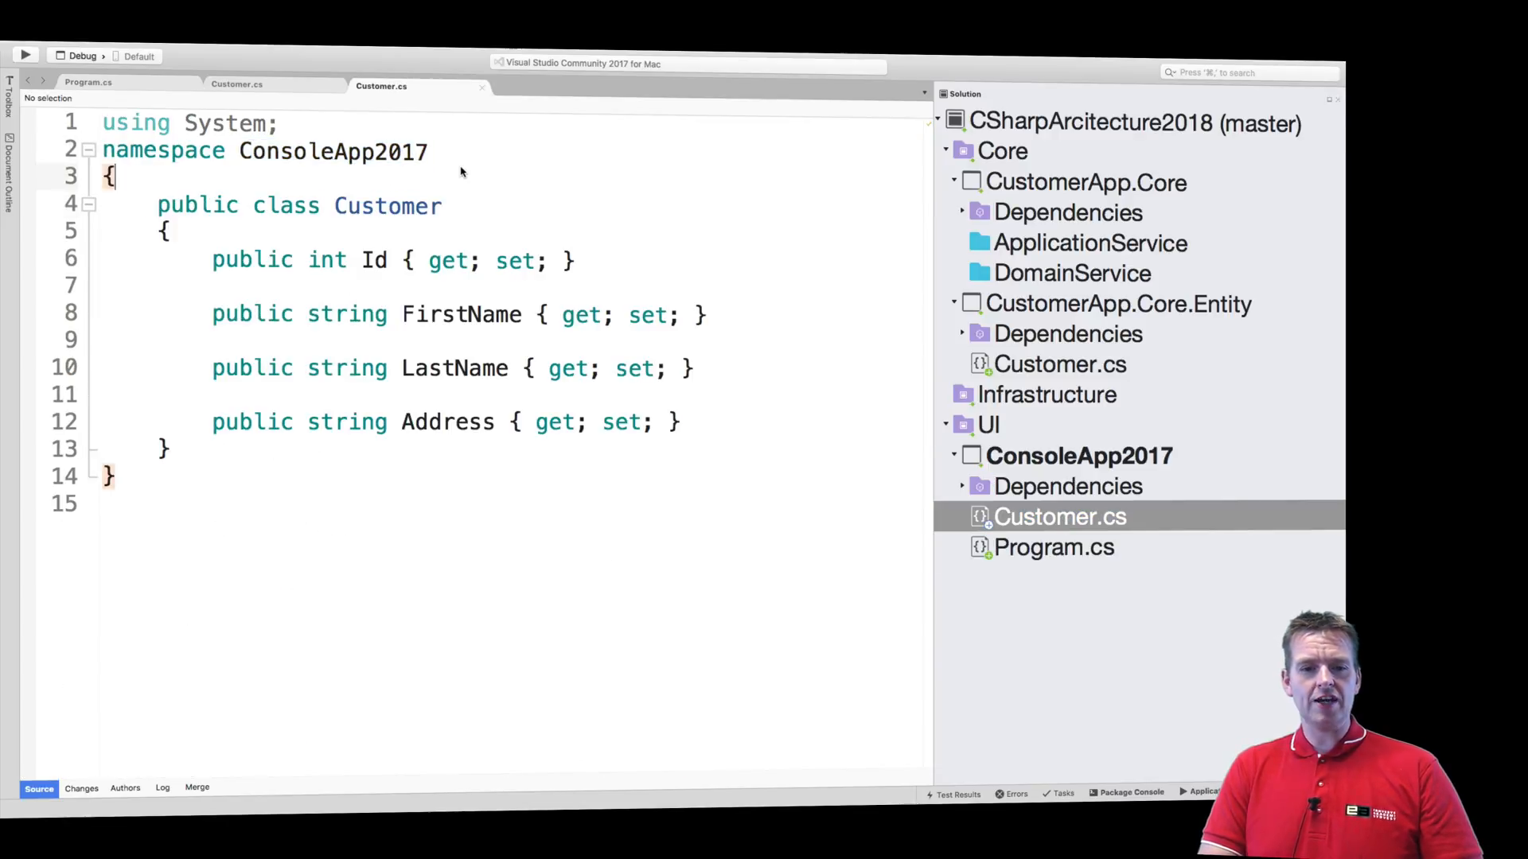
text(.)
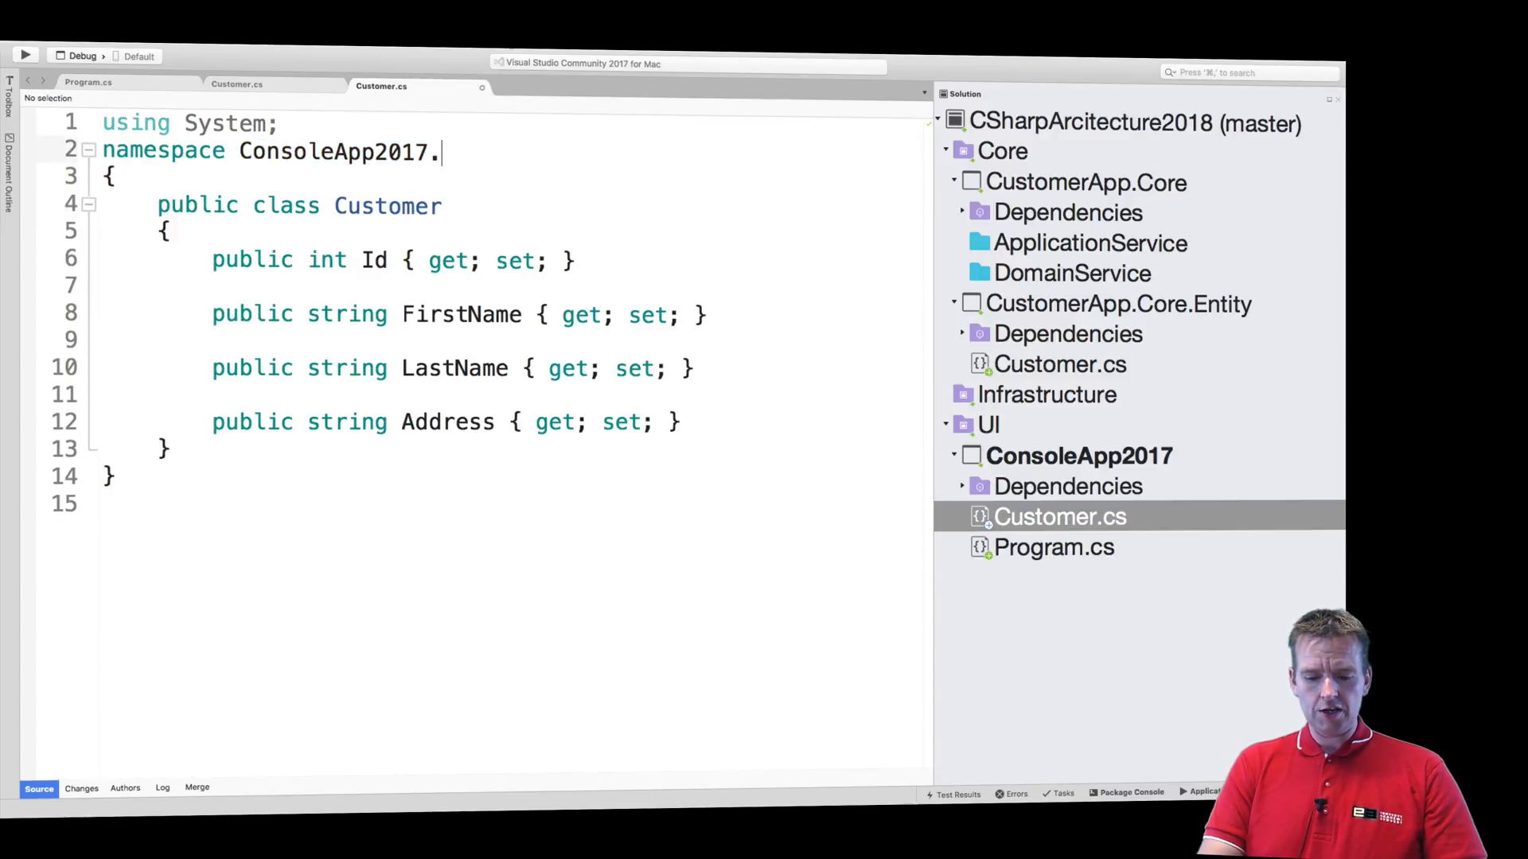
text(dingo)
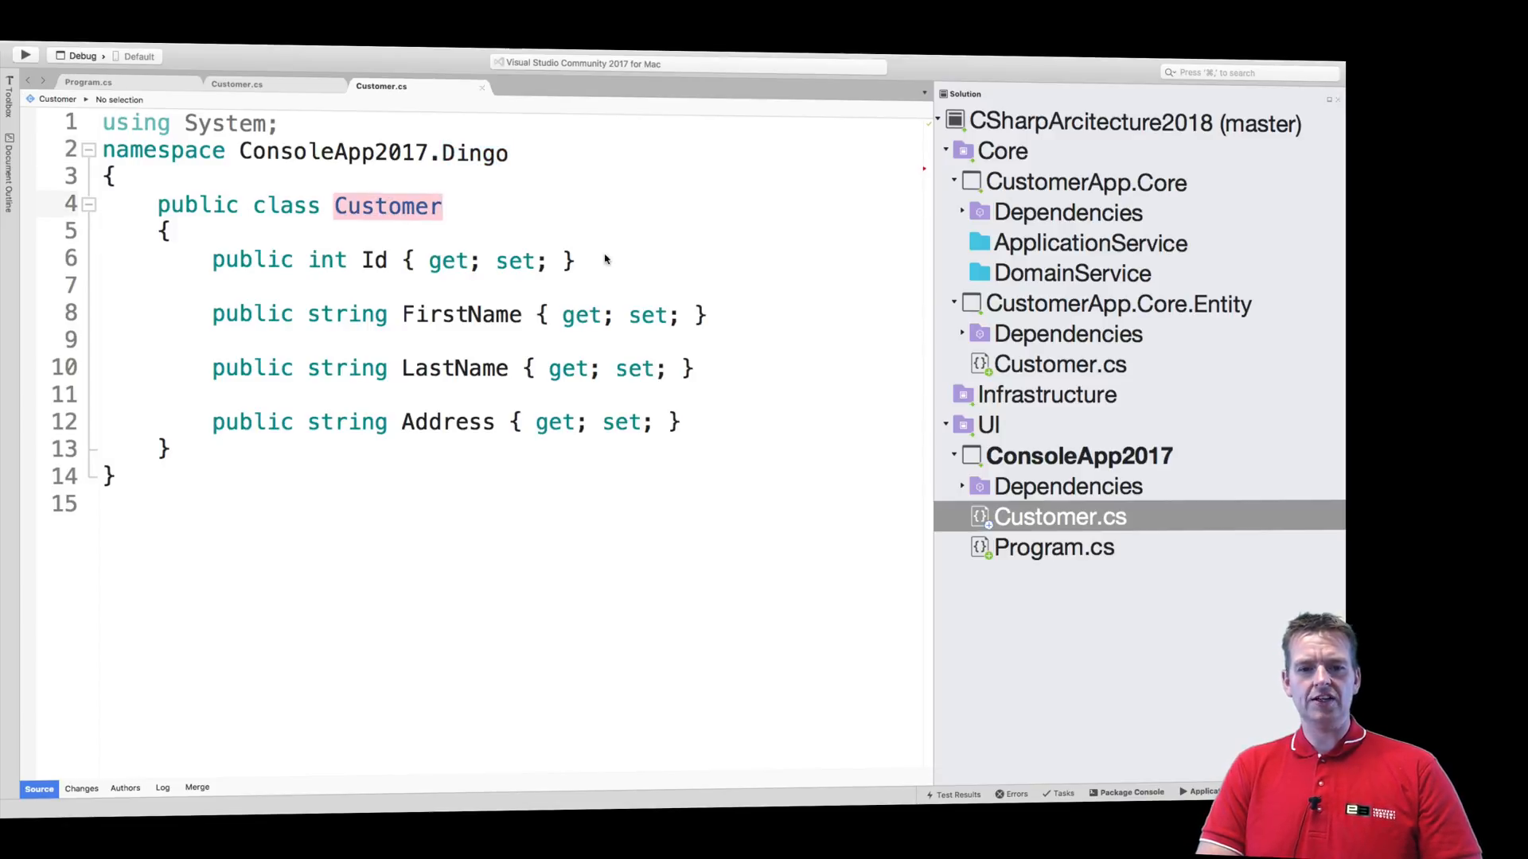
Return to Program.cs to see Customer no longer resolving
click(1052, 545)
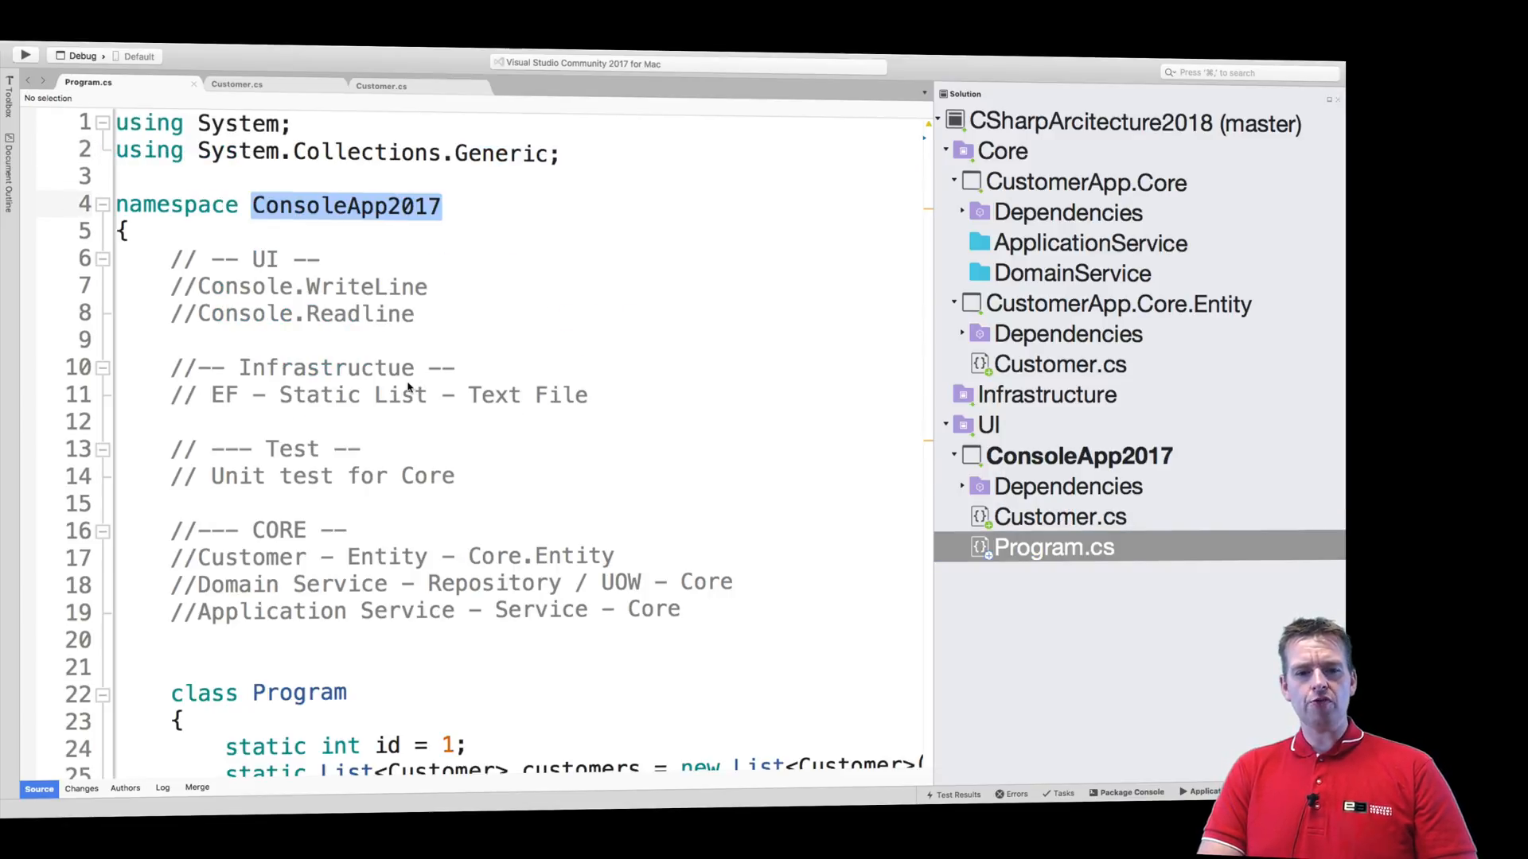
scroll(down, 3)
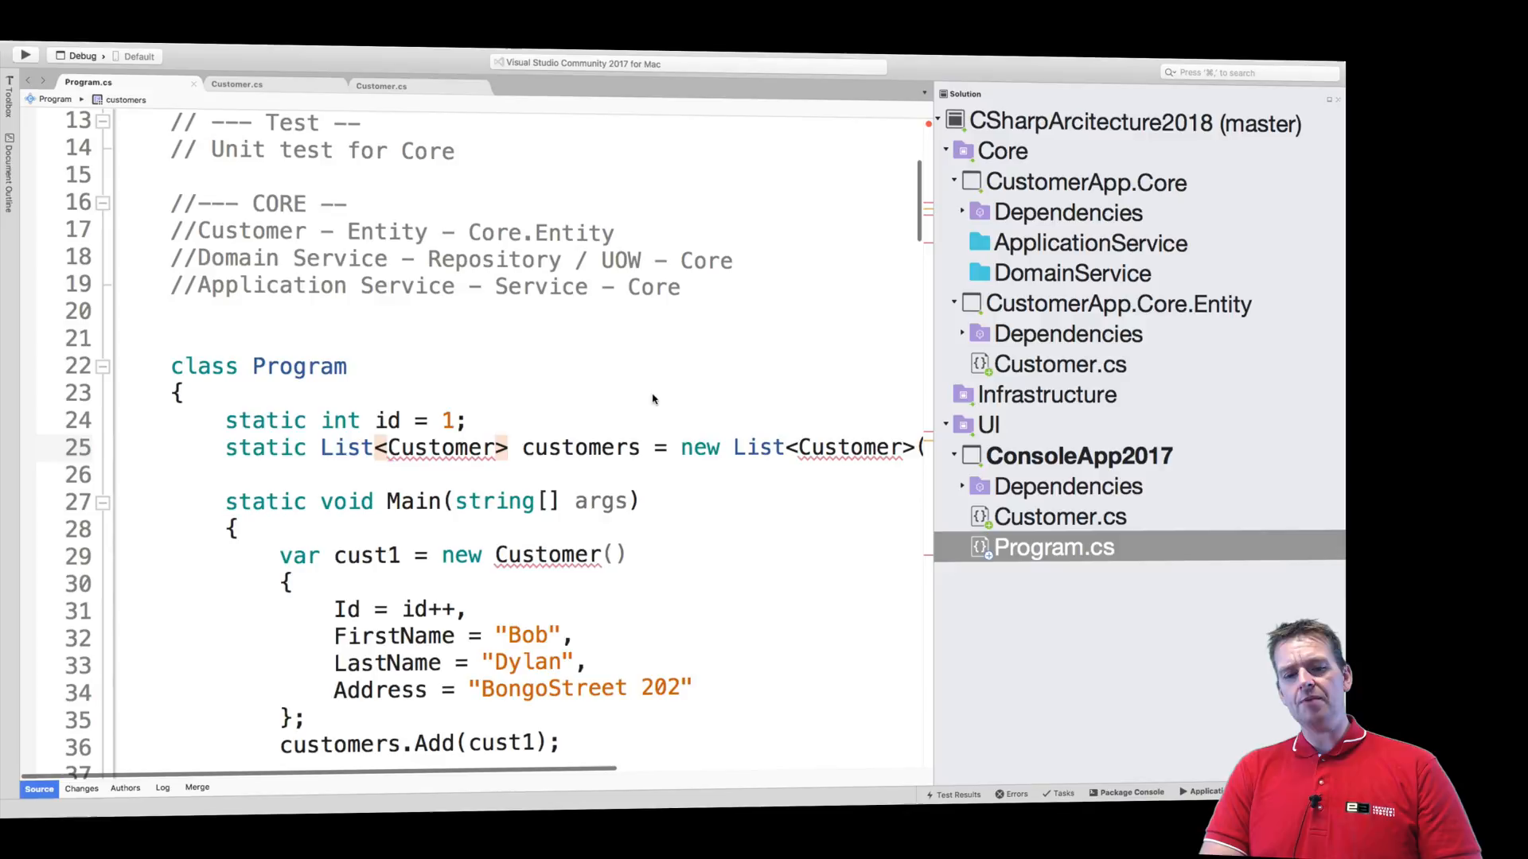
mouse_move(546, 449)
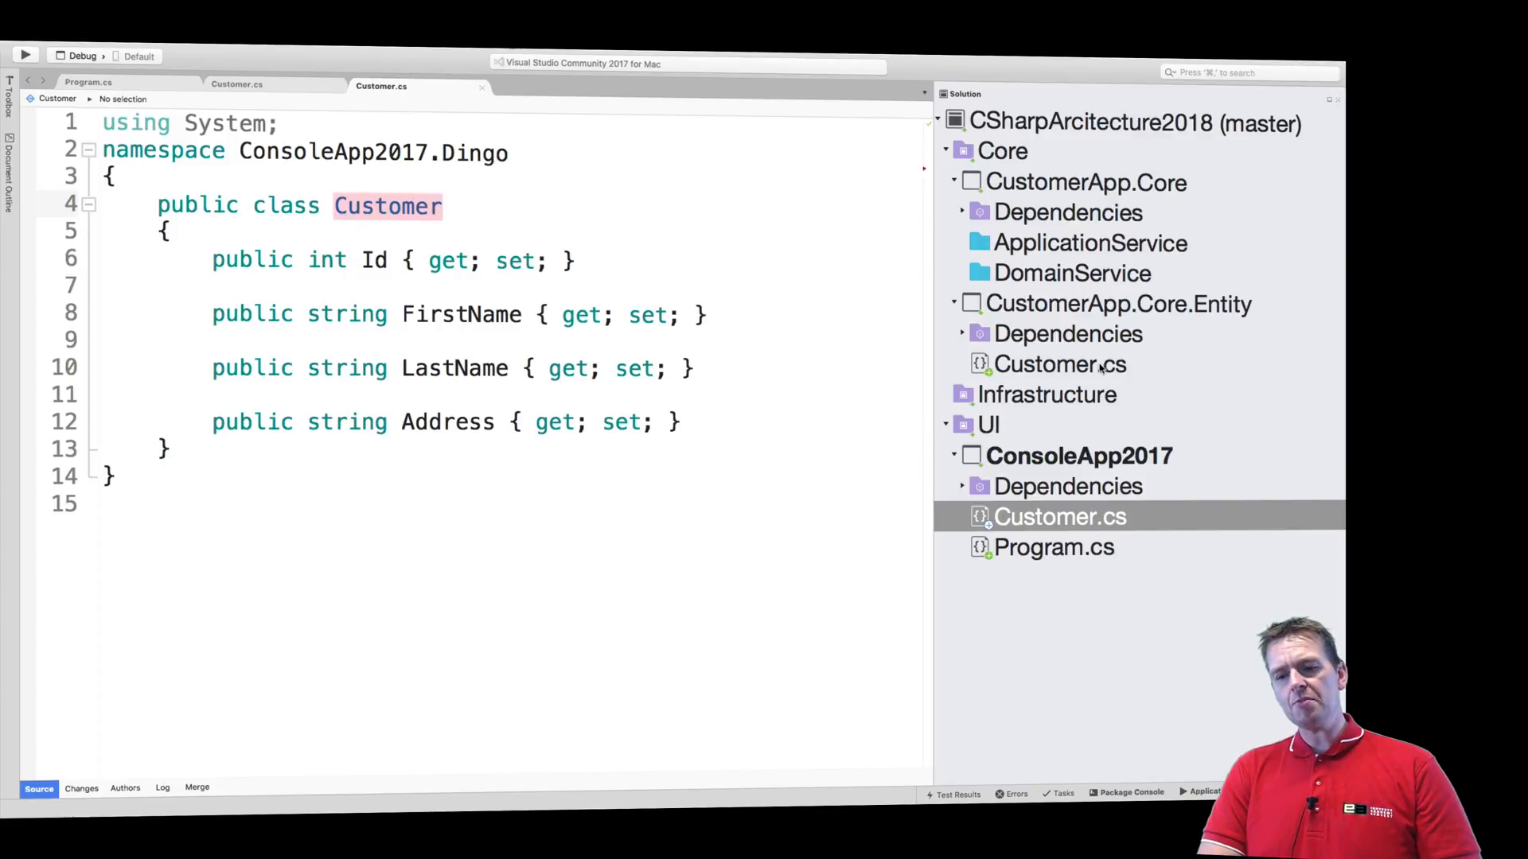
click(1060, 362)
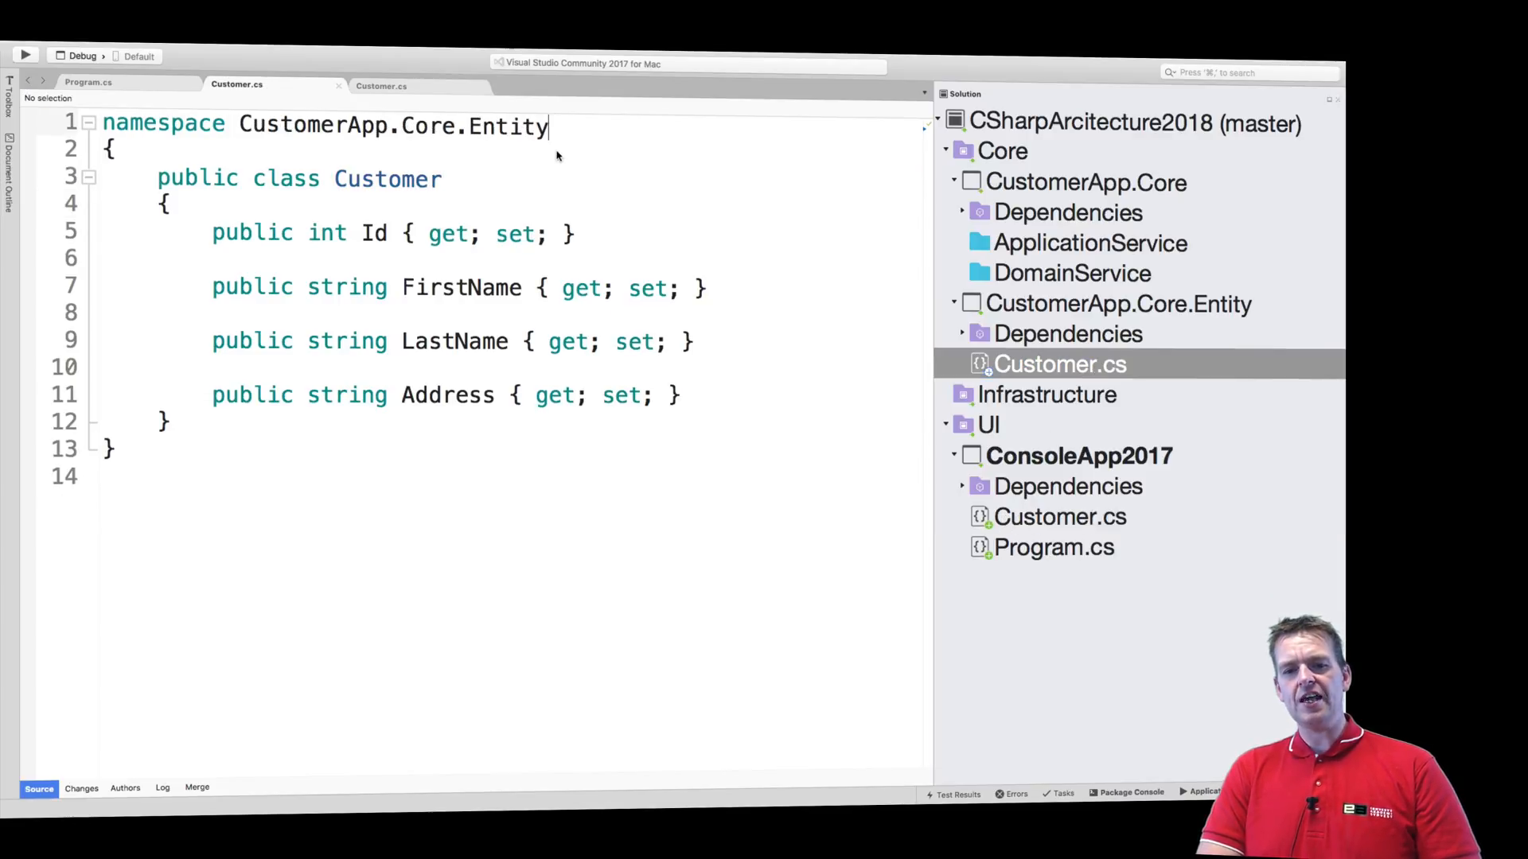
mouse_move(1106, 334)
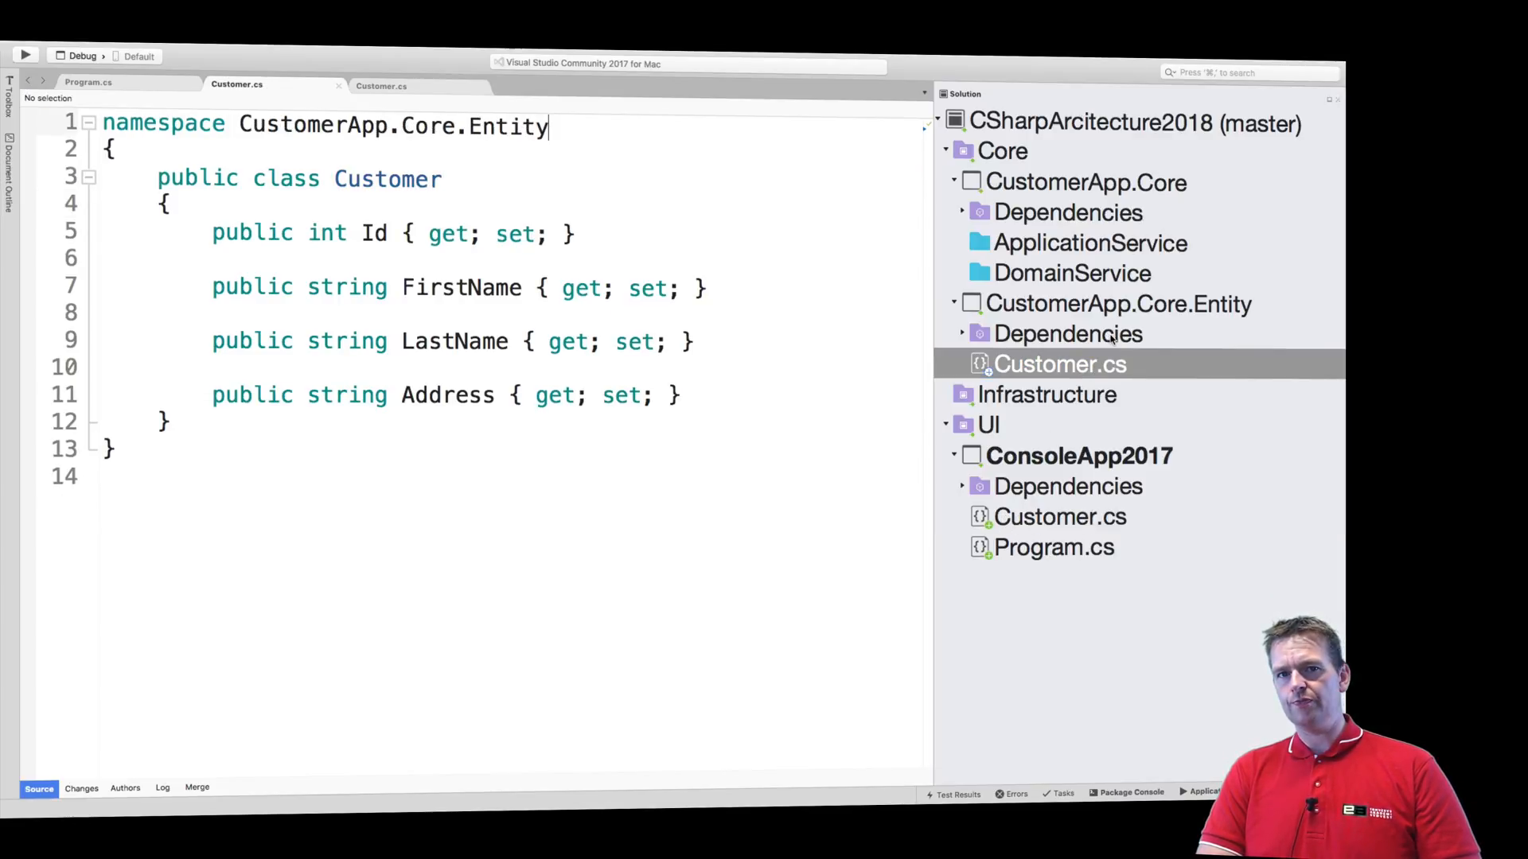
click(1054, 545)
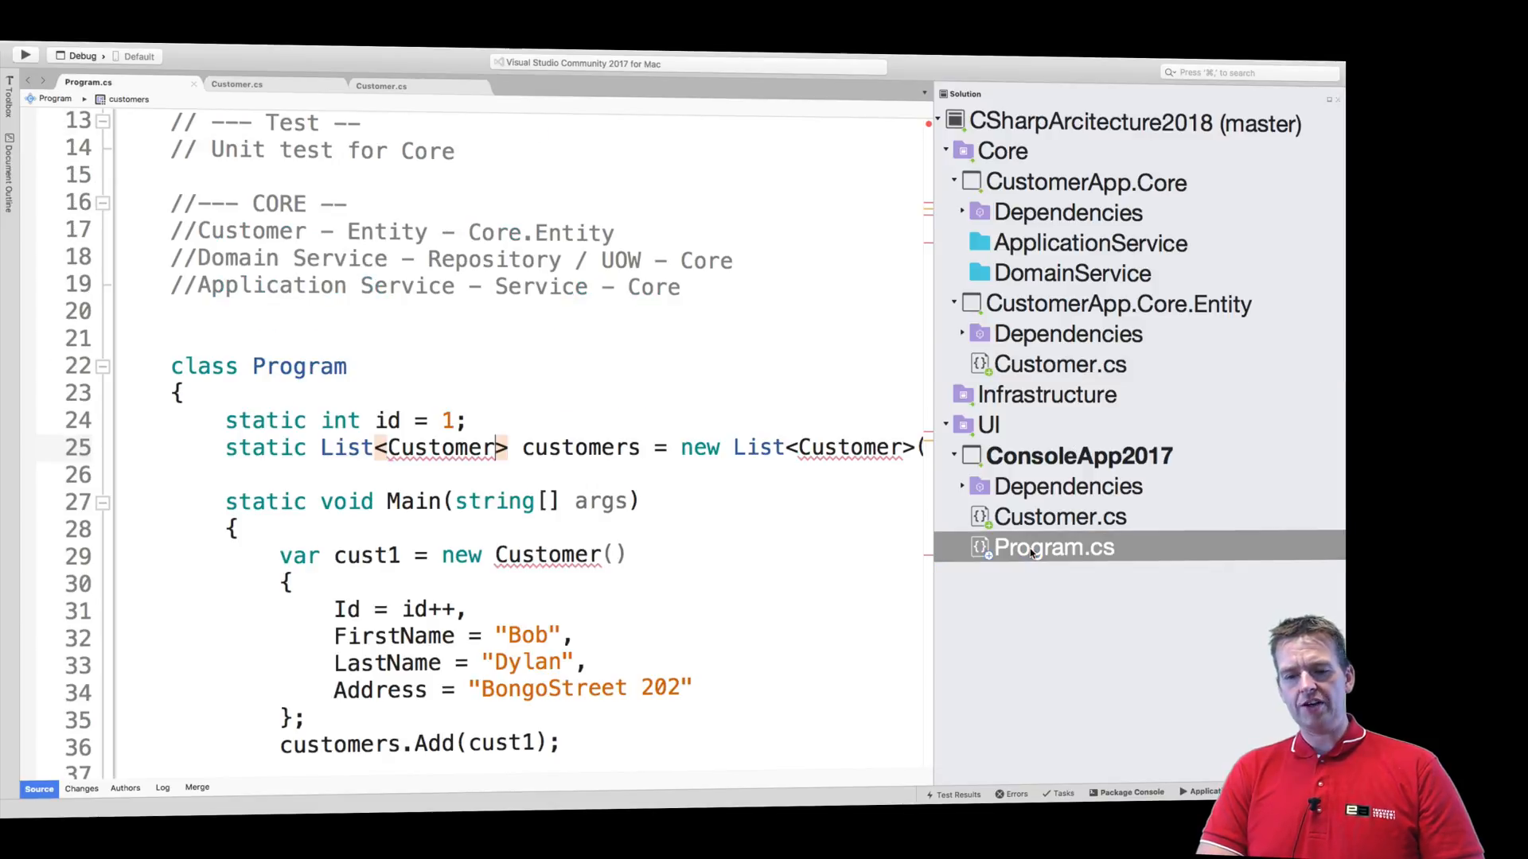
mouse_move(496, 447)
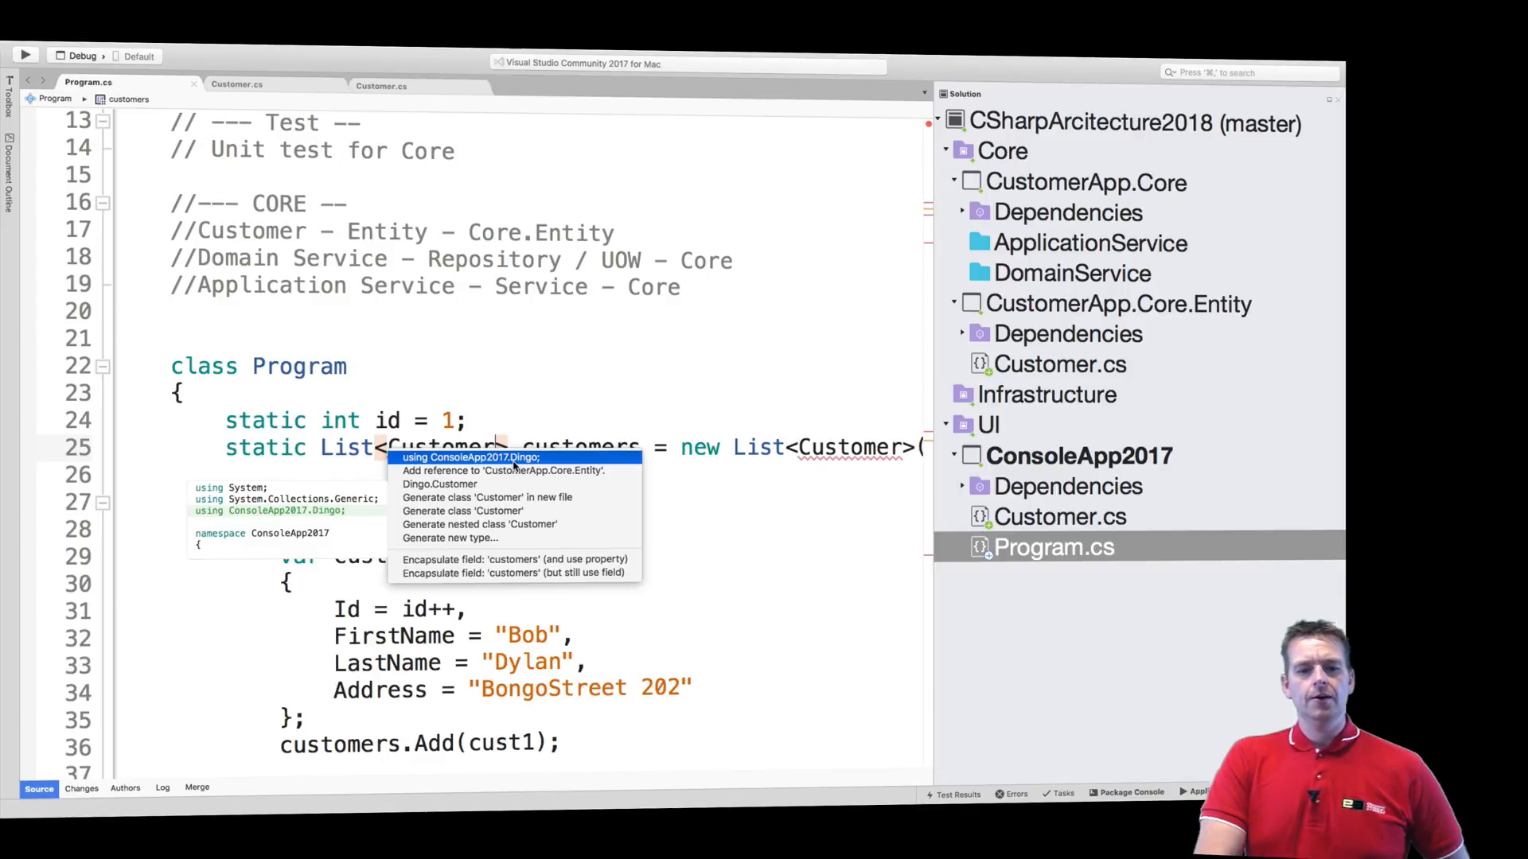
mouse_move(505, 471)
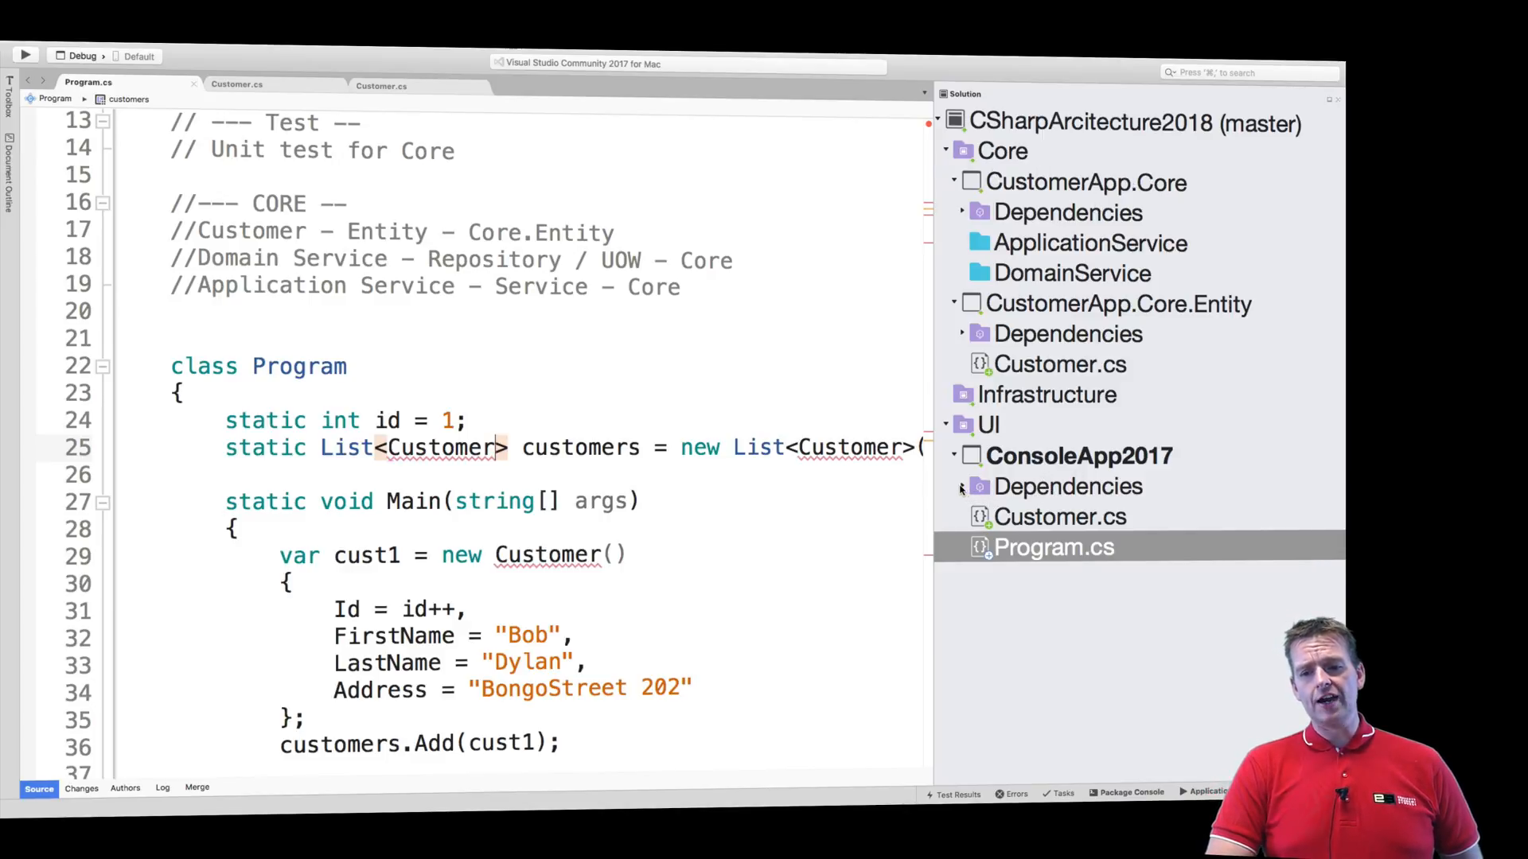
Expand ConsoleApp2017's Dependencies, showing only the SDK entry, and select Customer.cs
click(962, 487)
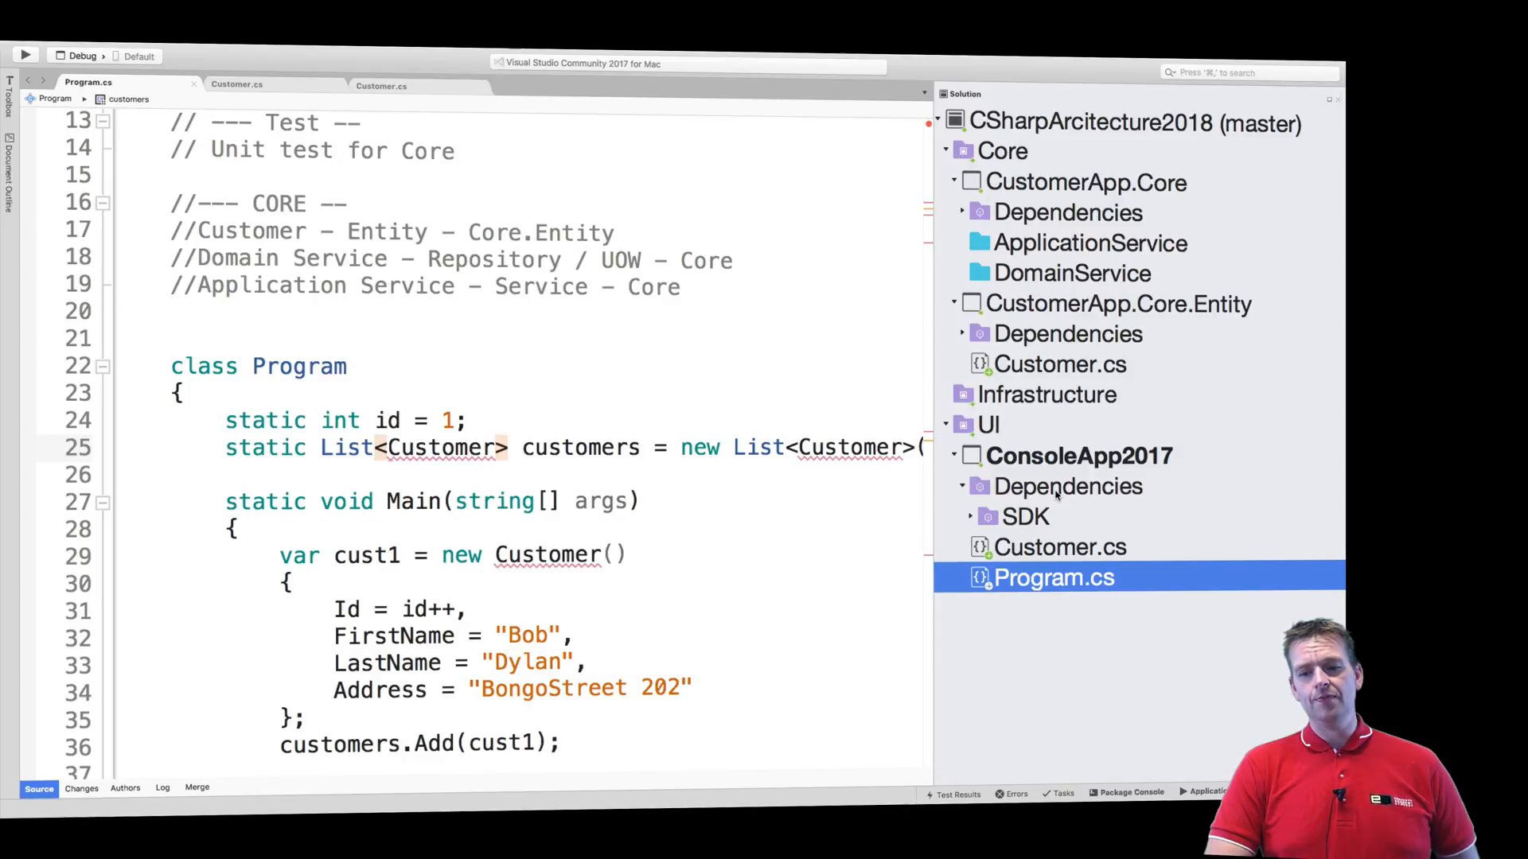
click(1060, 546)
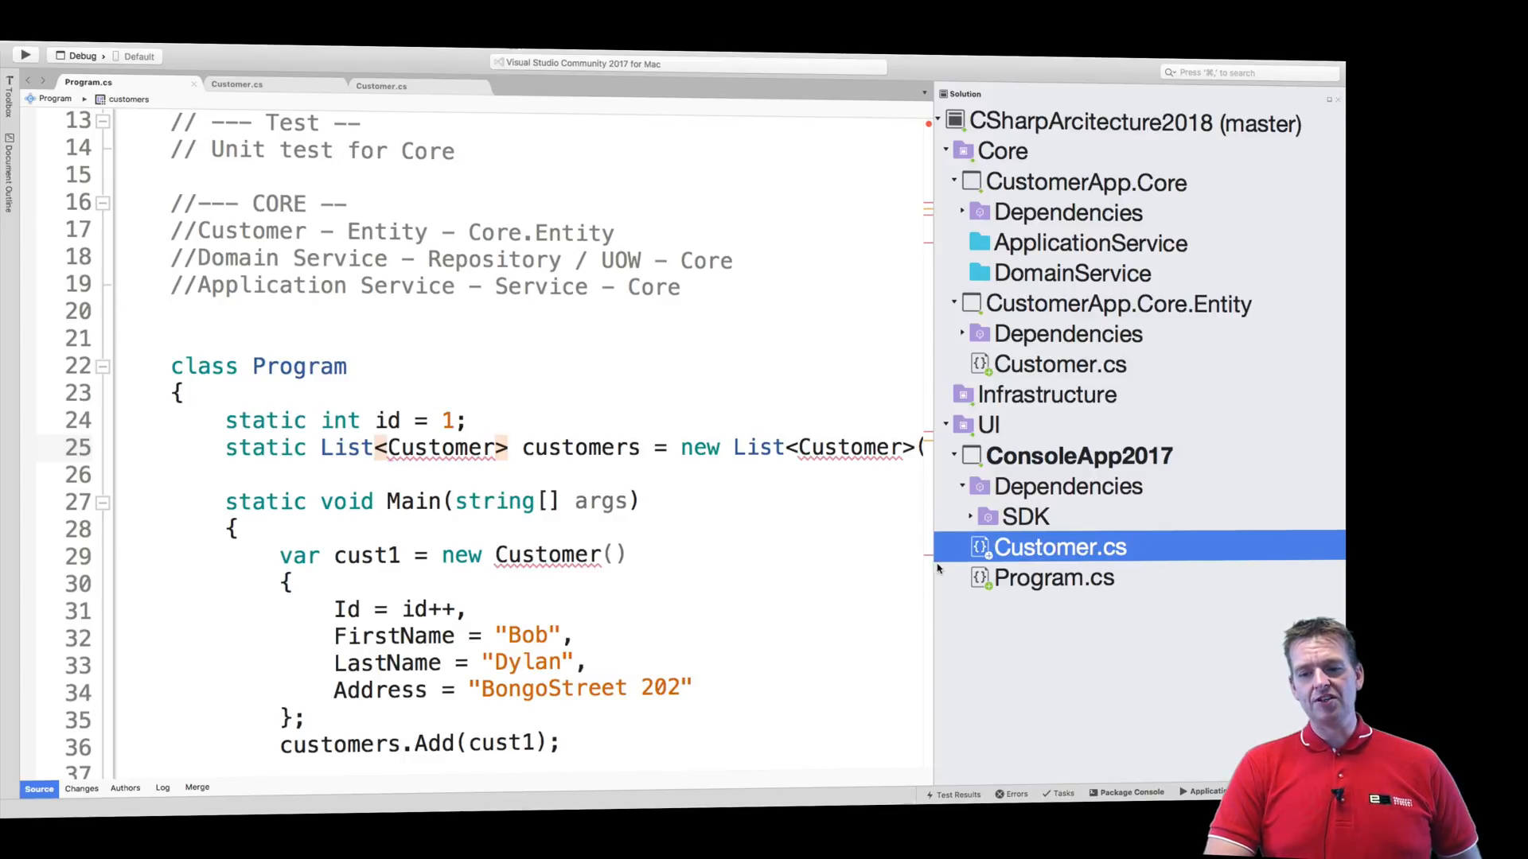
mouse_move(1010, 632)
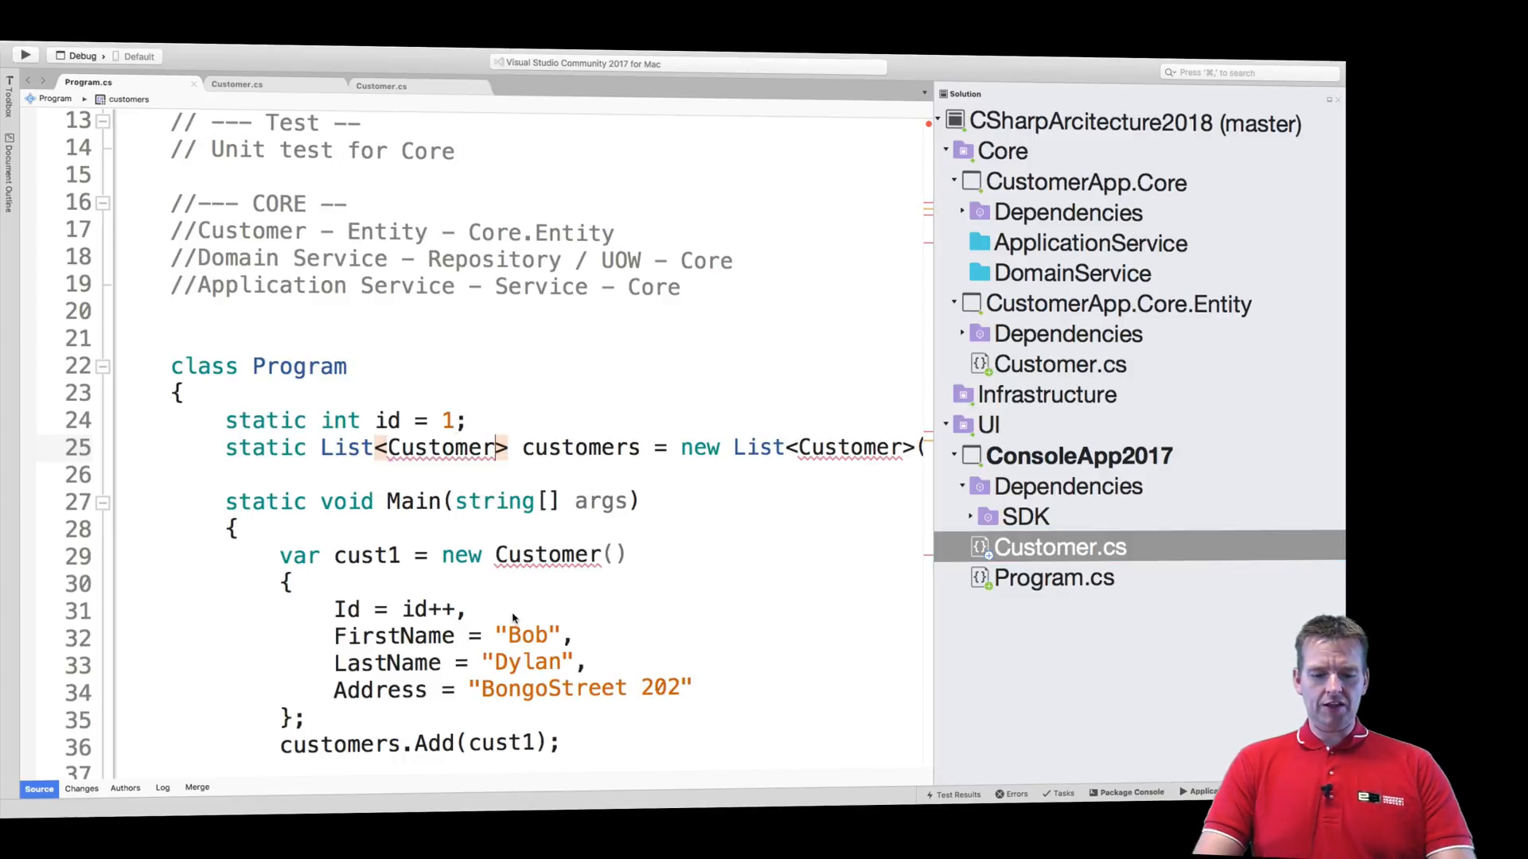
mouse_move(670, 505)
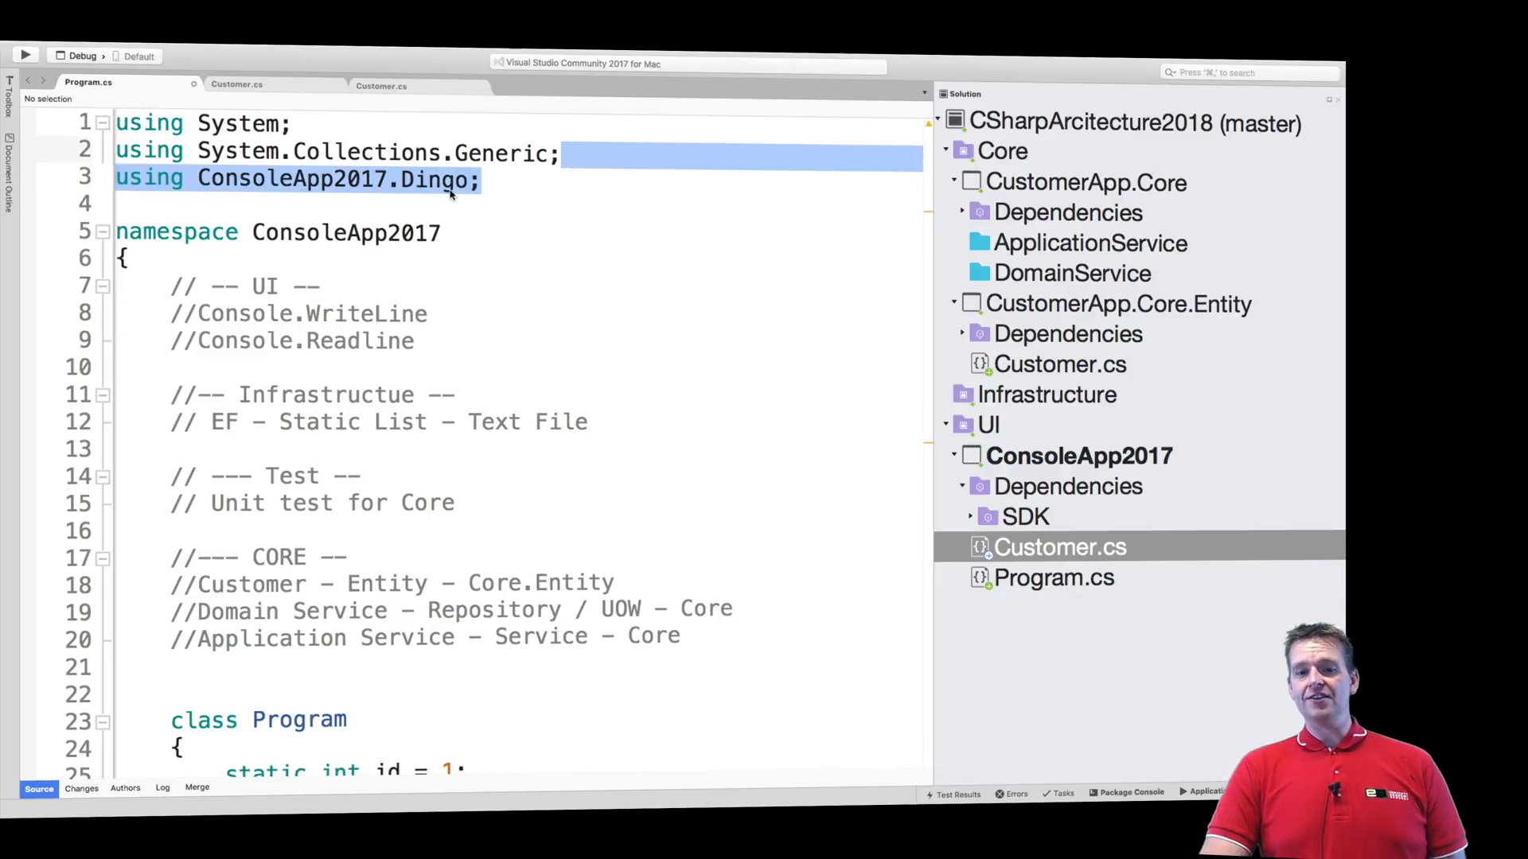
click(440, 233)
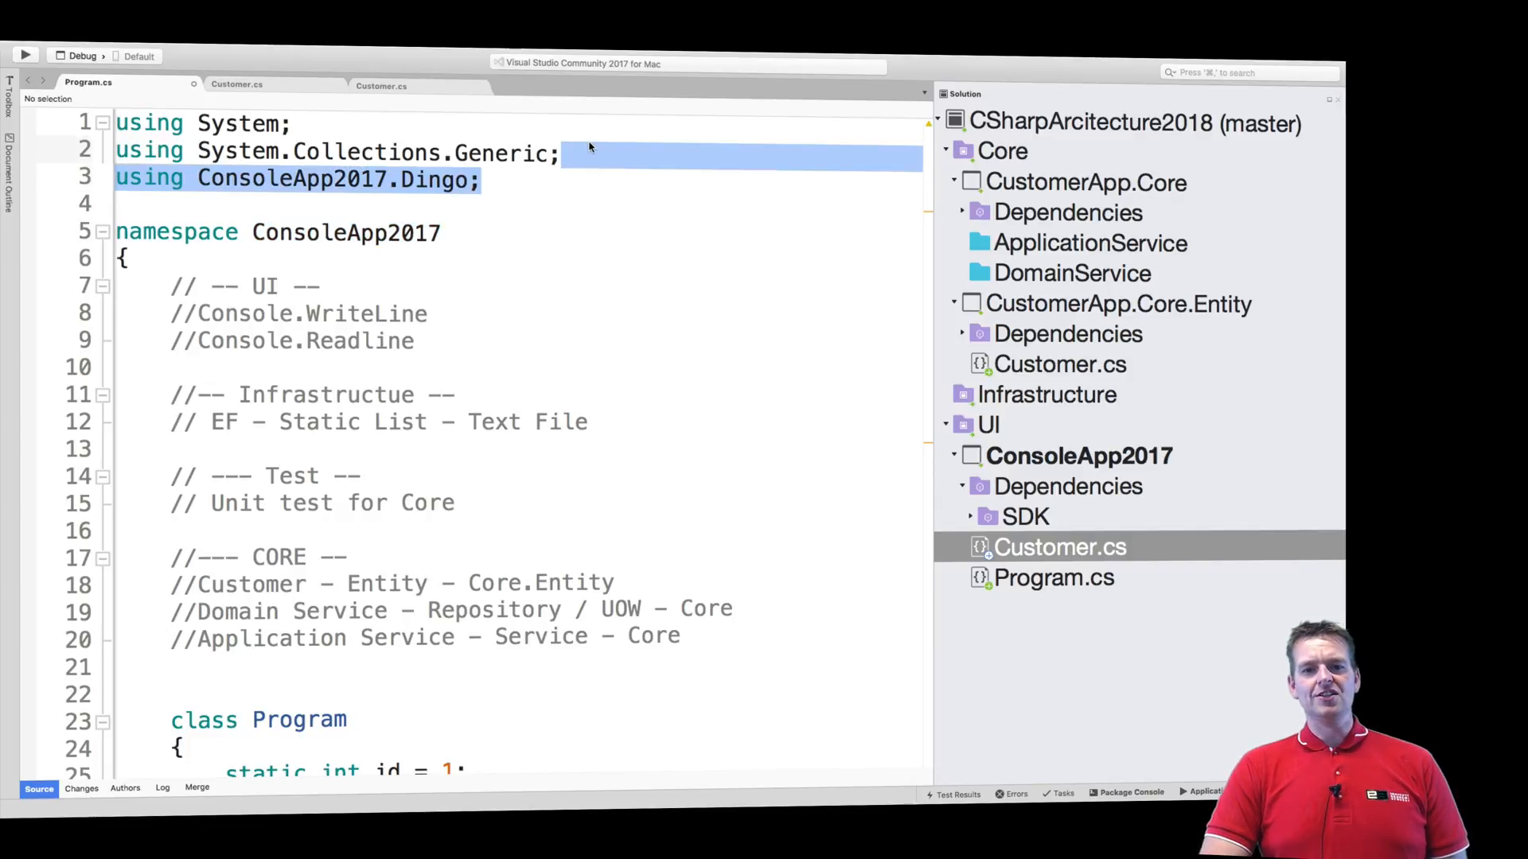
scroll(down, 3)
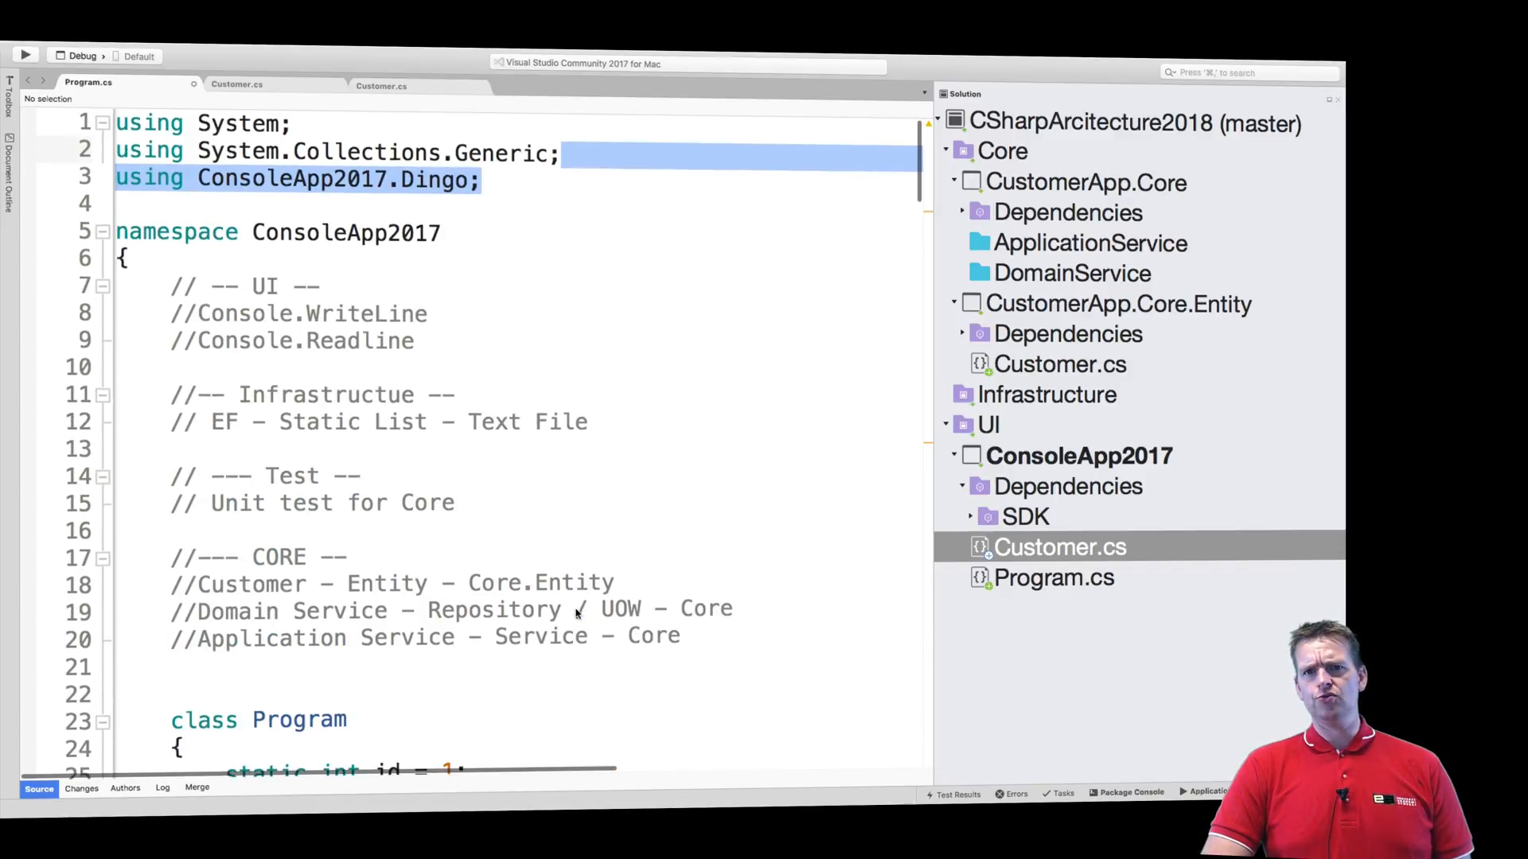
key(Delete)
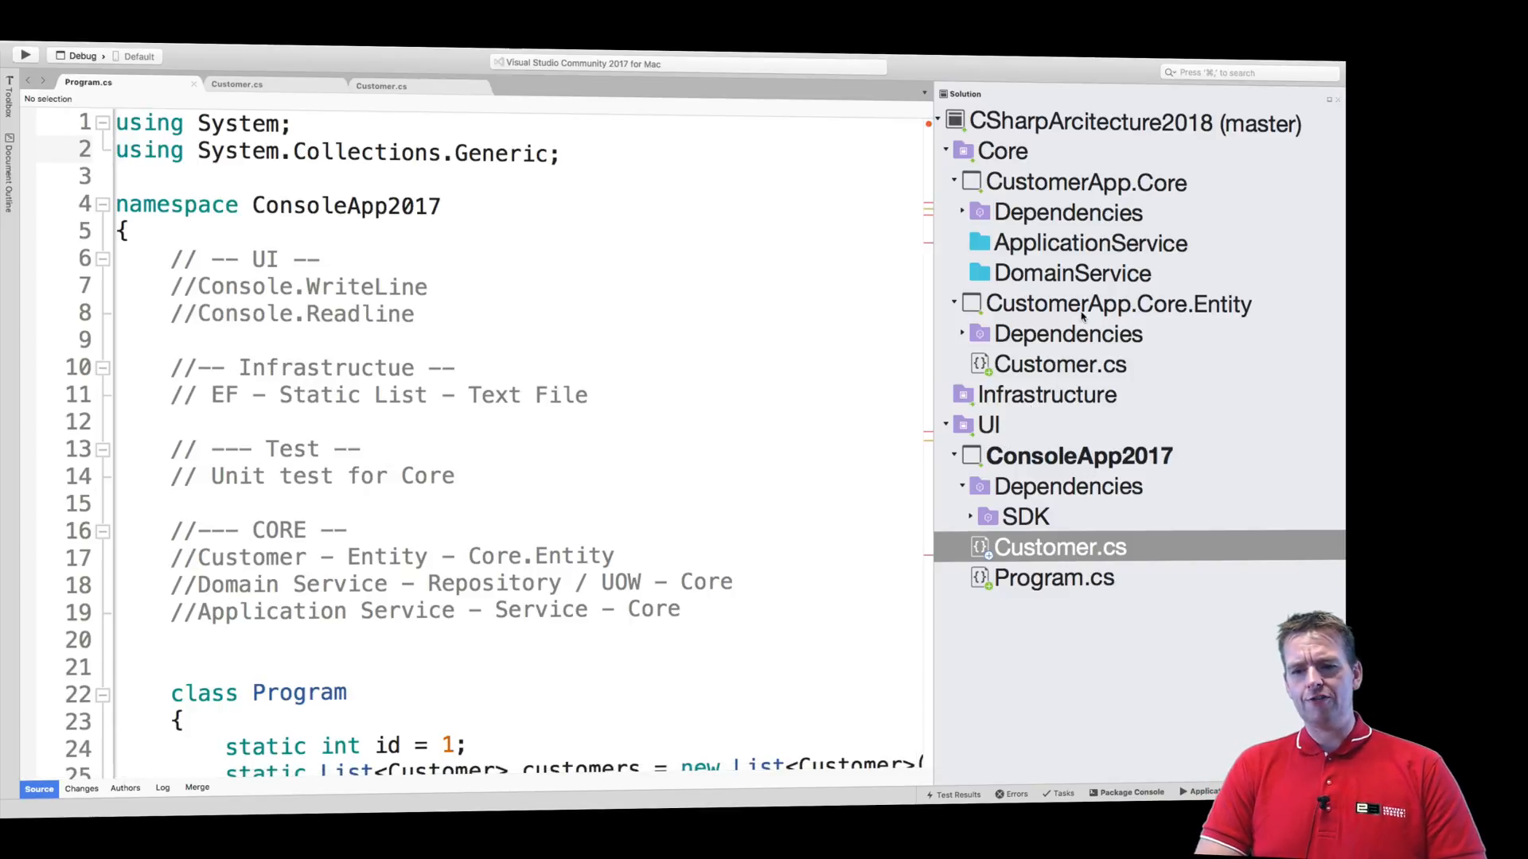
Add a project reference from ConsoleApp2017 to CustomerApp.Core.Entity via Edit References
click(1117, 304)
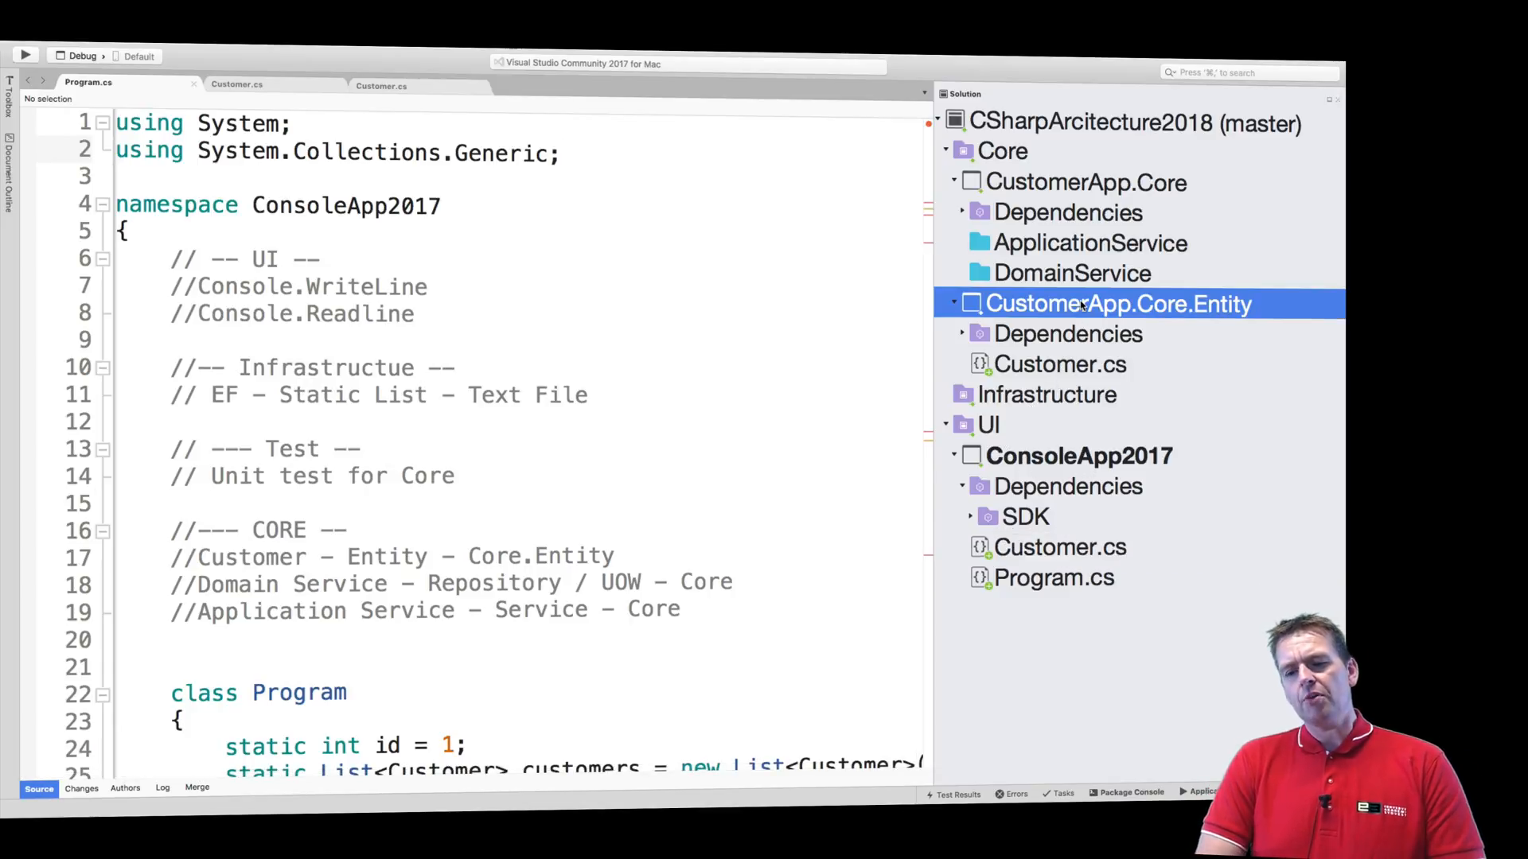
mouse_move(1091, 456)
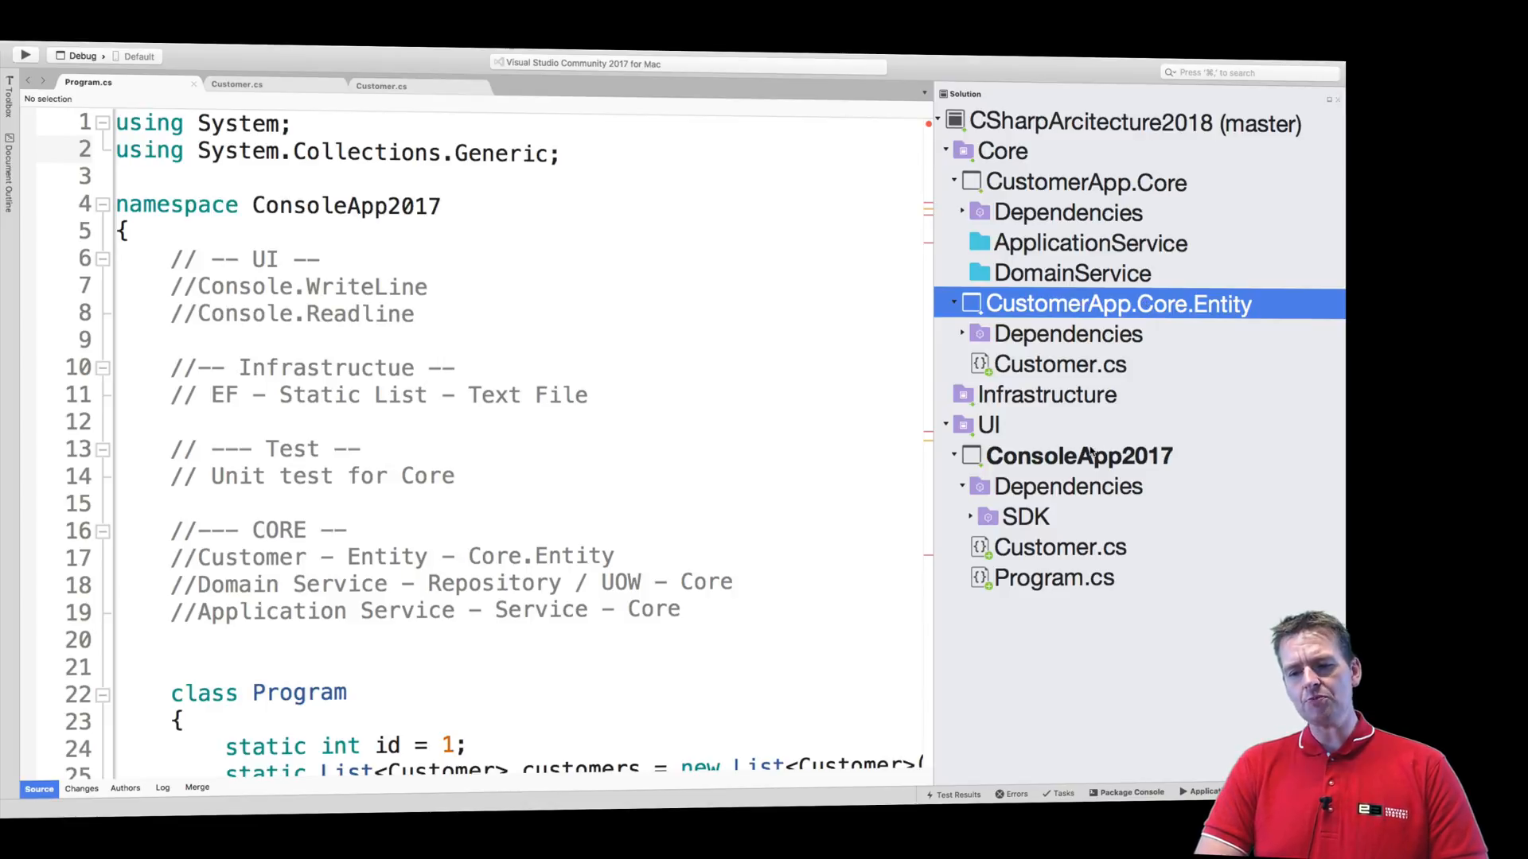
right_click(1070, 485)
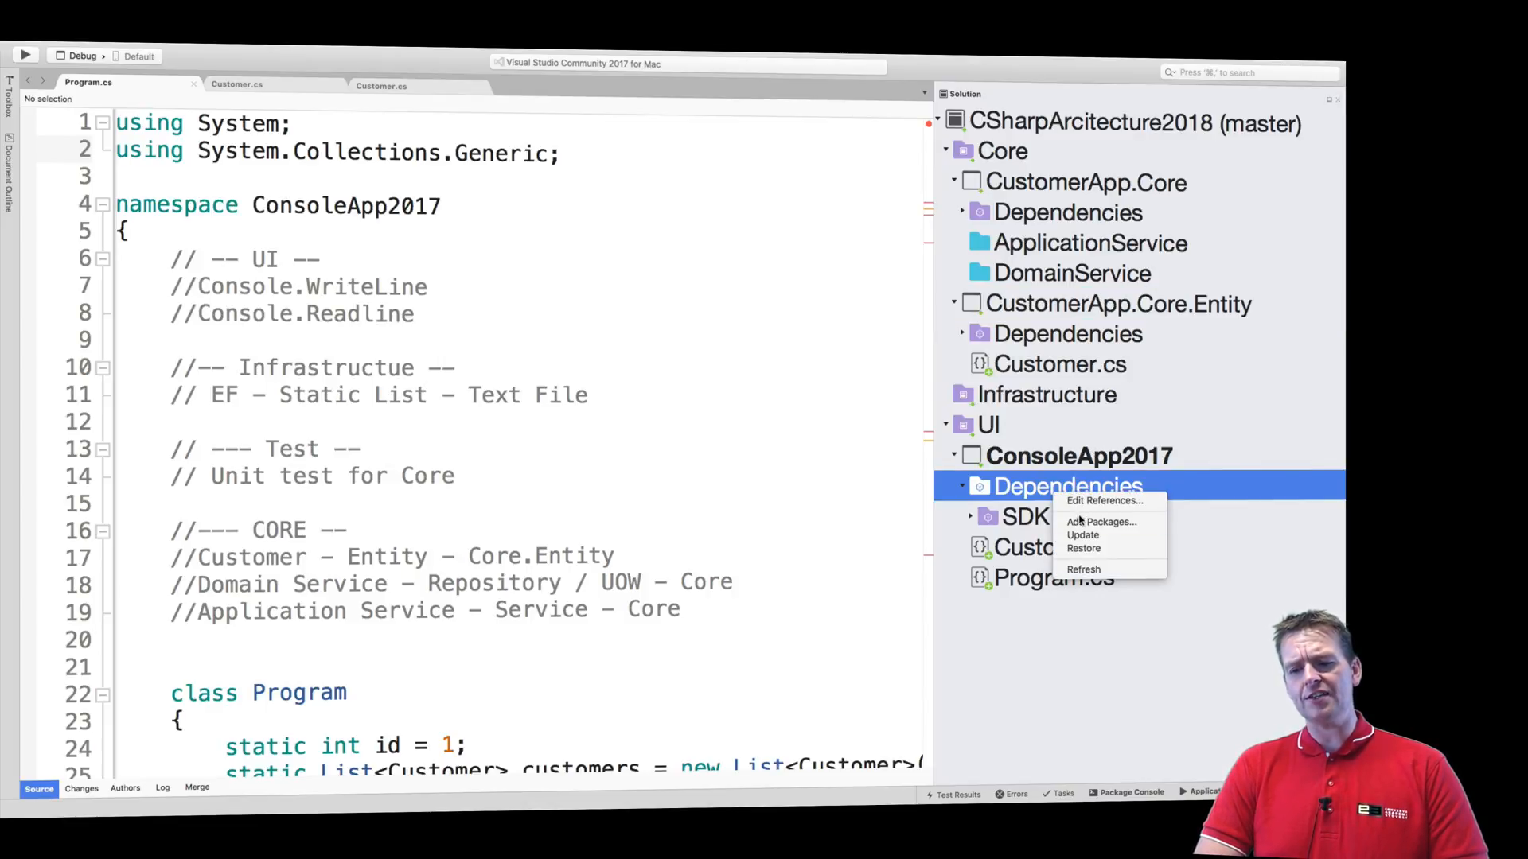
click(1102, 500)
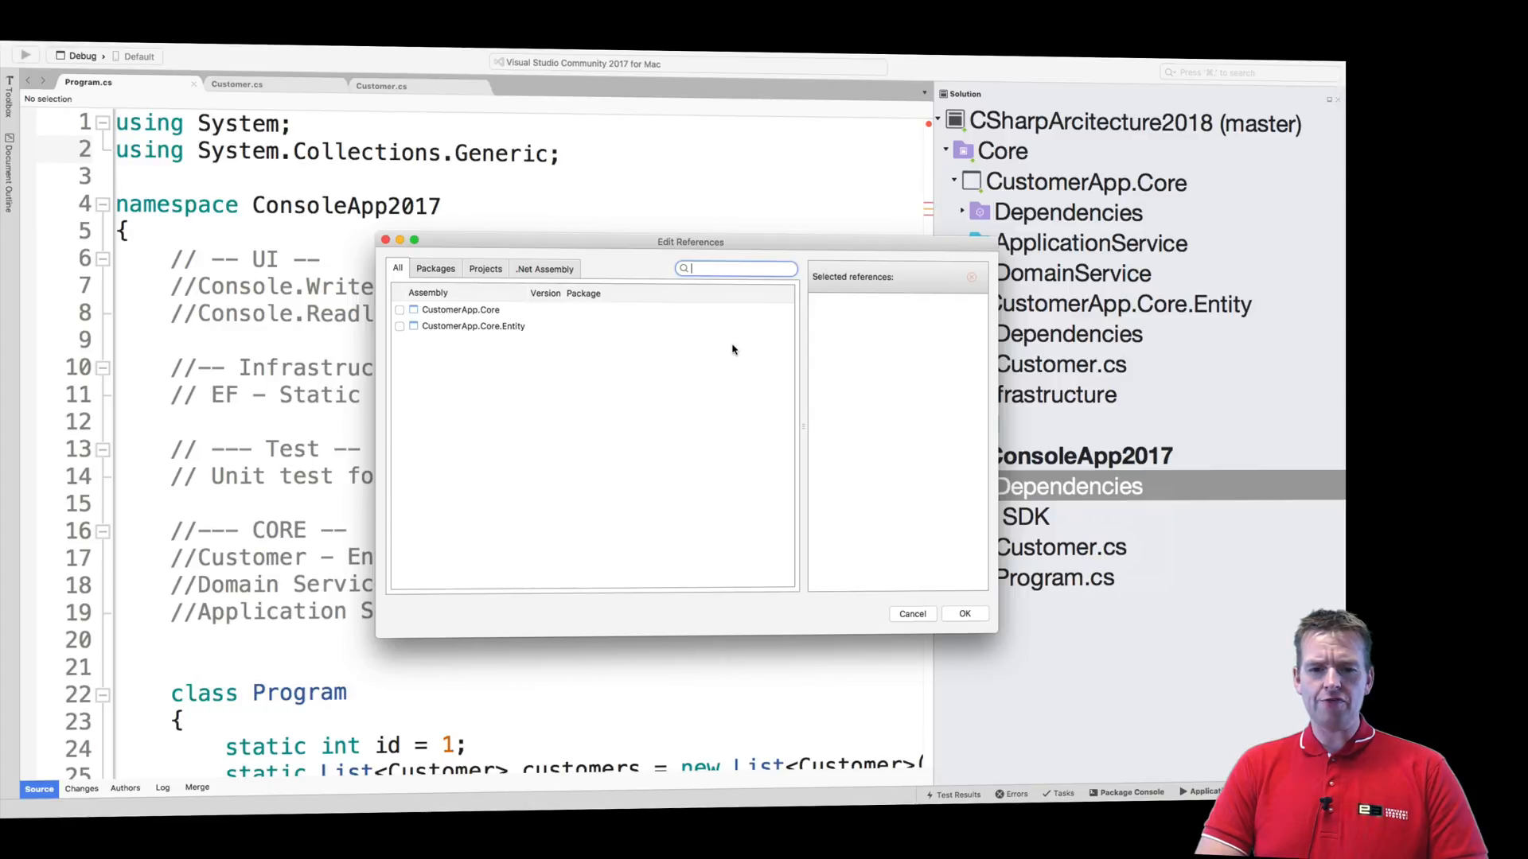
mouse_move(399, 331)
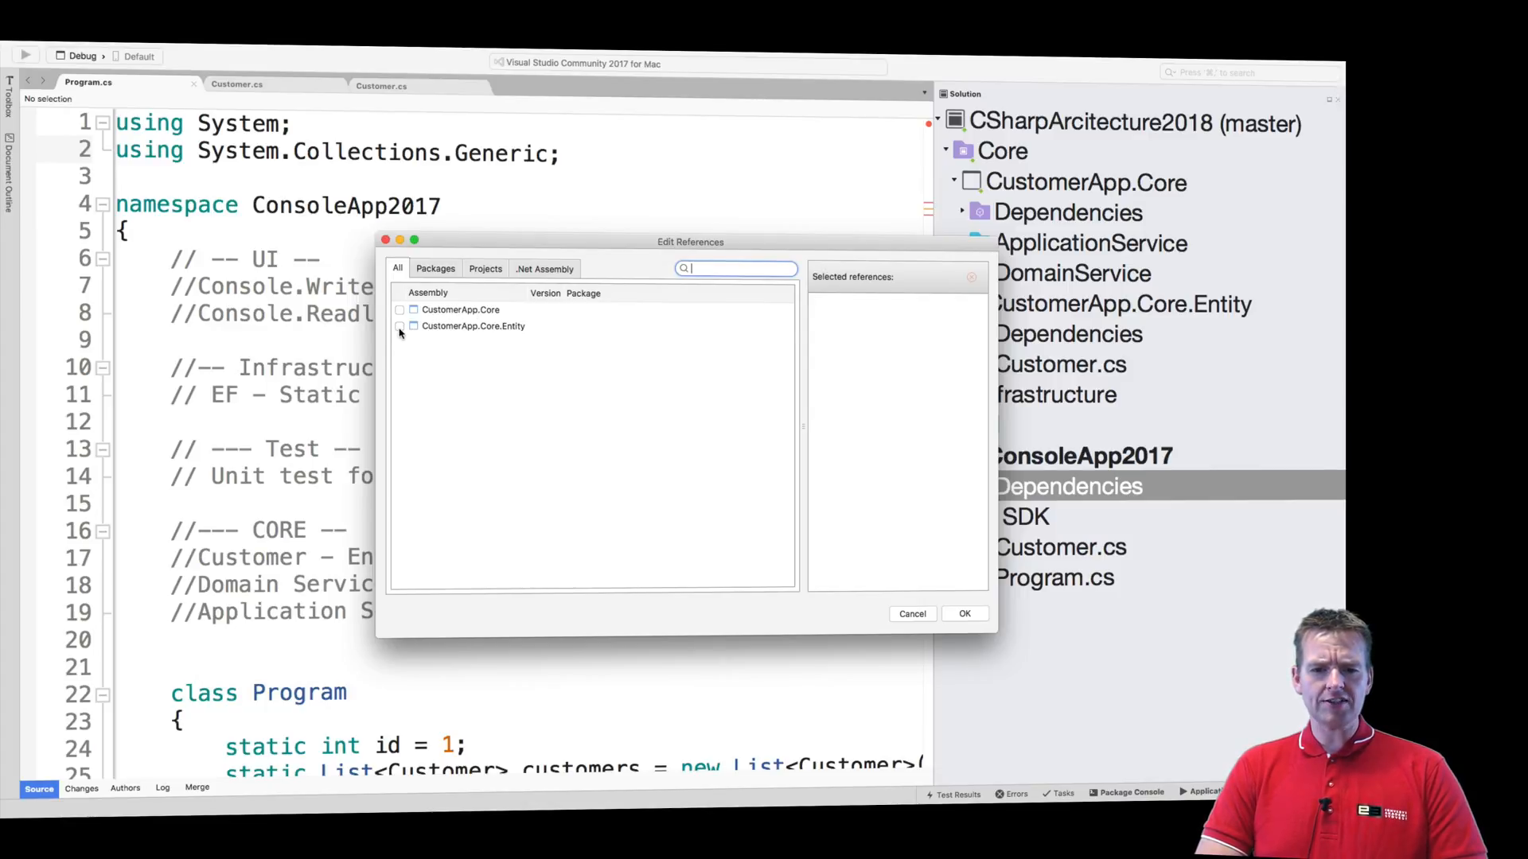
click(399, 325)
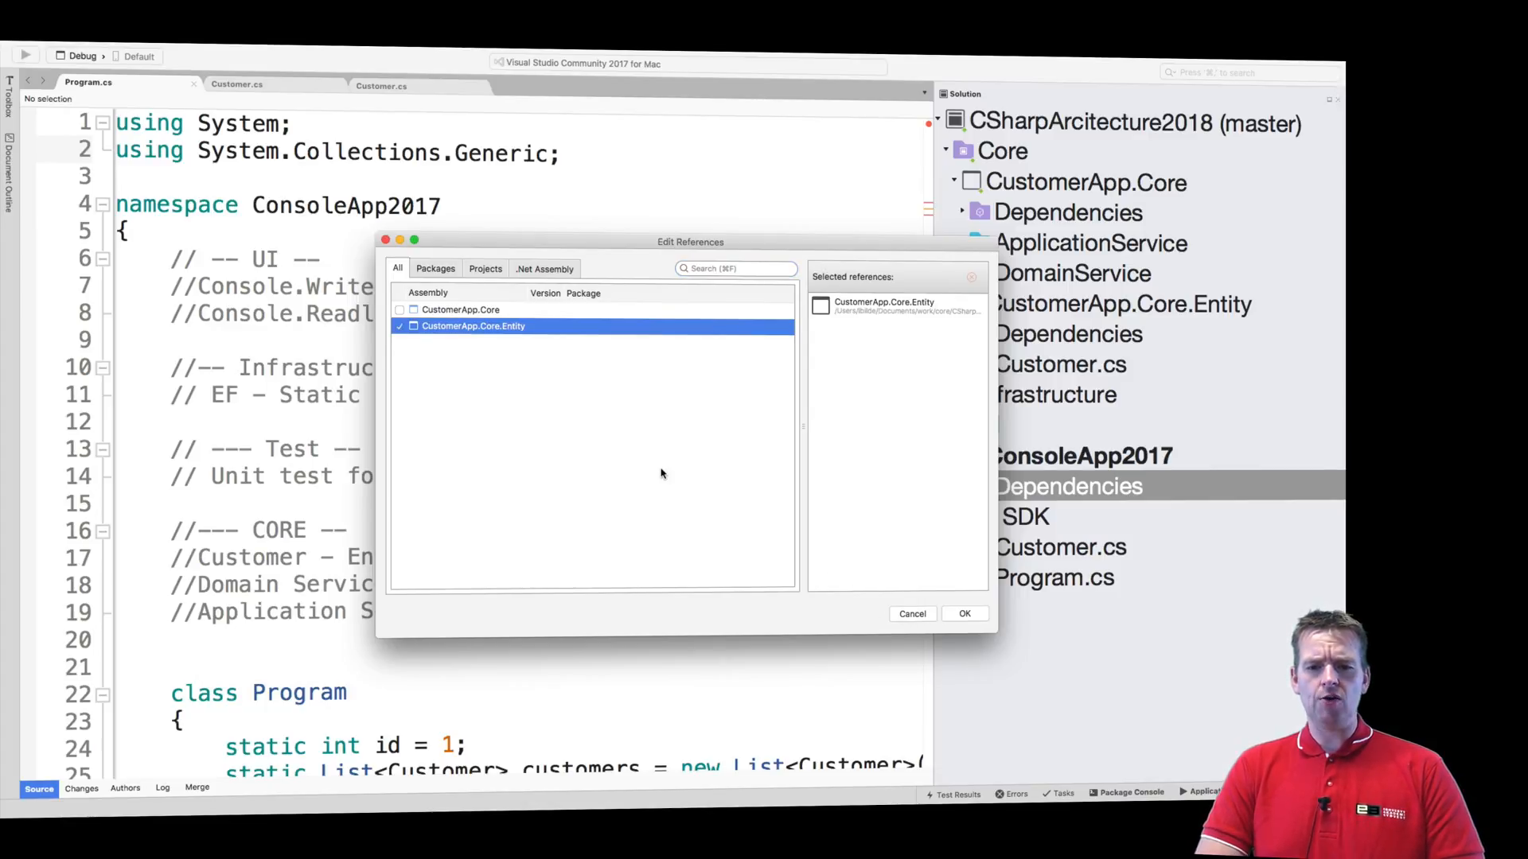
mouse_move(565, 314)
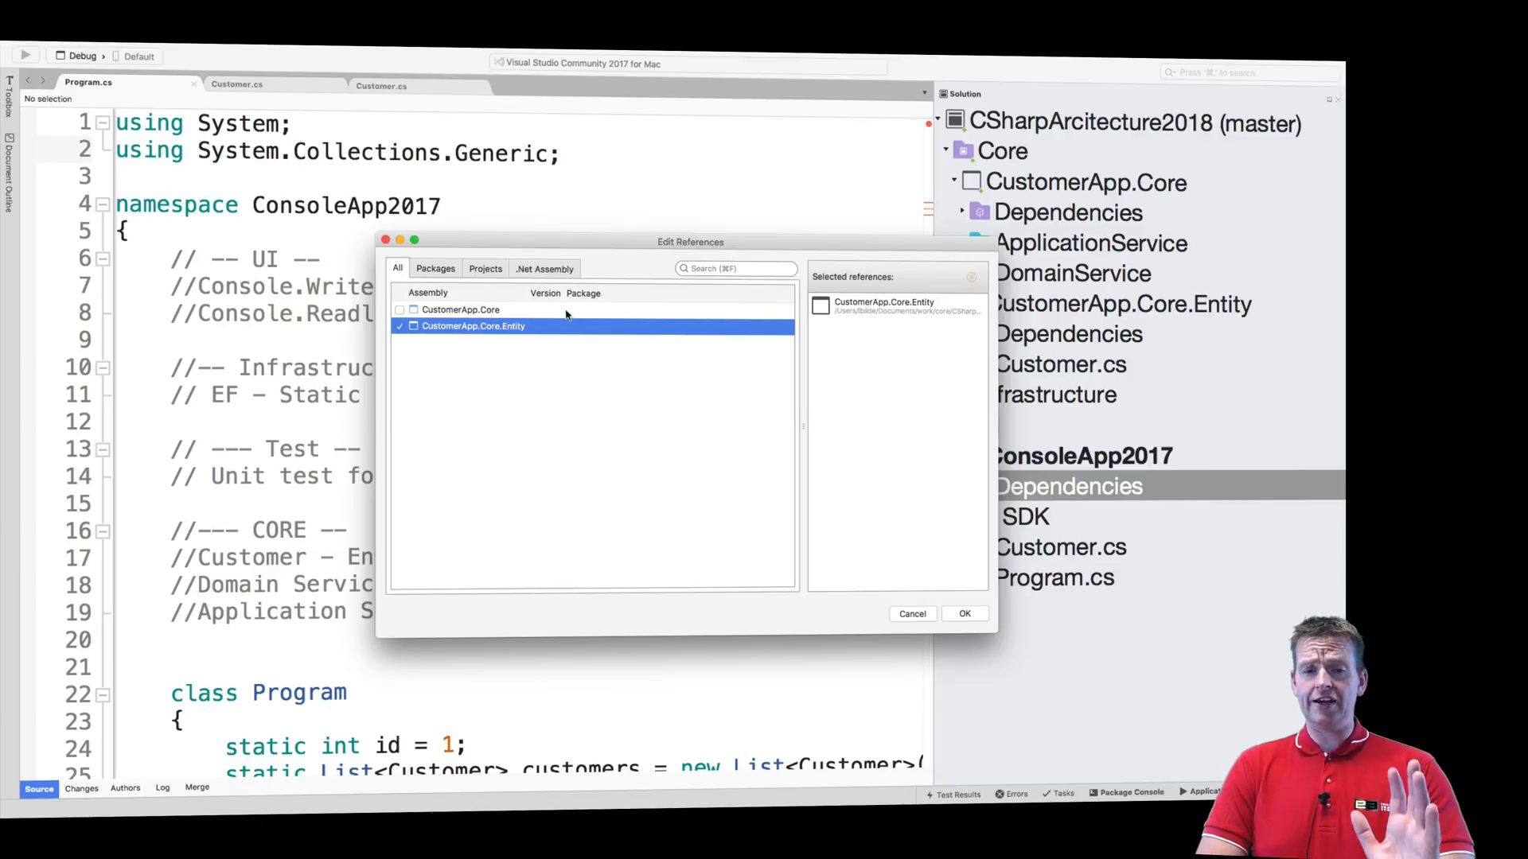
click(964, 614)
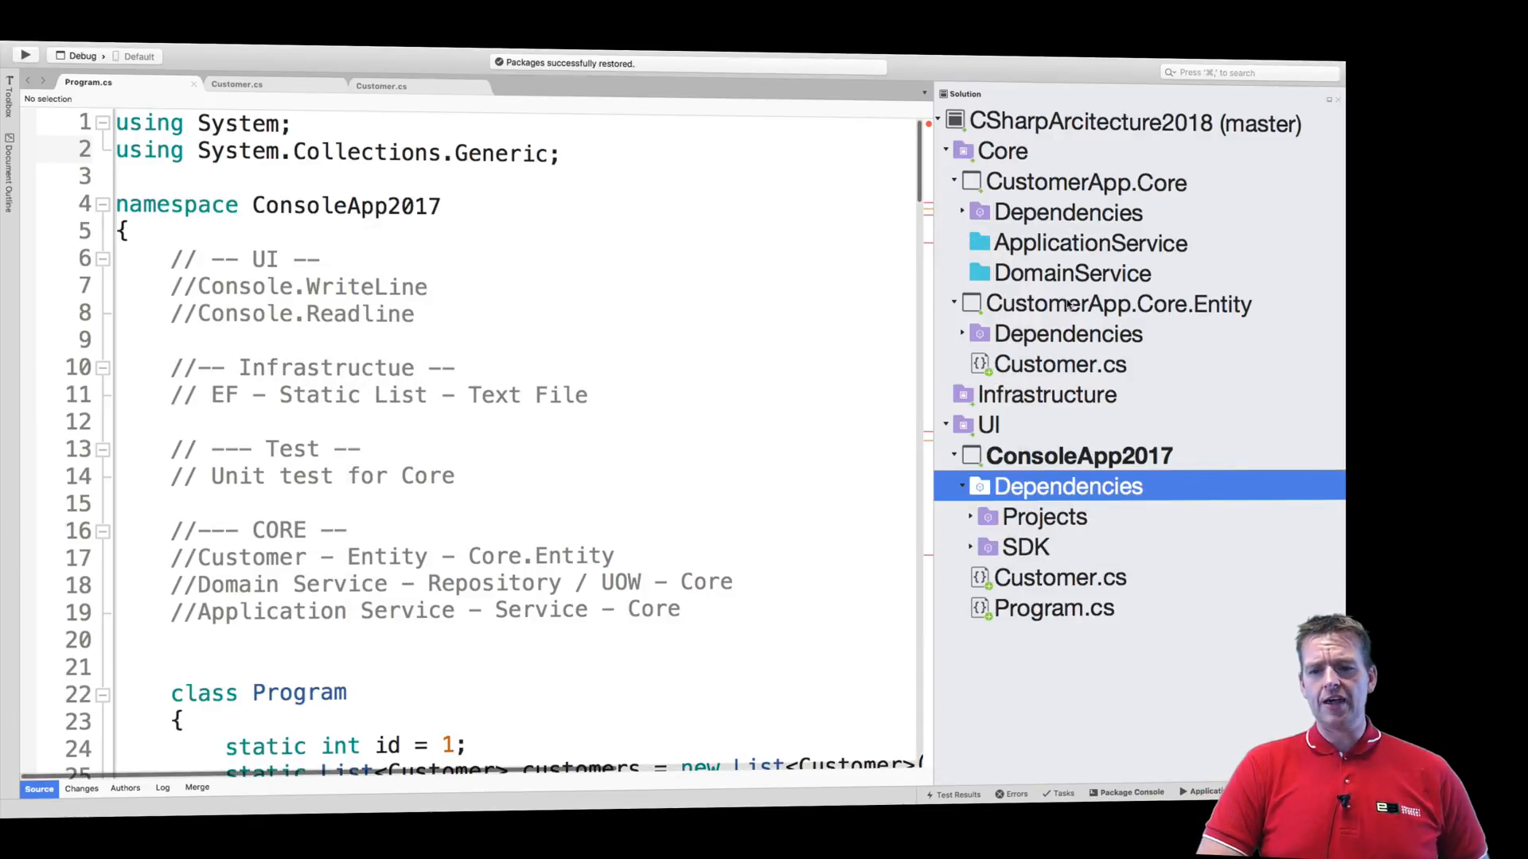
scroll(down, 3)
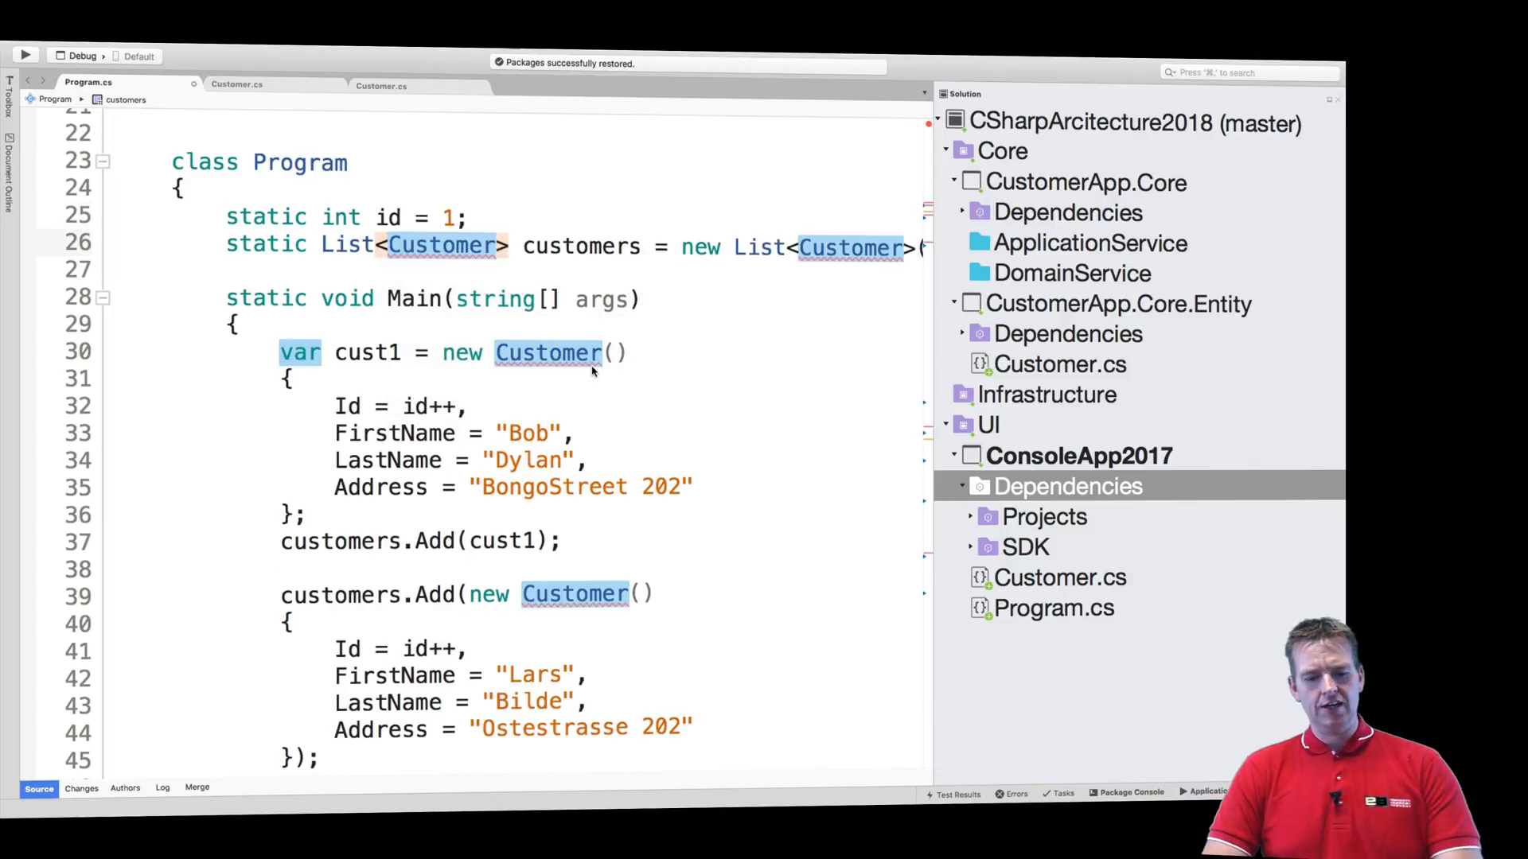
Add 'using CustomerApp.Core.Entity;' to Program.cs and remove the console app's own Customer.cs
scroll(up, 3)
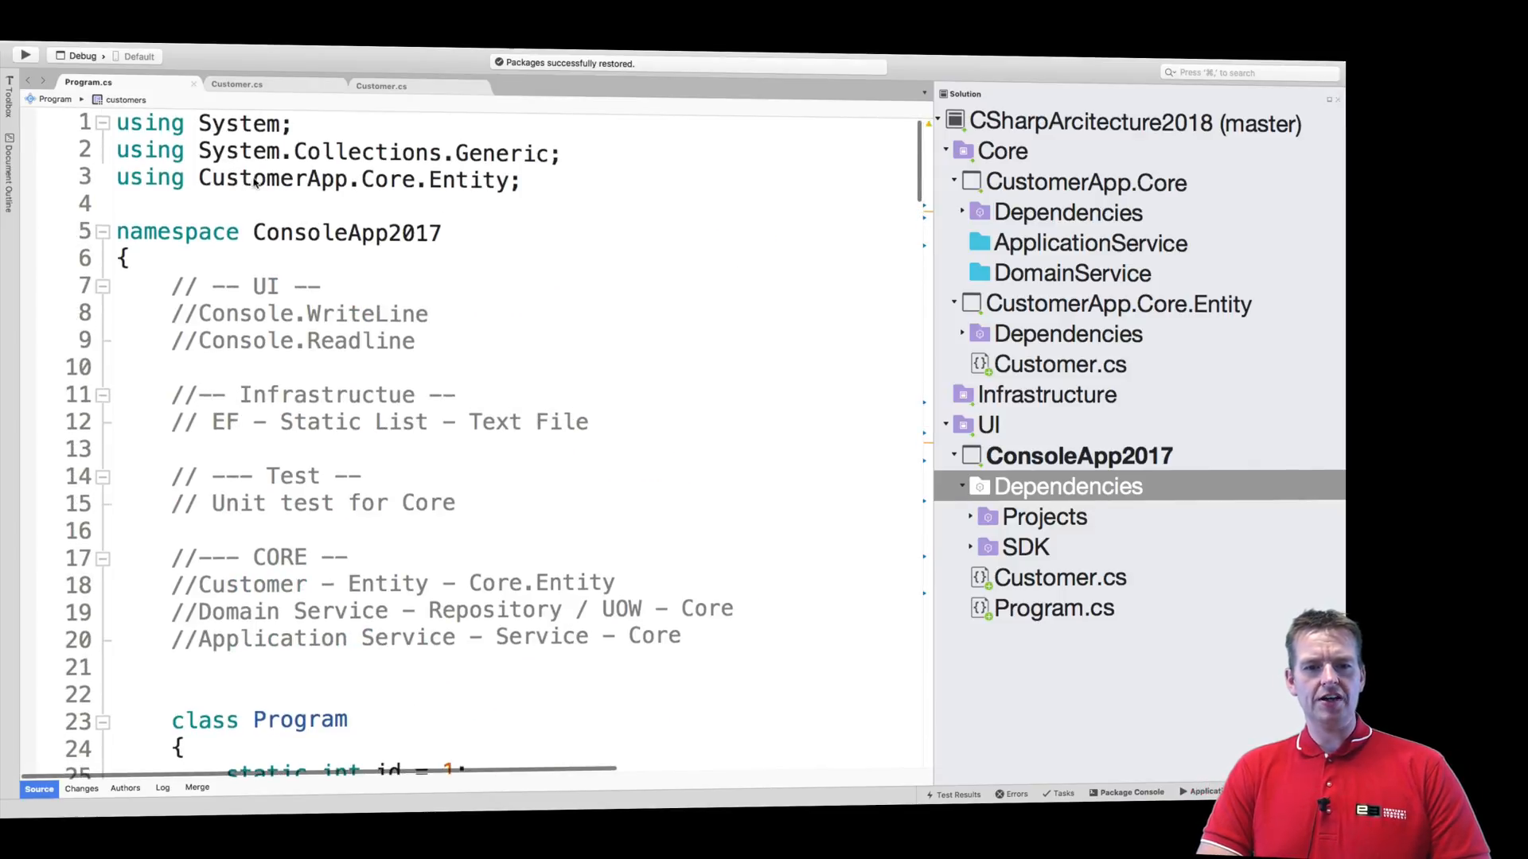
click(527, 180)
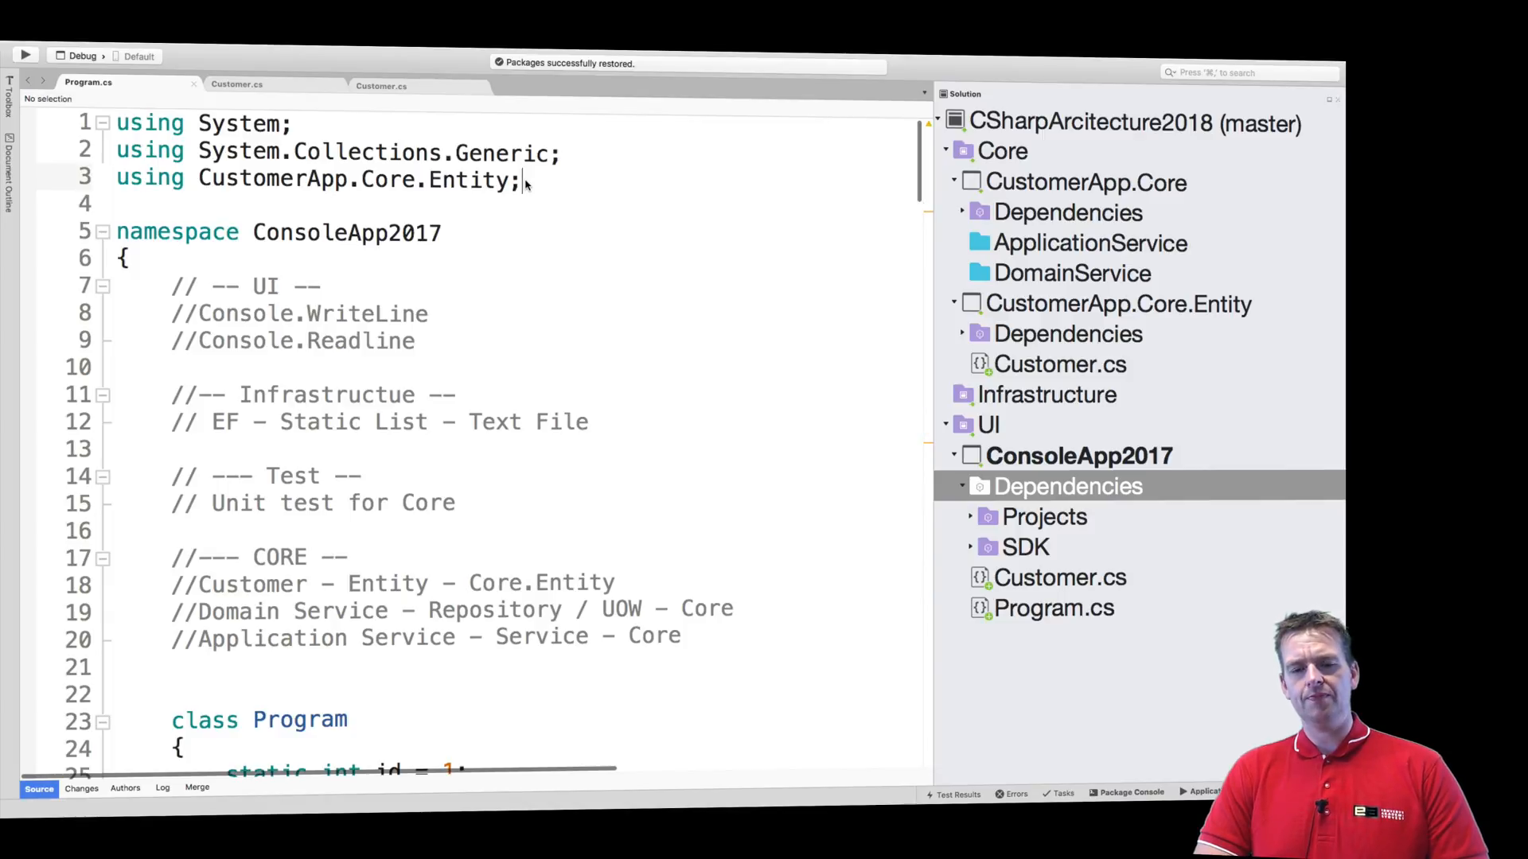
scroll(down, 3)
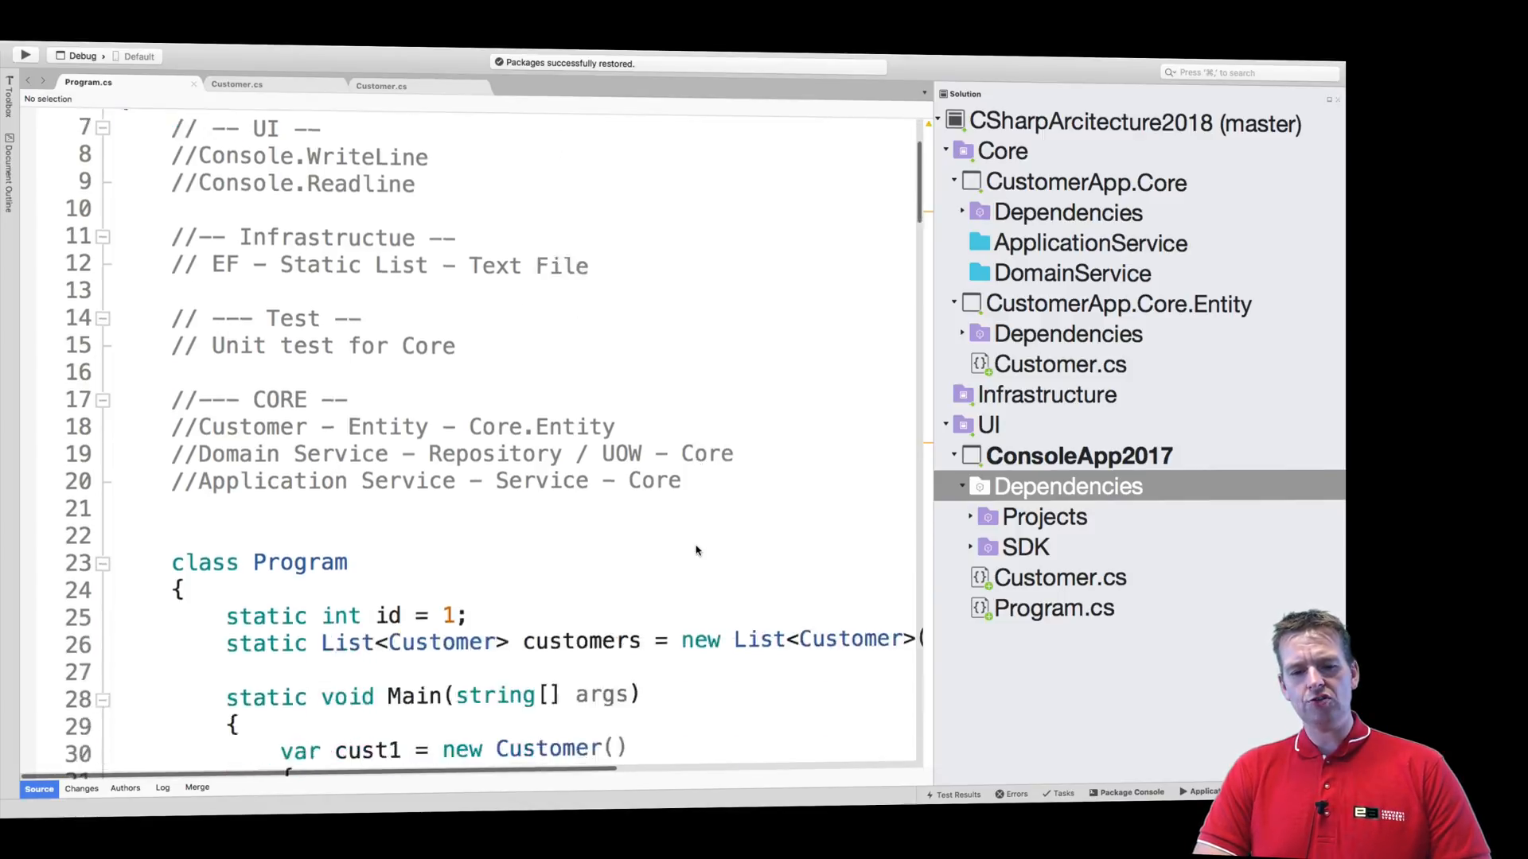
scroll(down, 3)
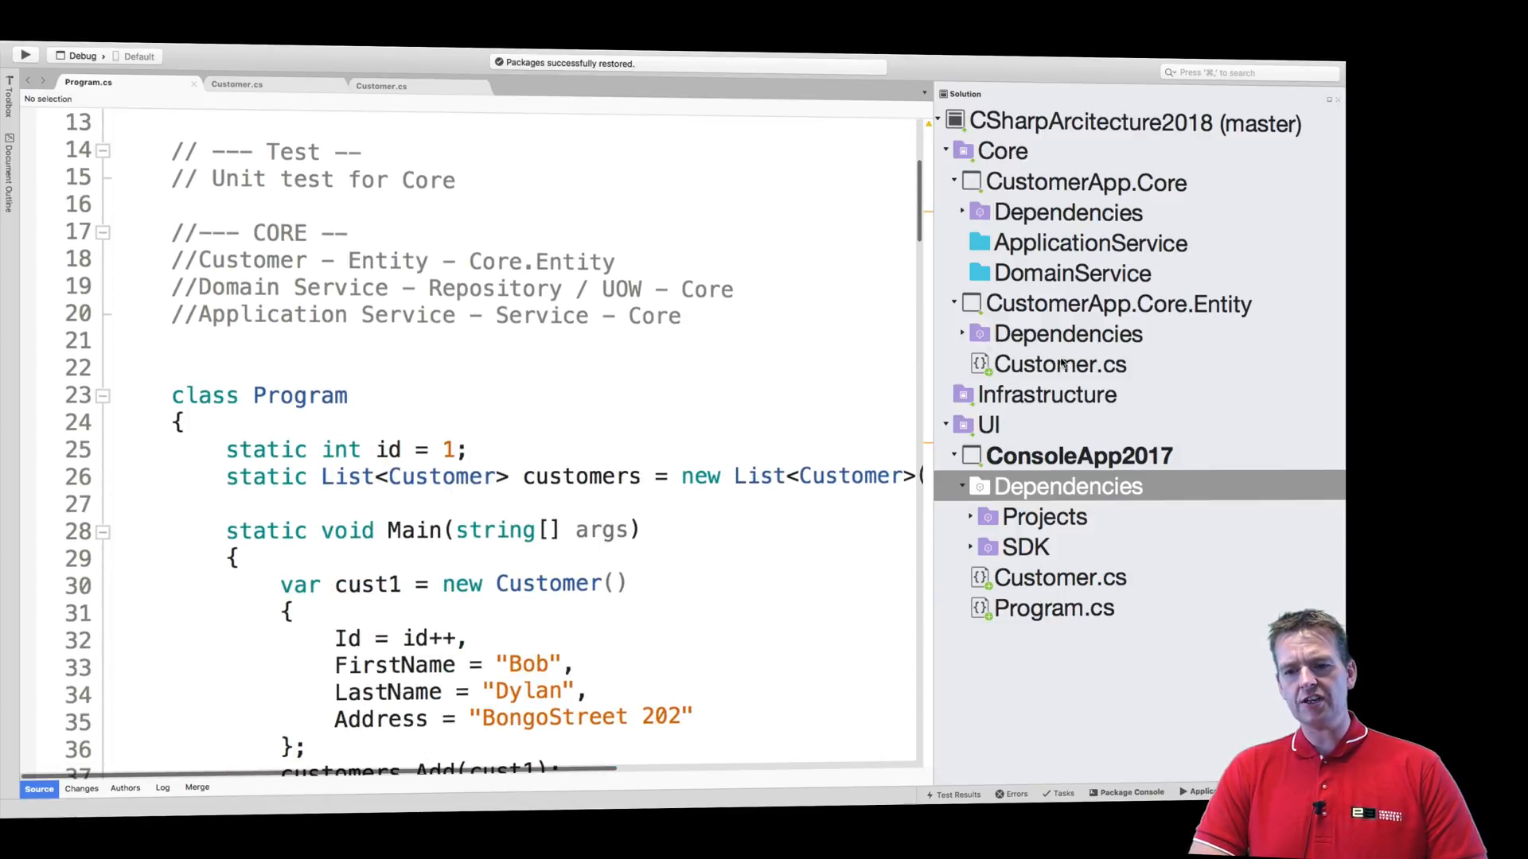
right_click(1060, 576)
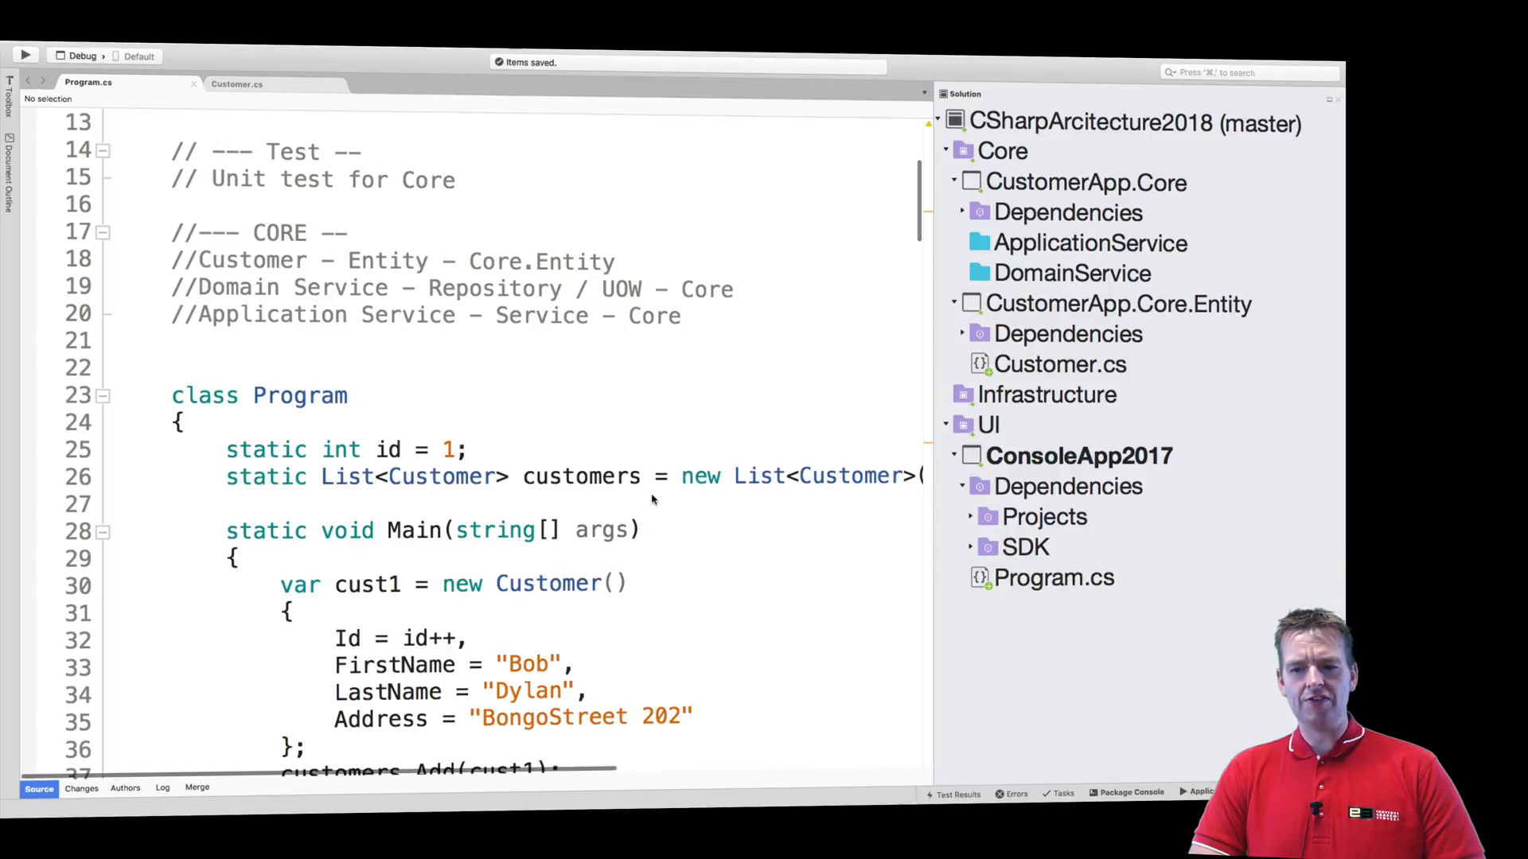
scroll(up, 3)
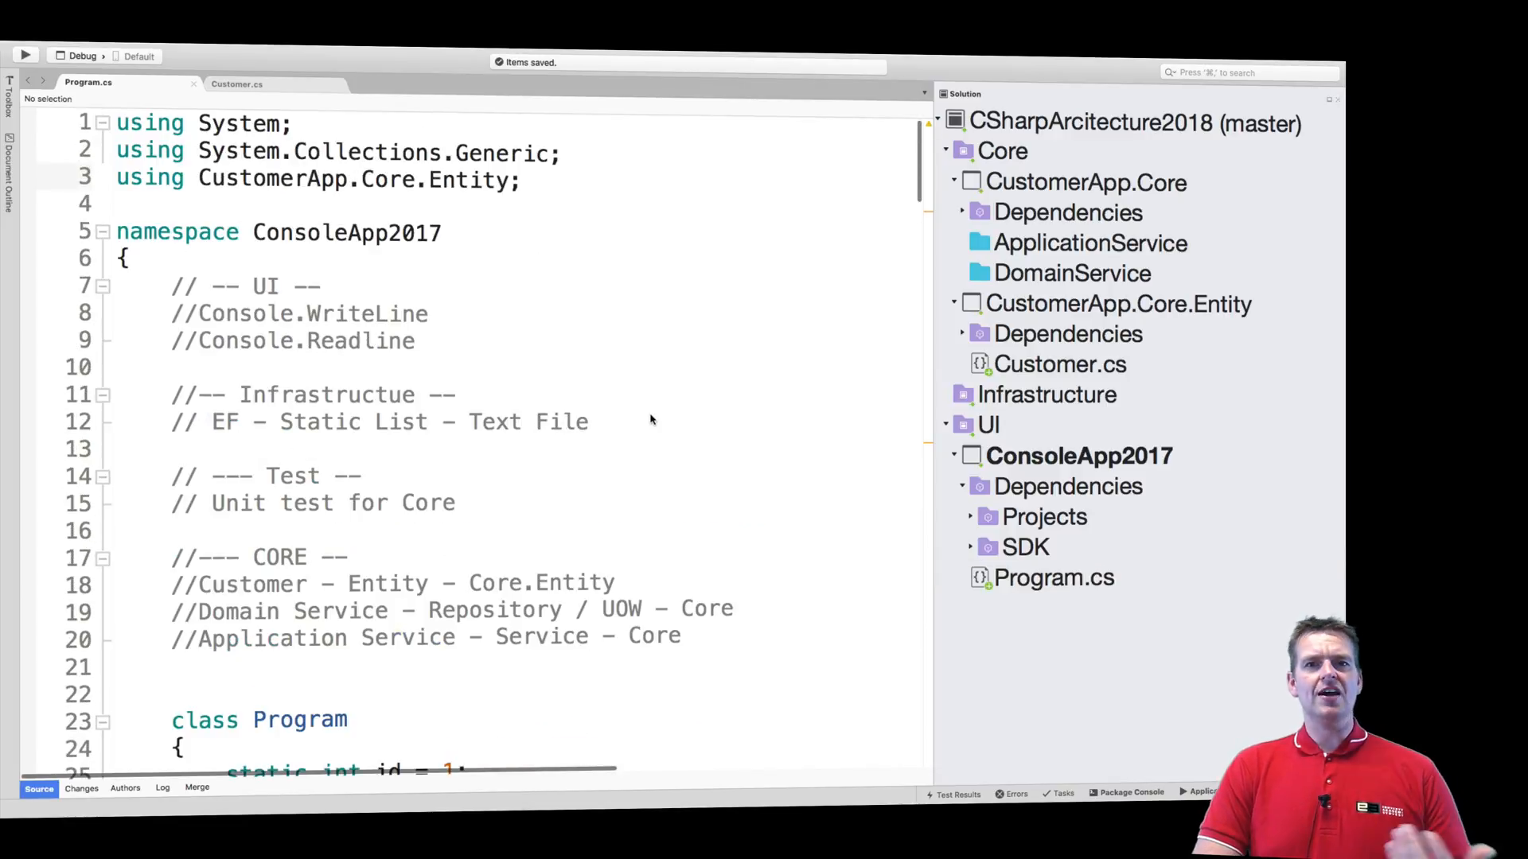
mouse_move(799, 327)
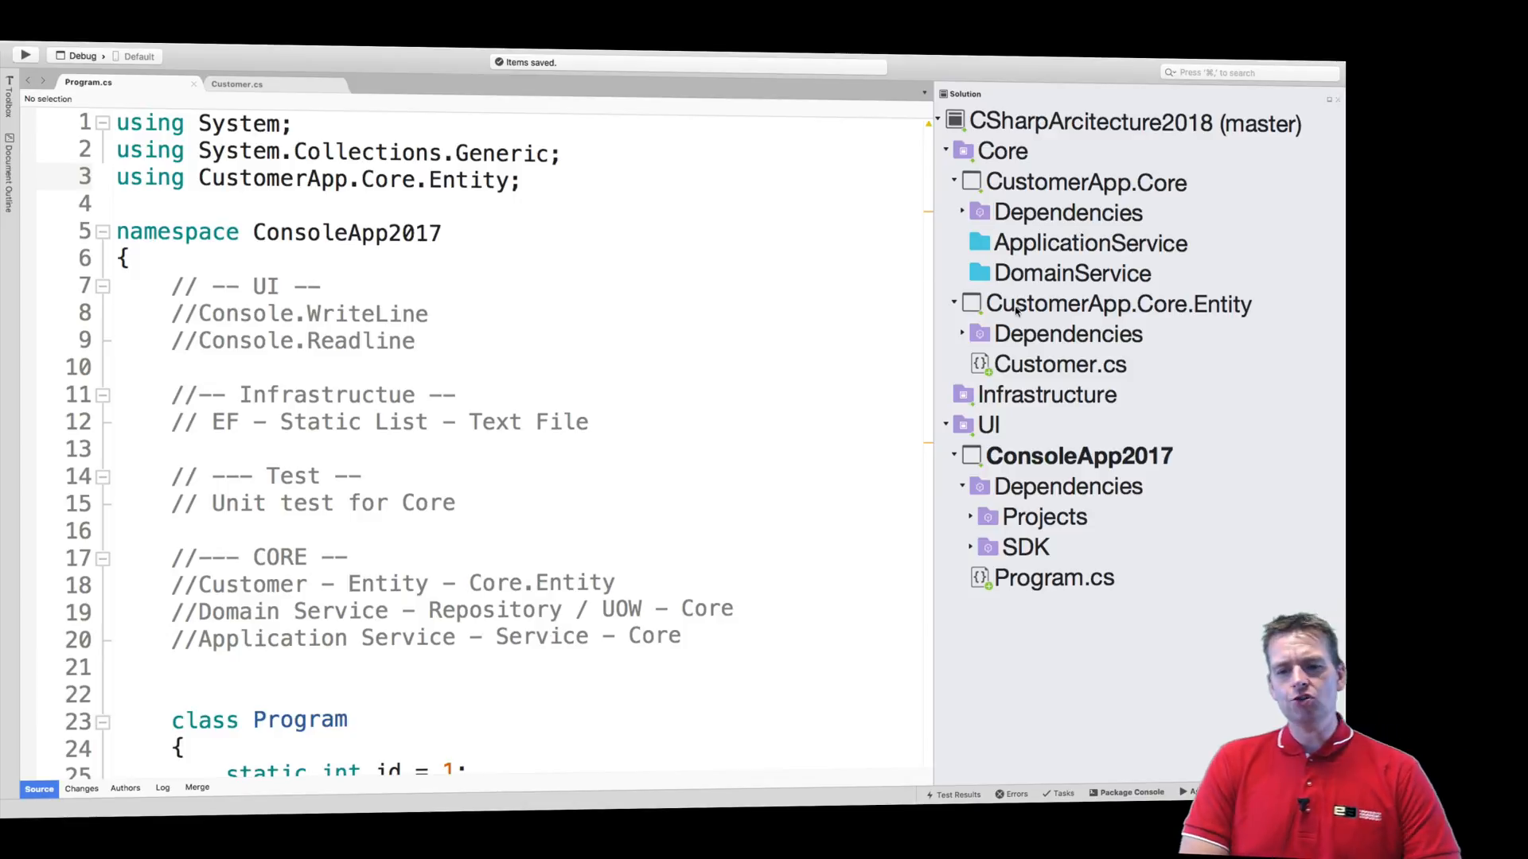
mouse_move(1087, 290)
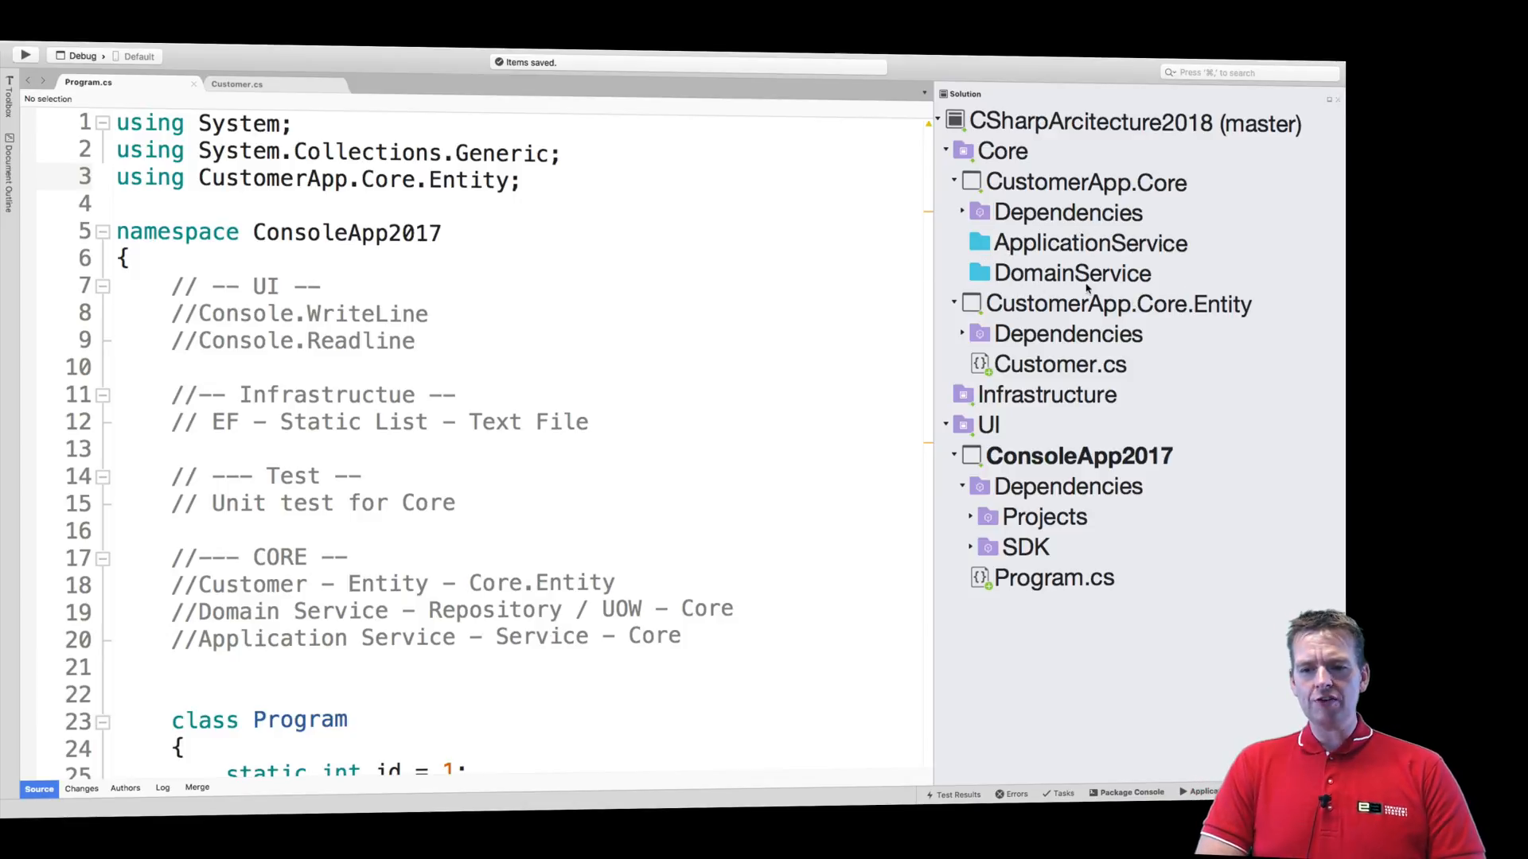
Create an empty Fake1 class in DomainService, landing in namespace CustomerApp.Core.DomainService
right_click(1072, 272)
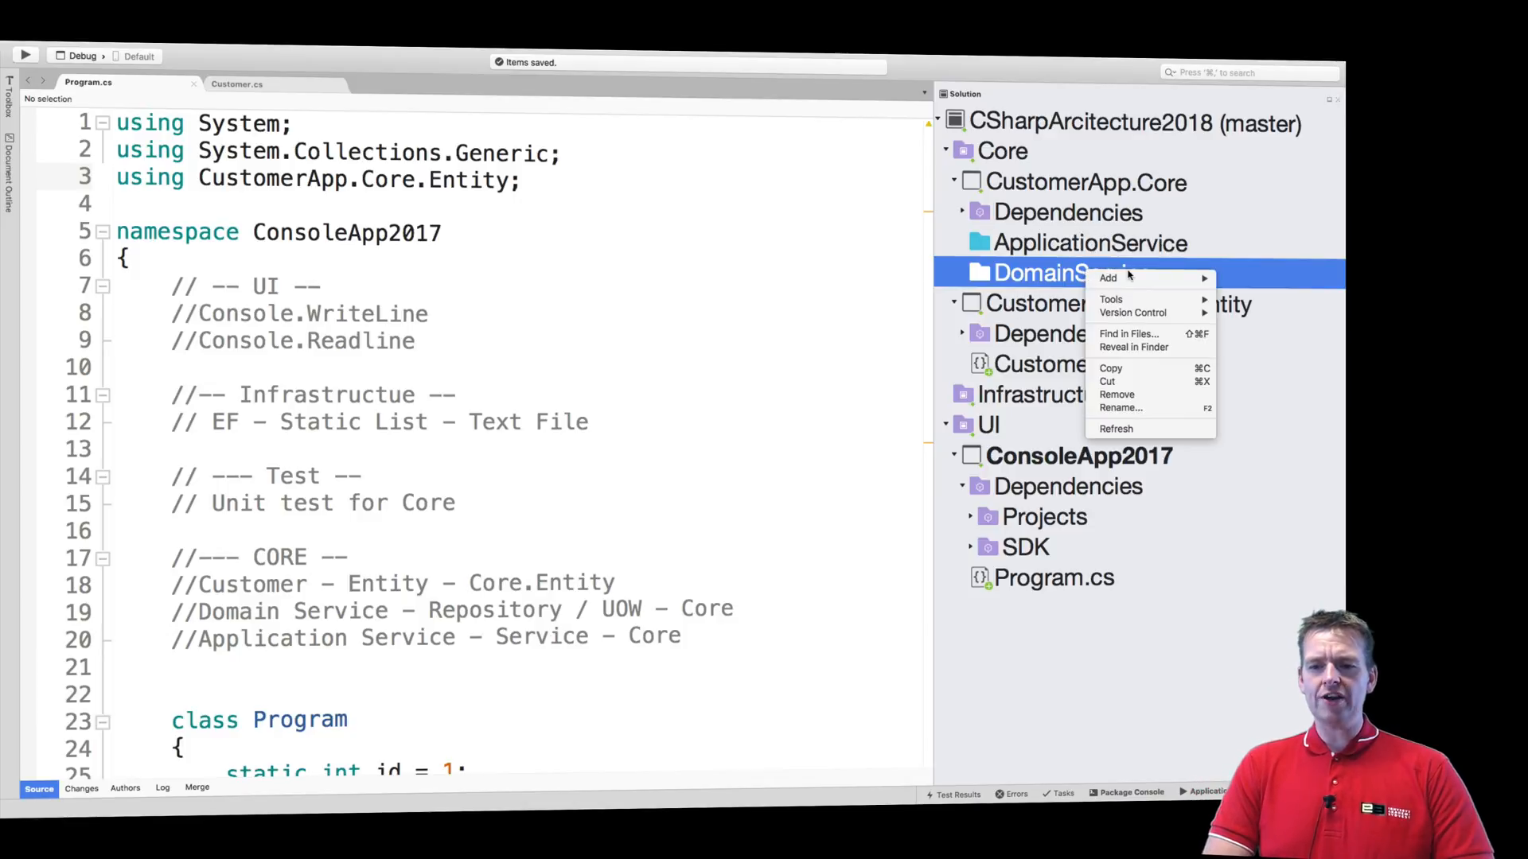
click(1107, 277)
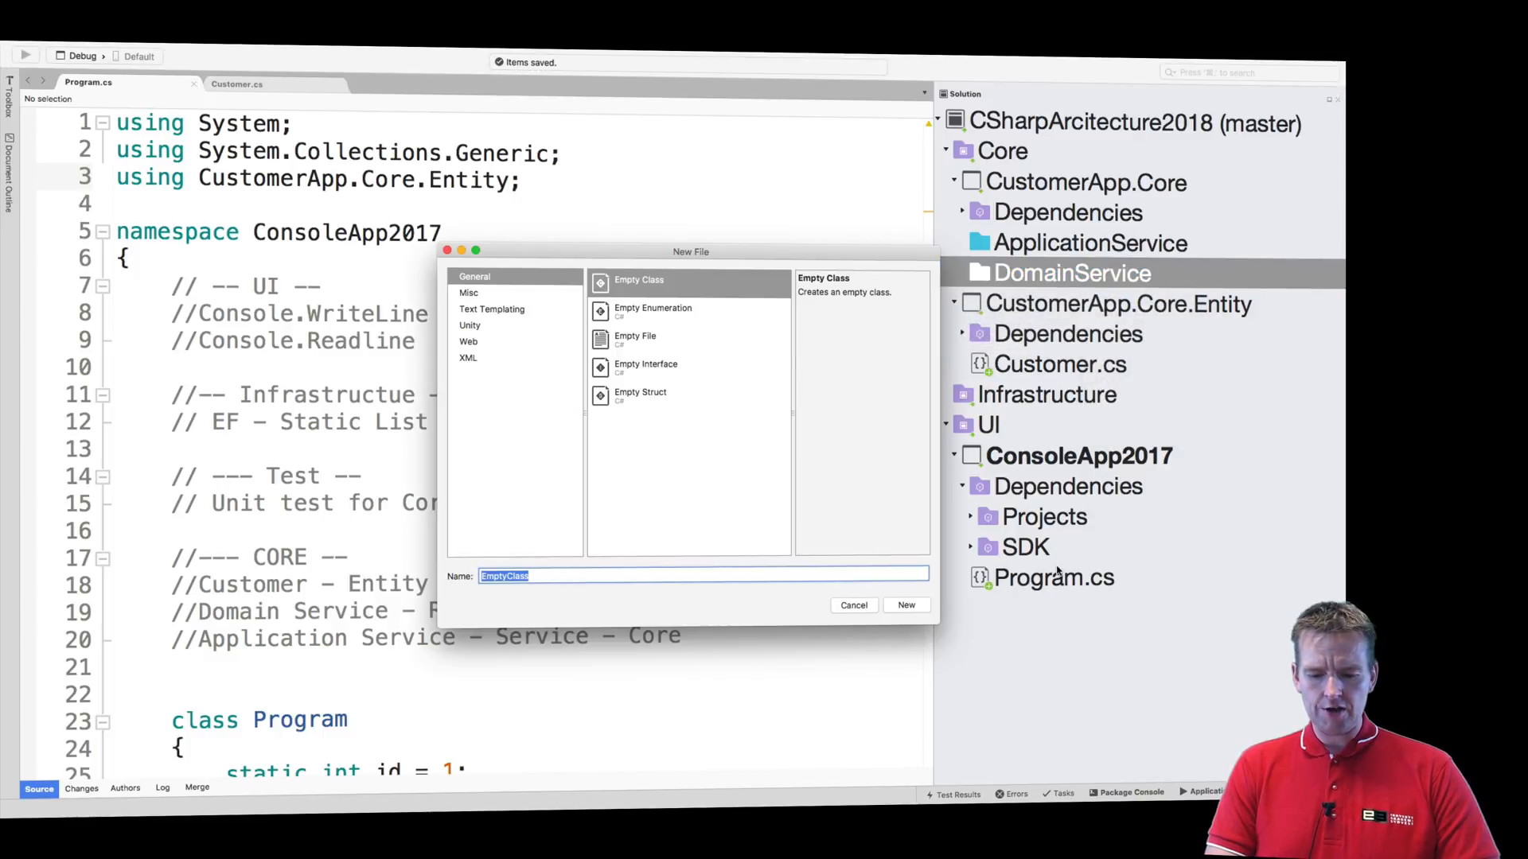
click(853, 604)
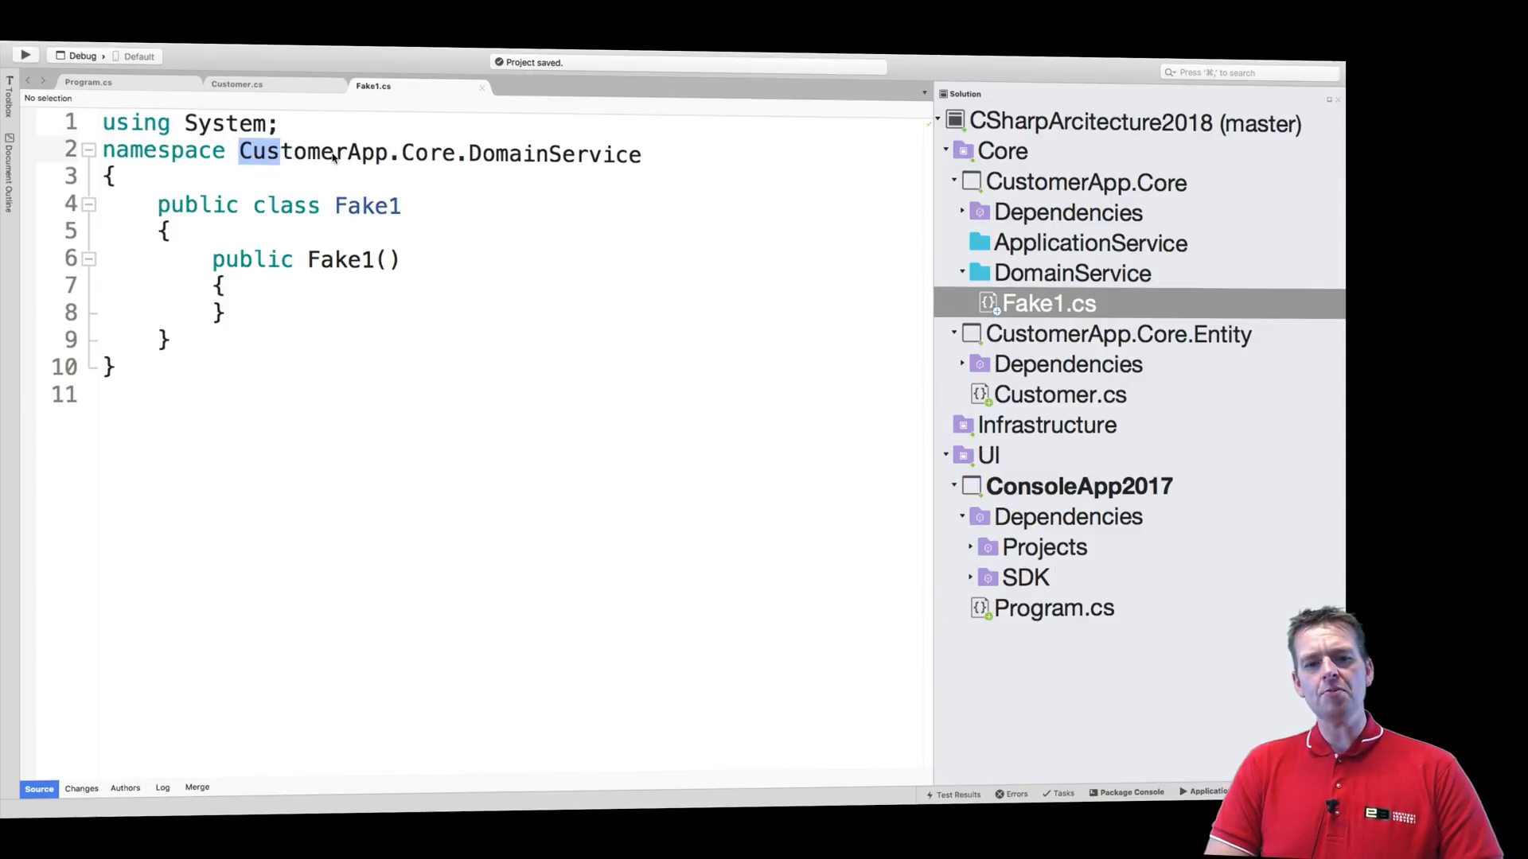
double_click(554, 155)
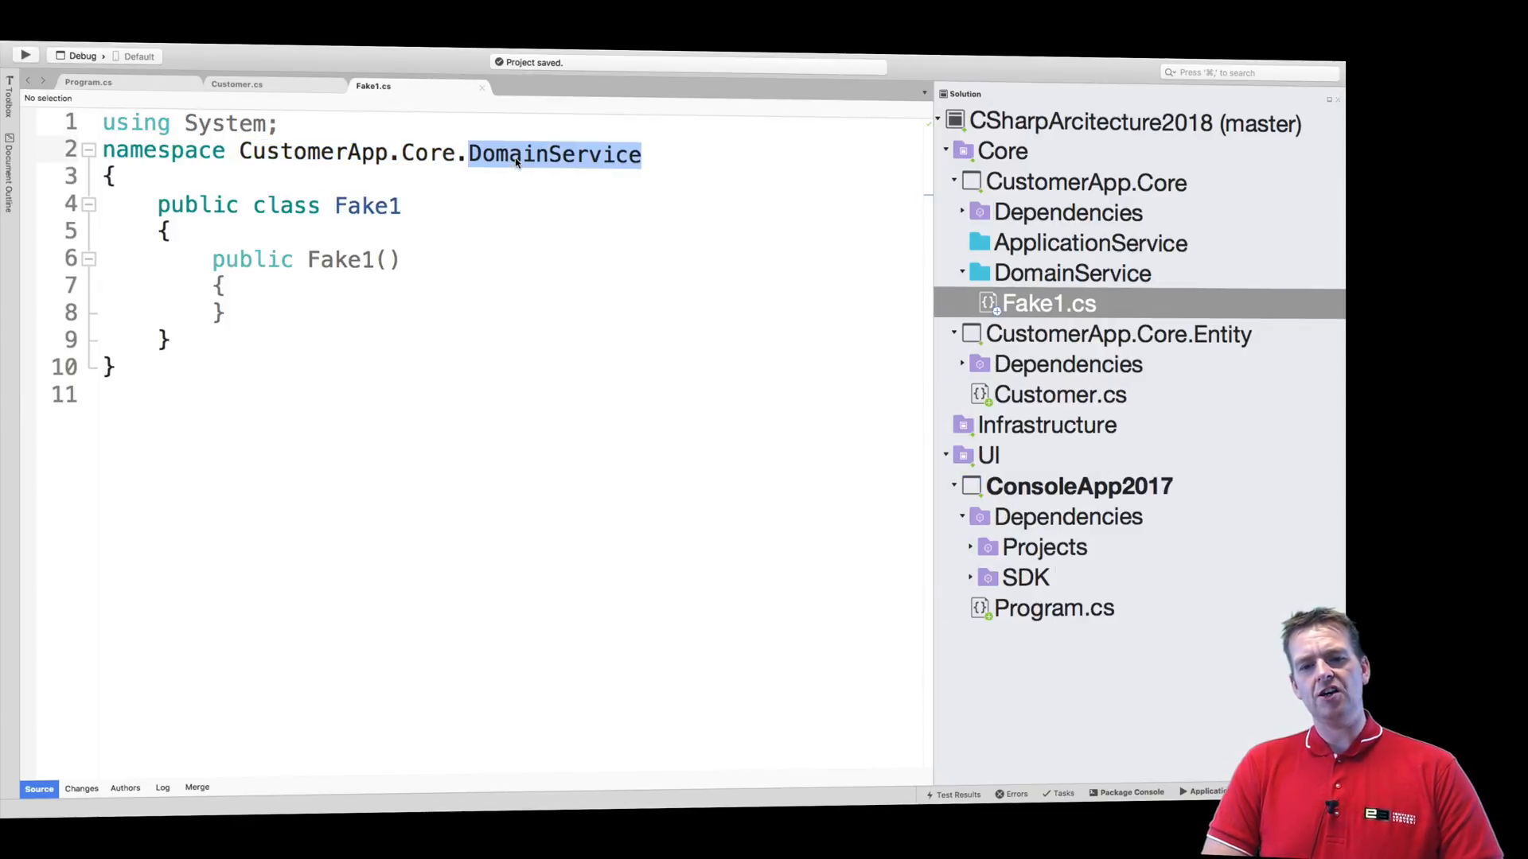
click(1071, 273)
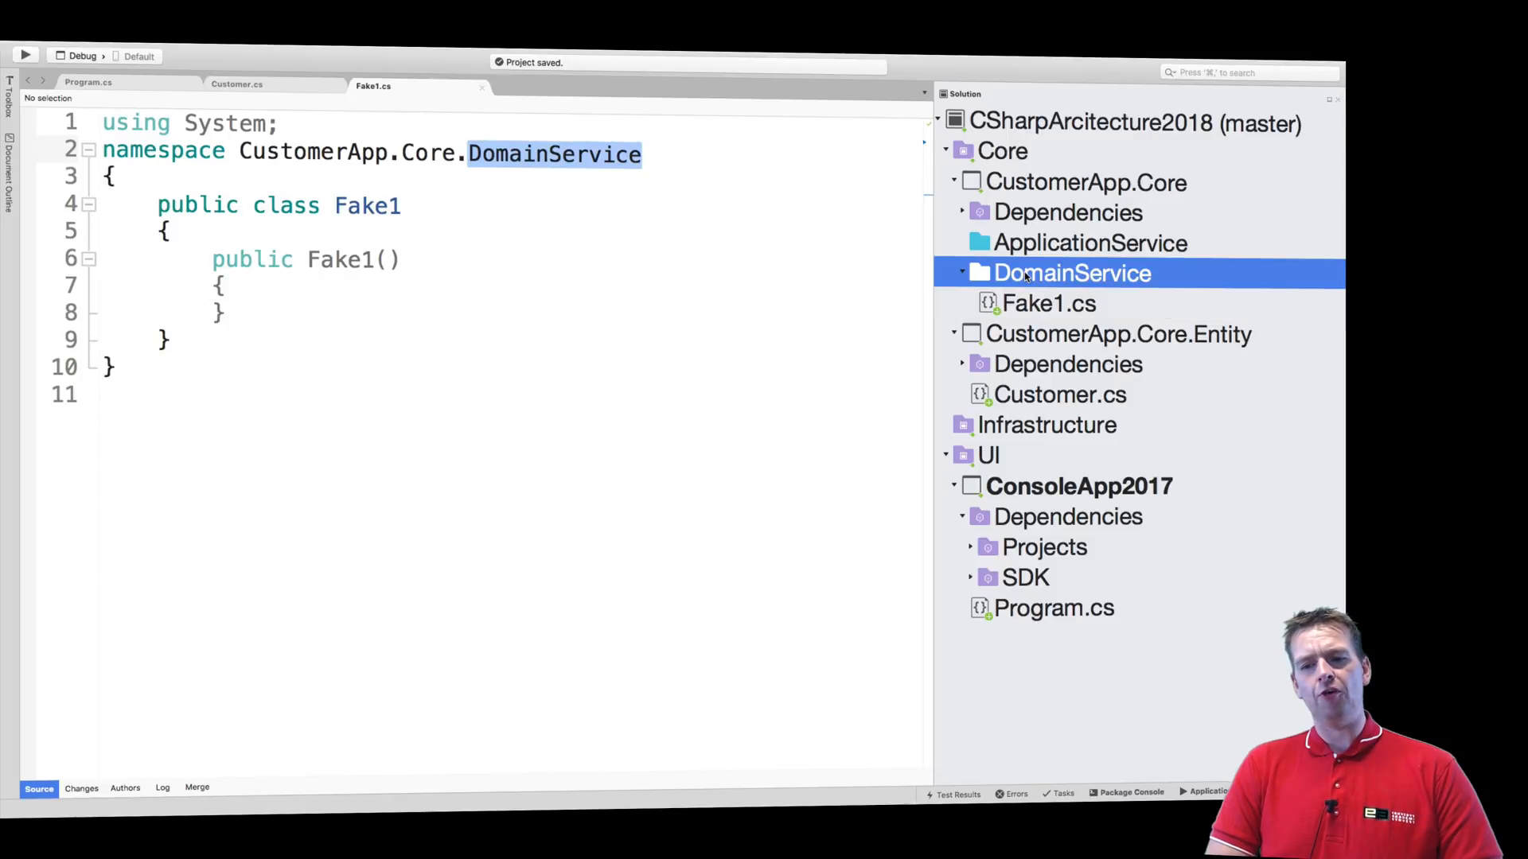
mouse_move(1071, 244)
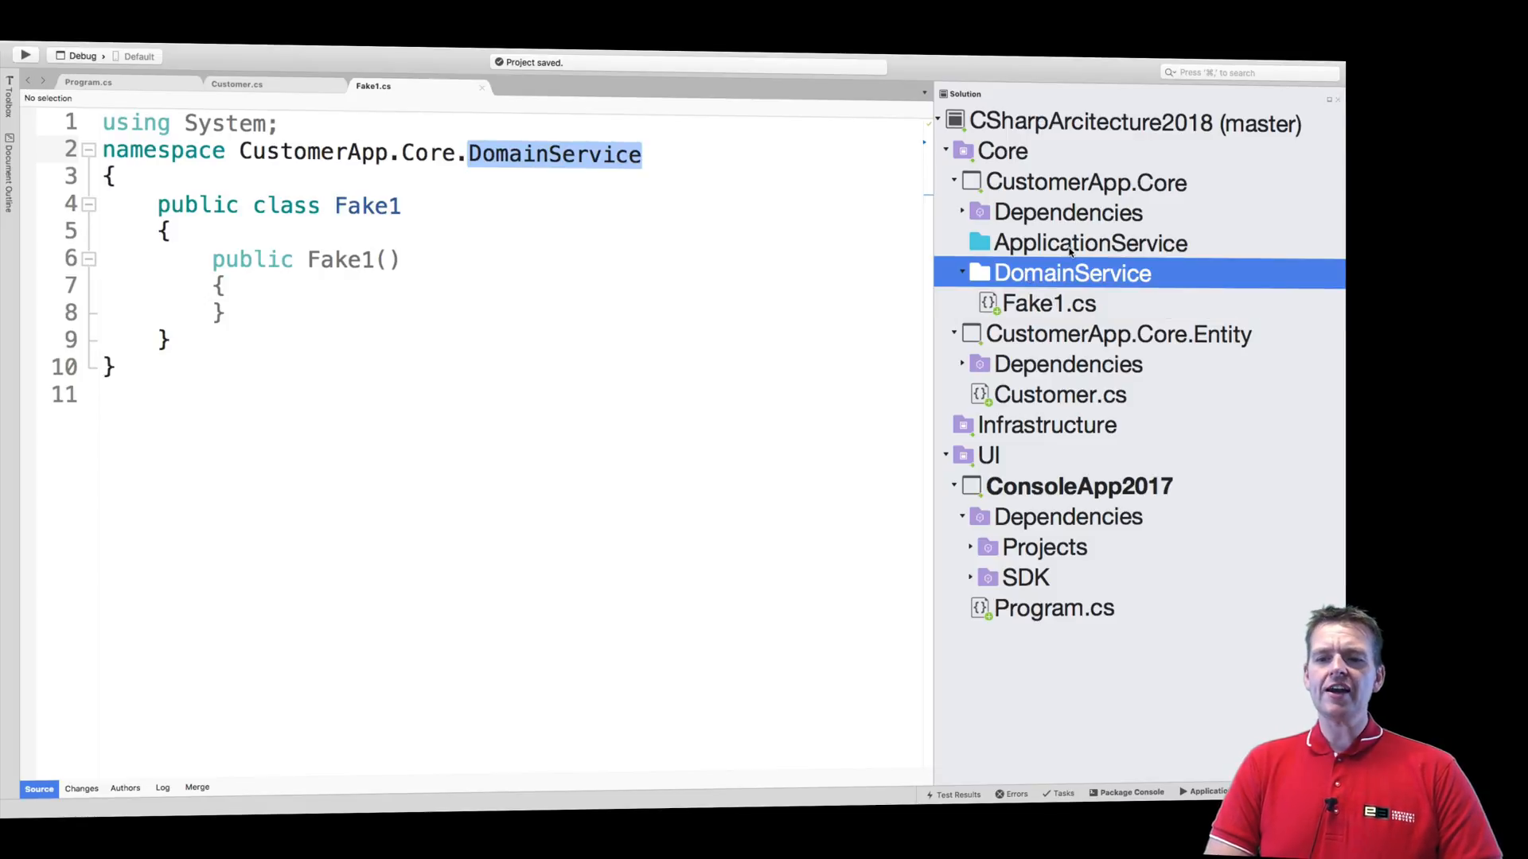
Create an empty Fake2 class in the ApplicationService folder, namespace CustomerApp.Core.ApplicationService
right_click(1089, 242)
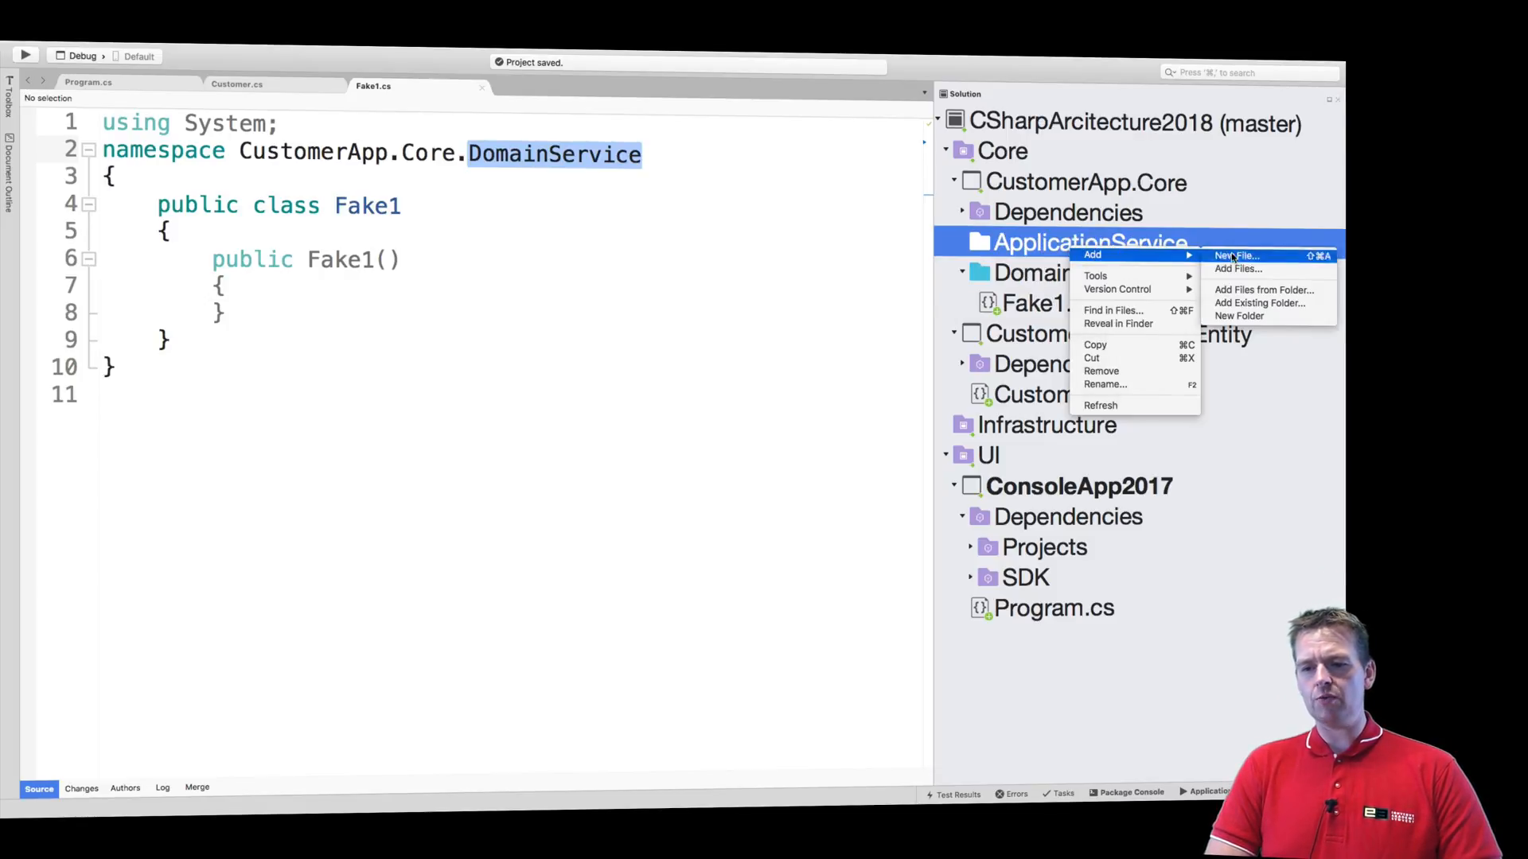
click(1239, 255)
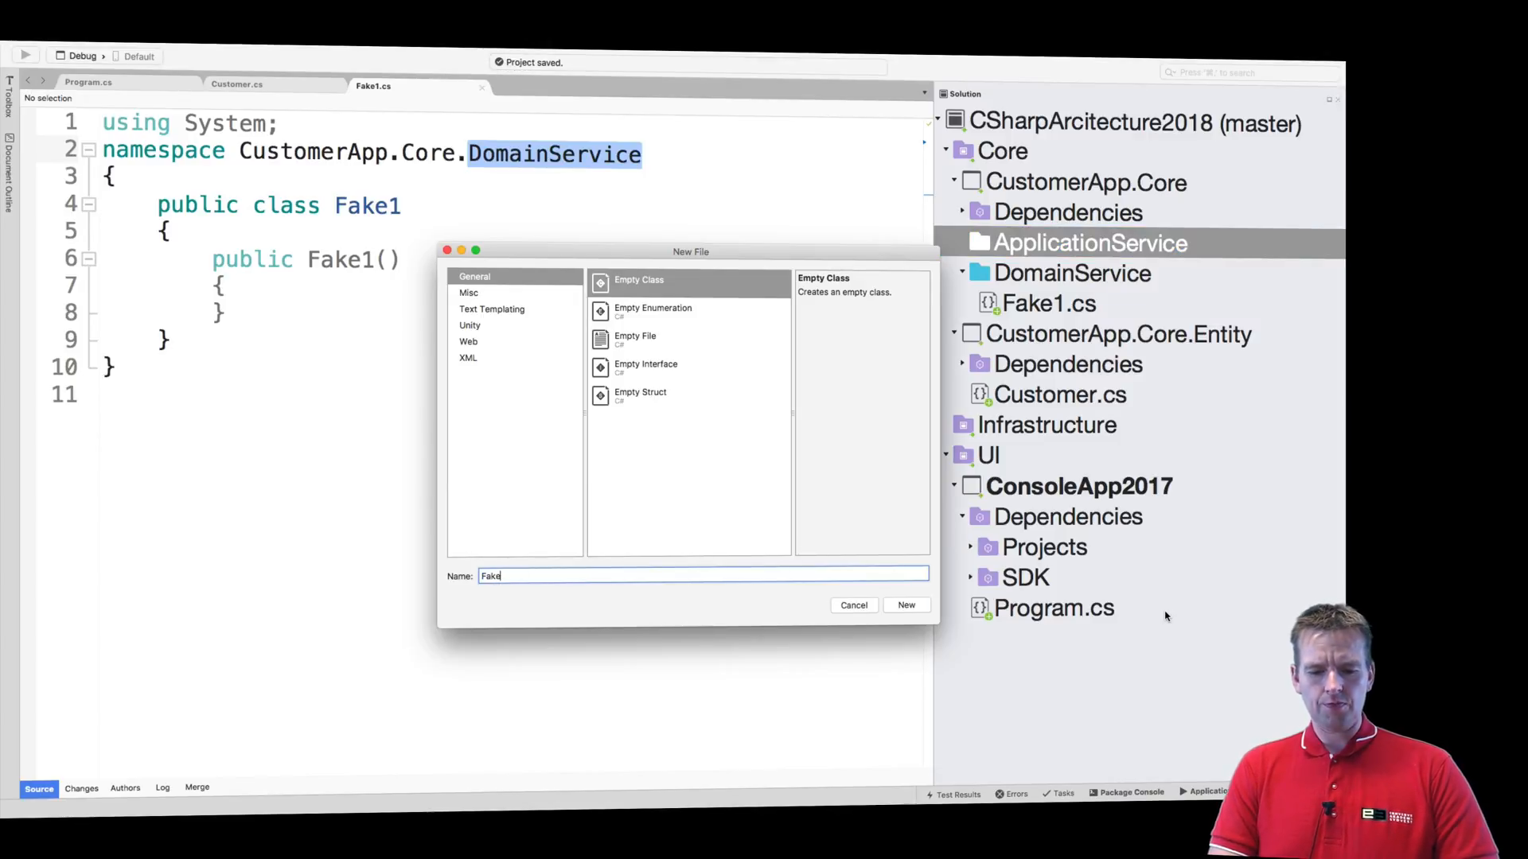
click(905, 604)
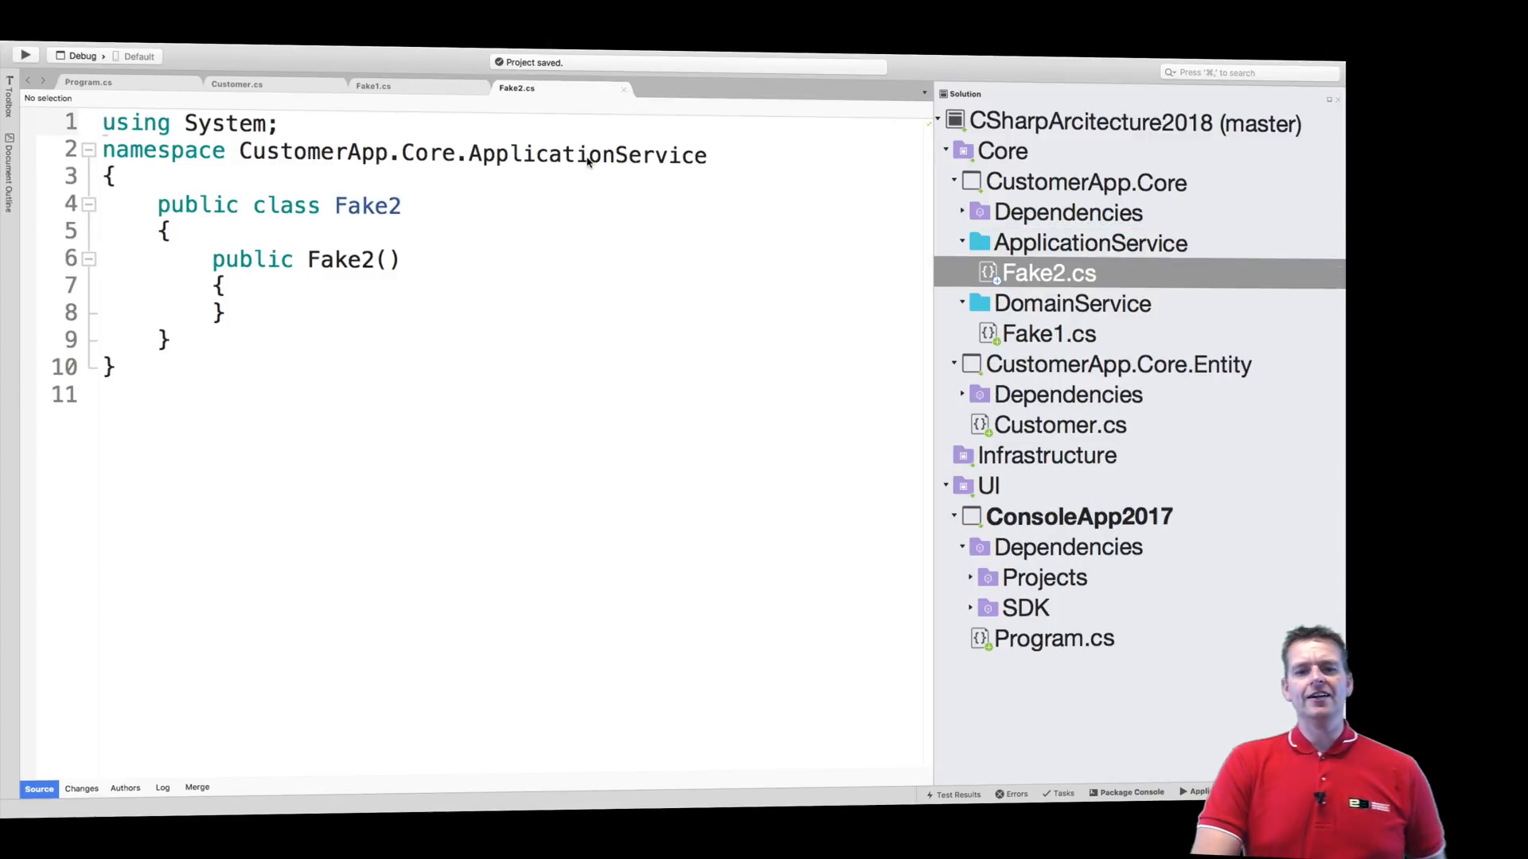
double_click(587, 154)
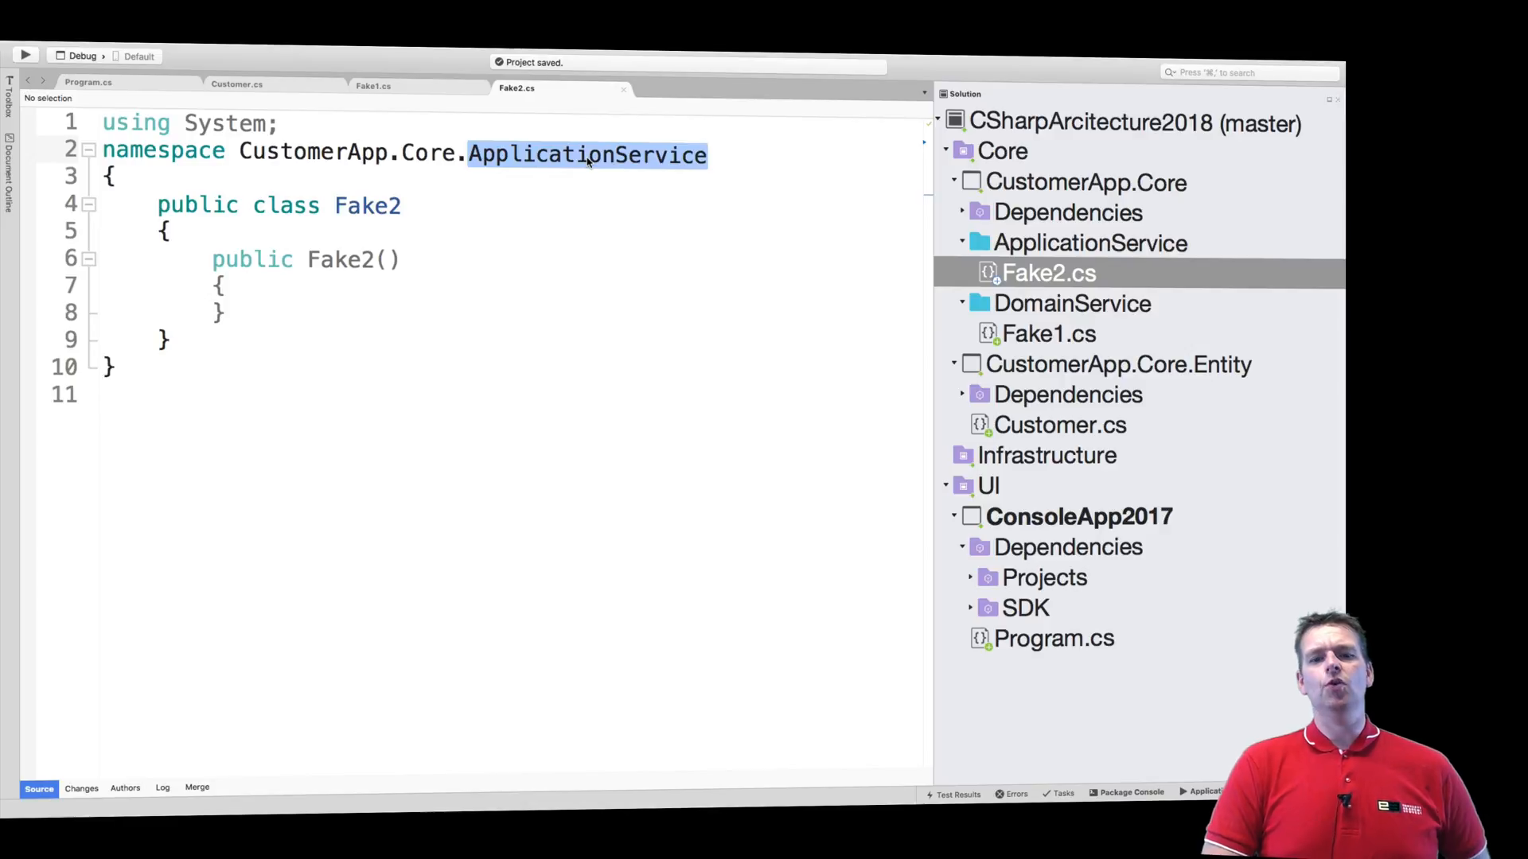
mouse_move(1063, 298)
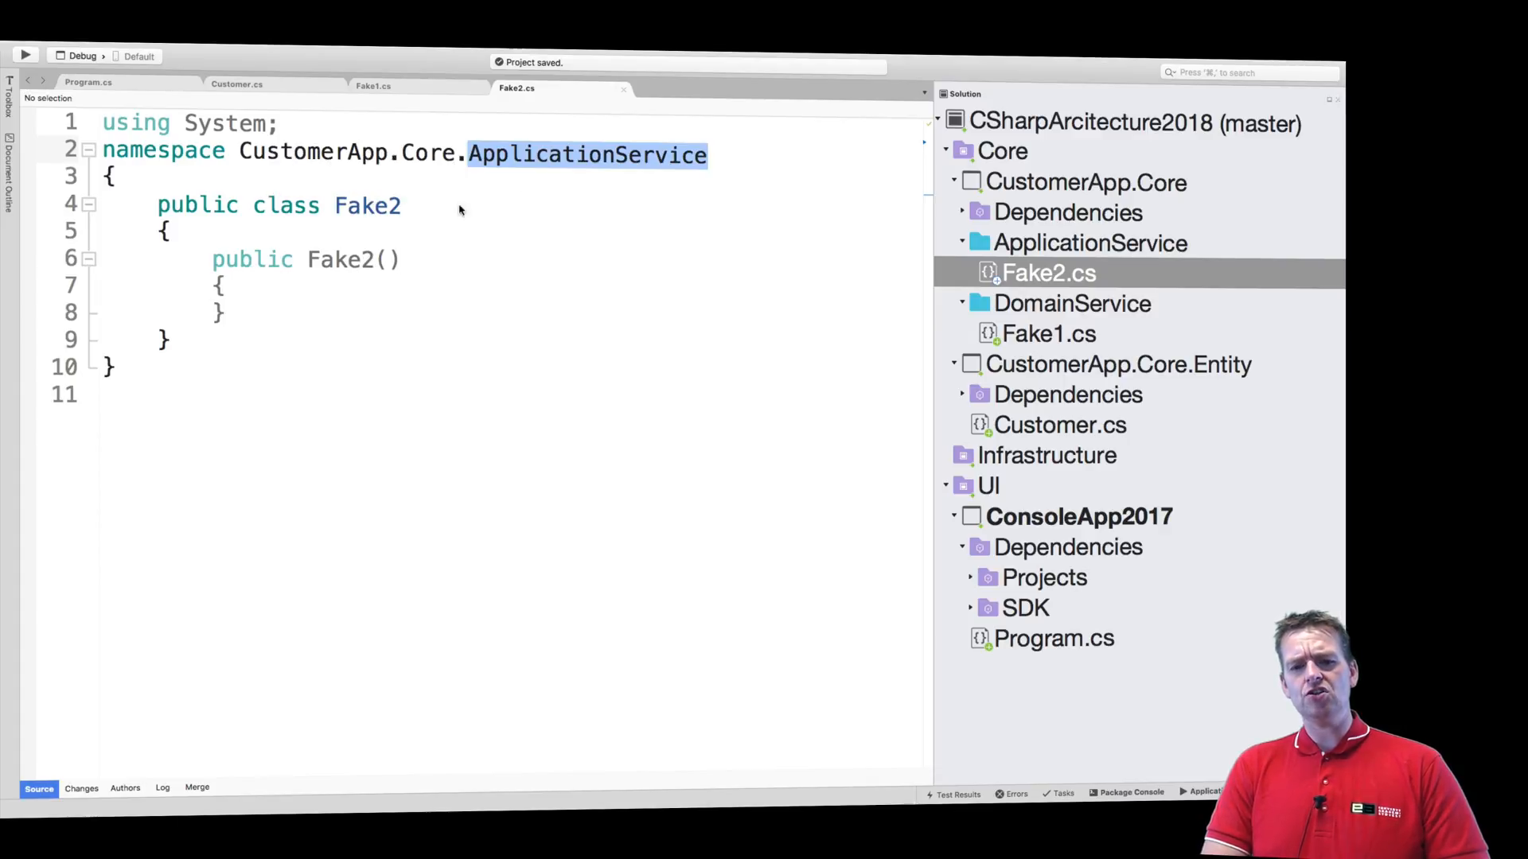
click(1050, 333)
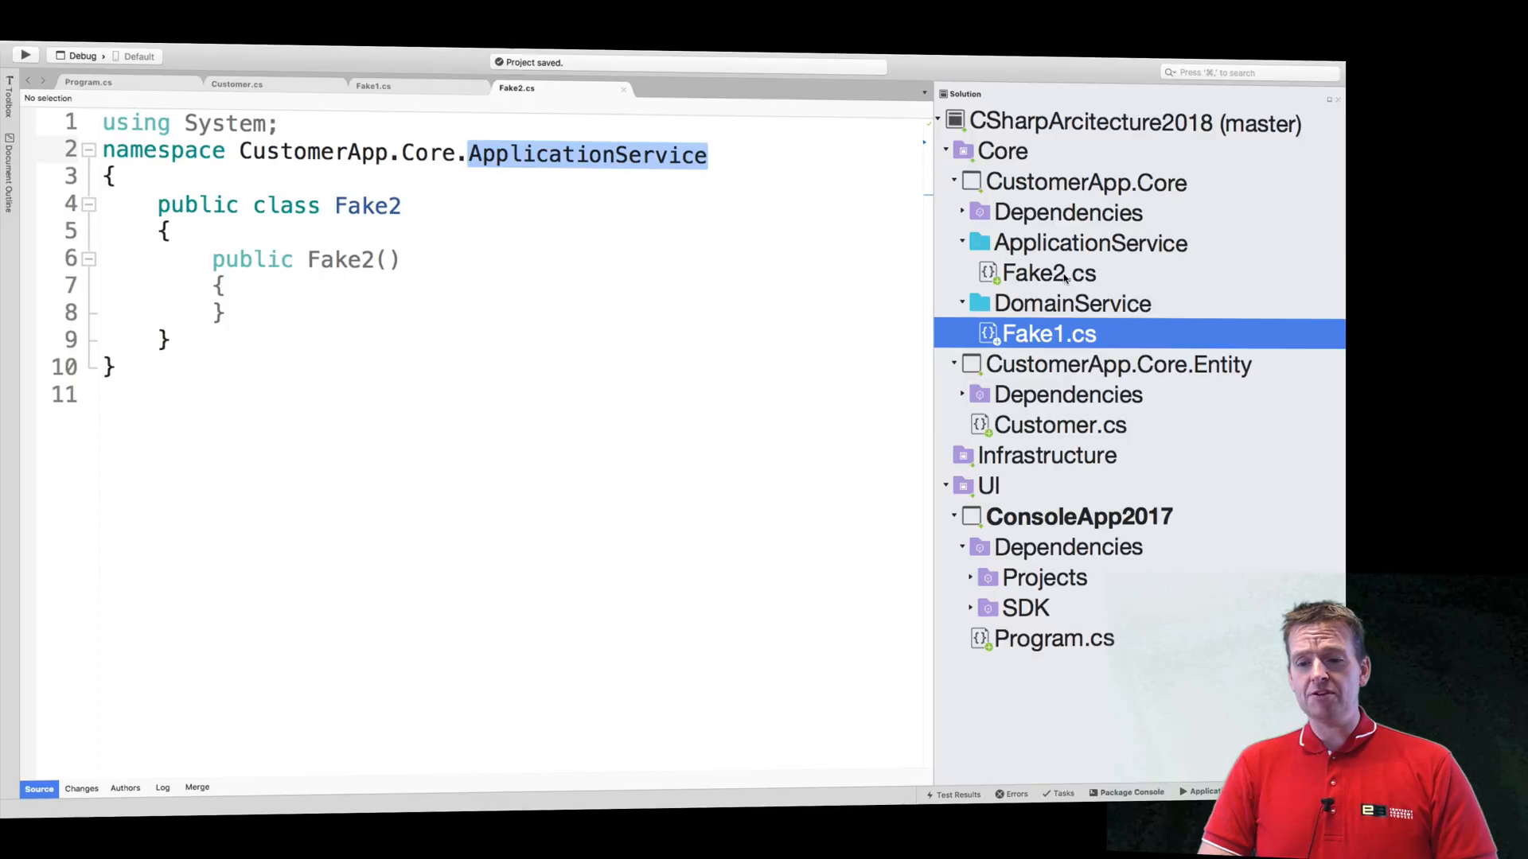
Remove Fake1.cs and Fake2.cs from the CustomerApp.Core project
right_click(1047, 333)
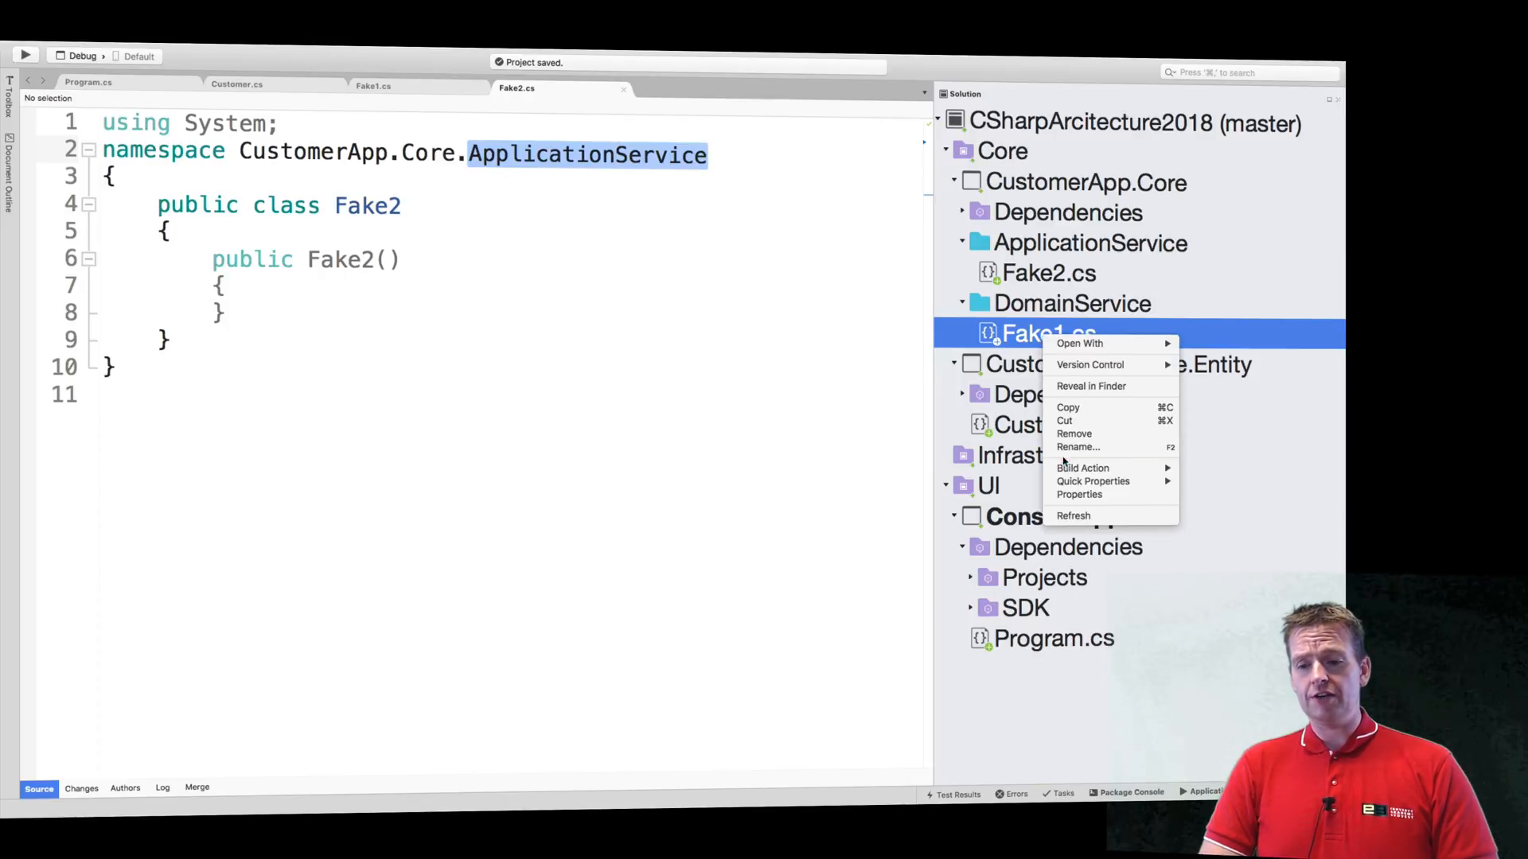
click(1074, 433)
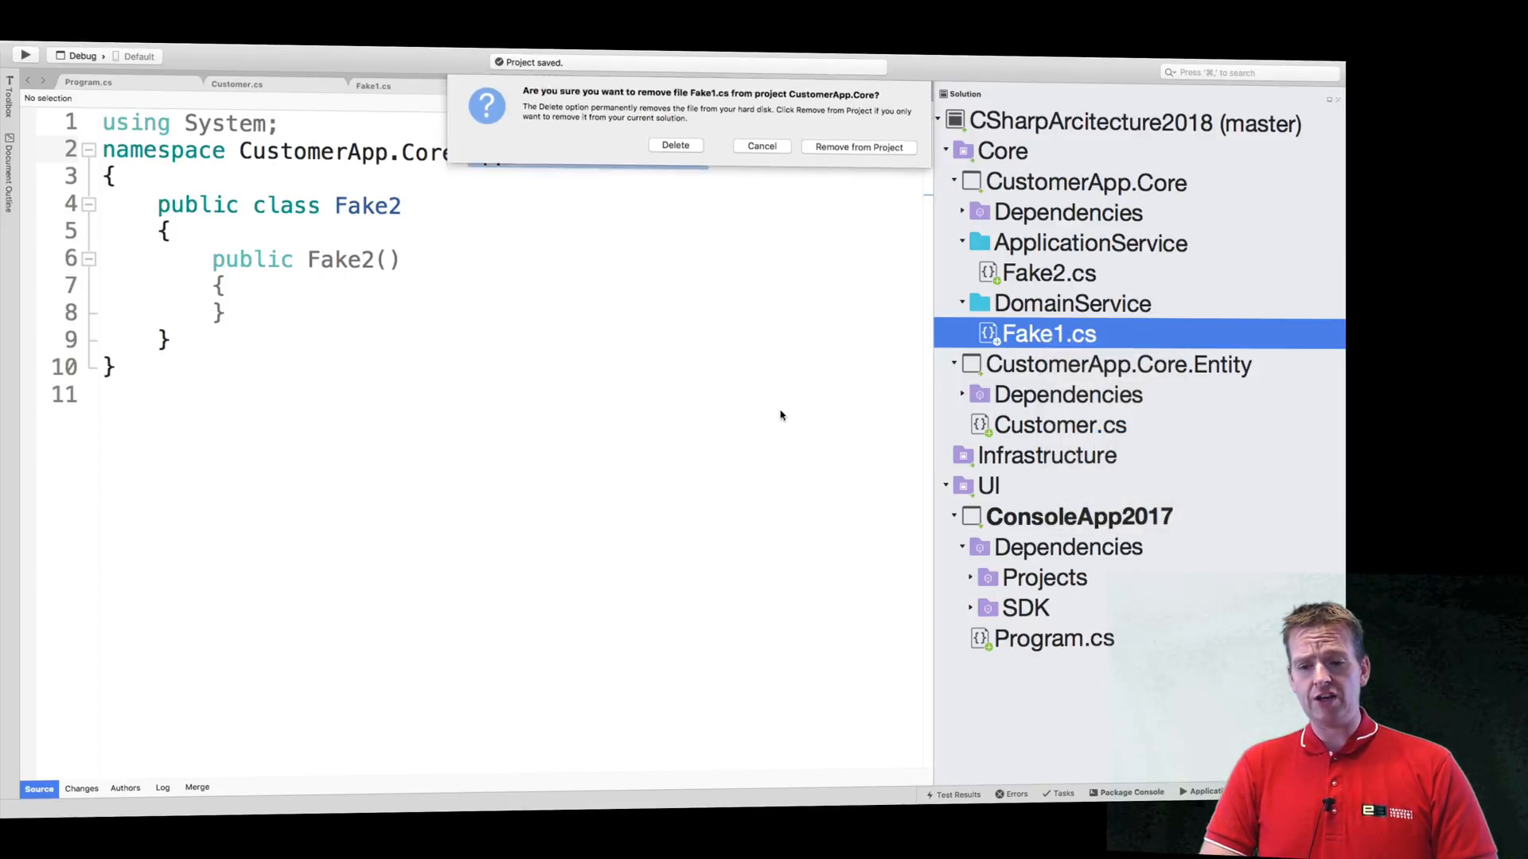
right_click(1033, 272)
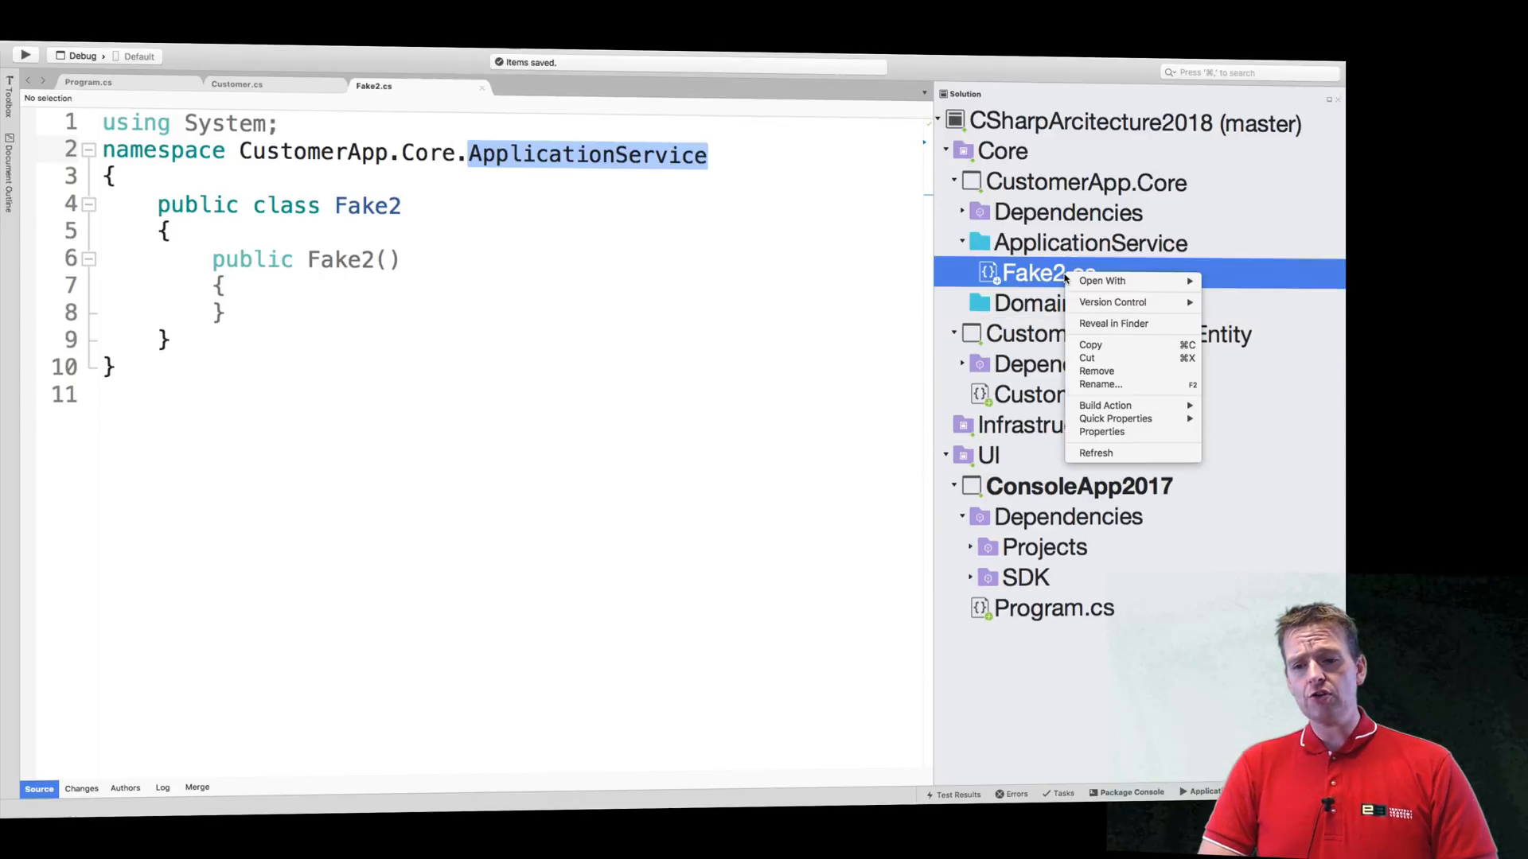
click(1095, 371)
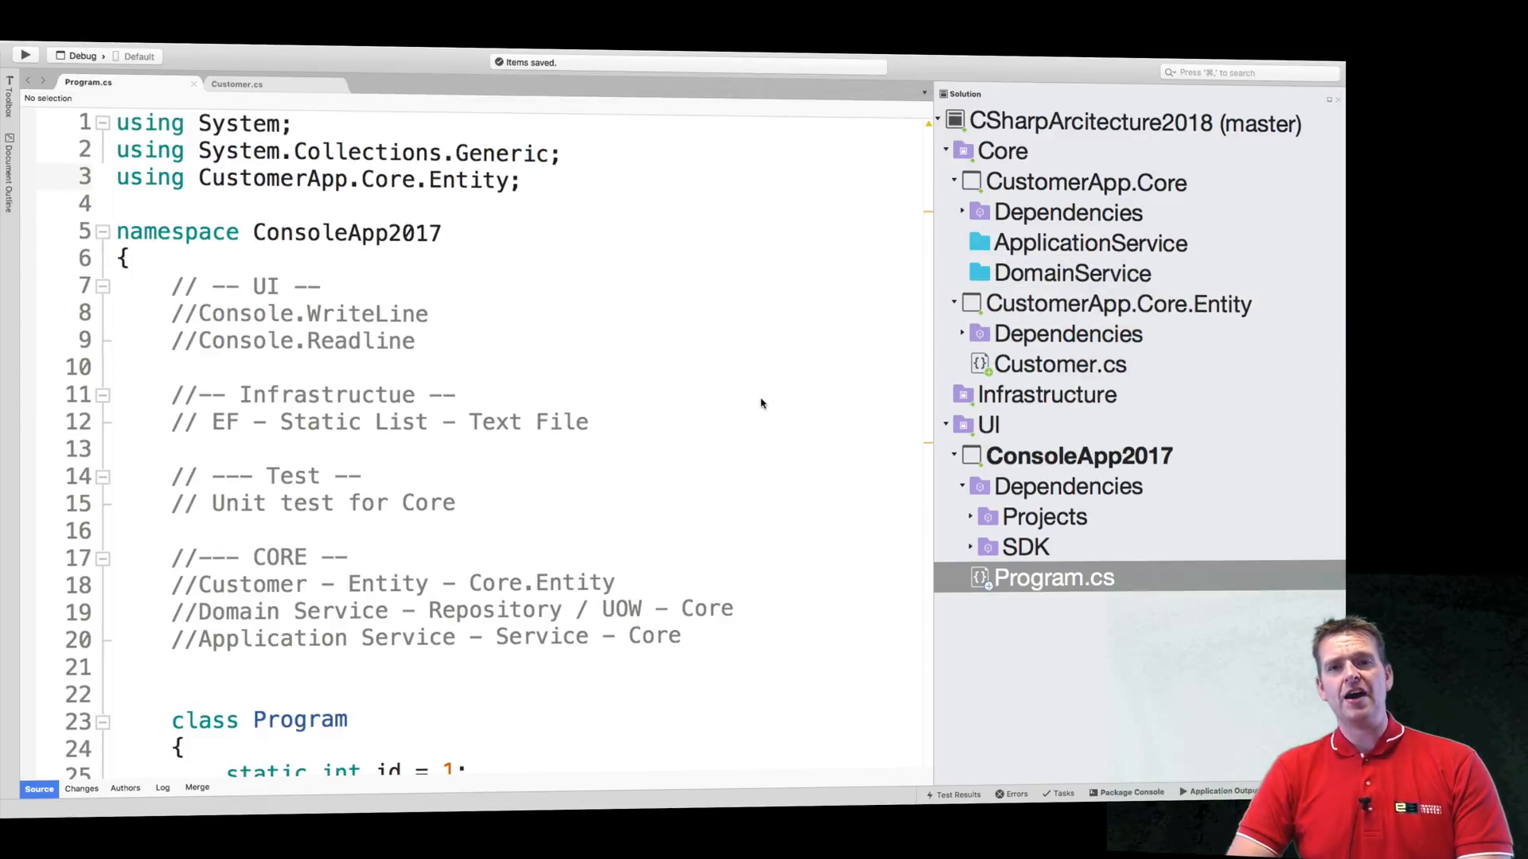
mouse_move(635, 479)
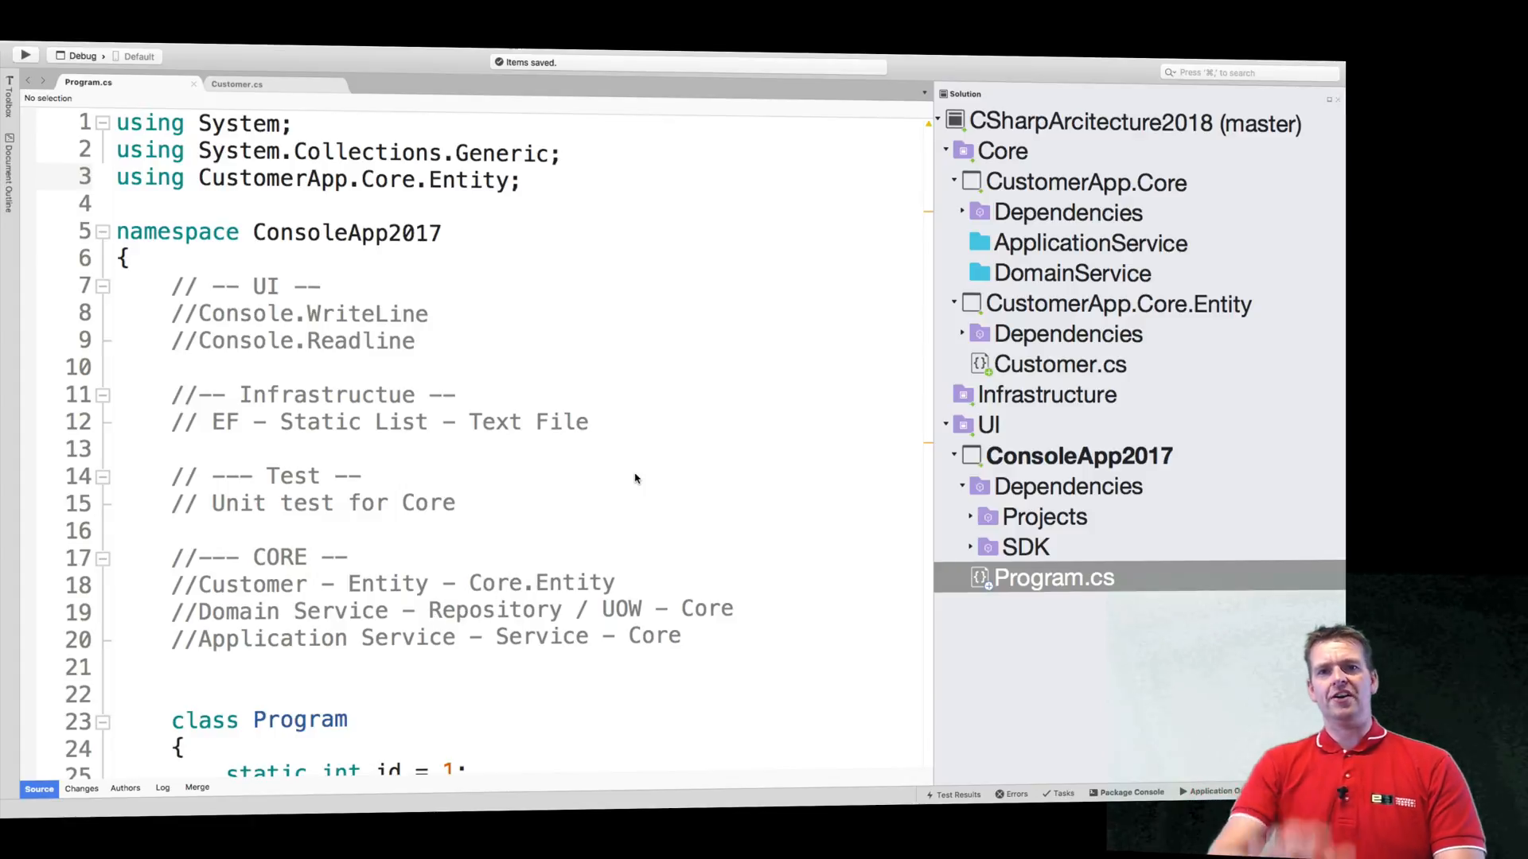